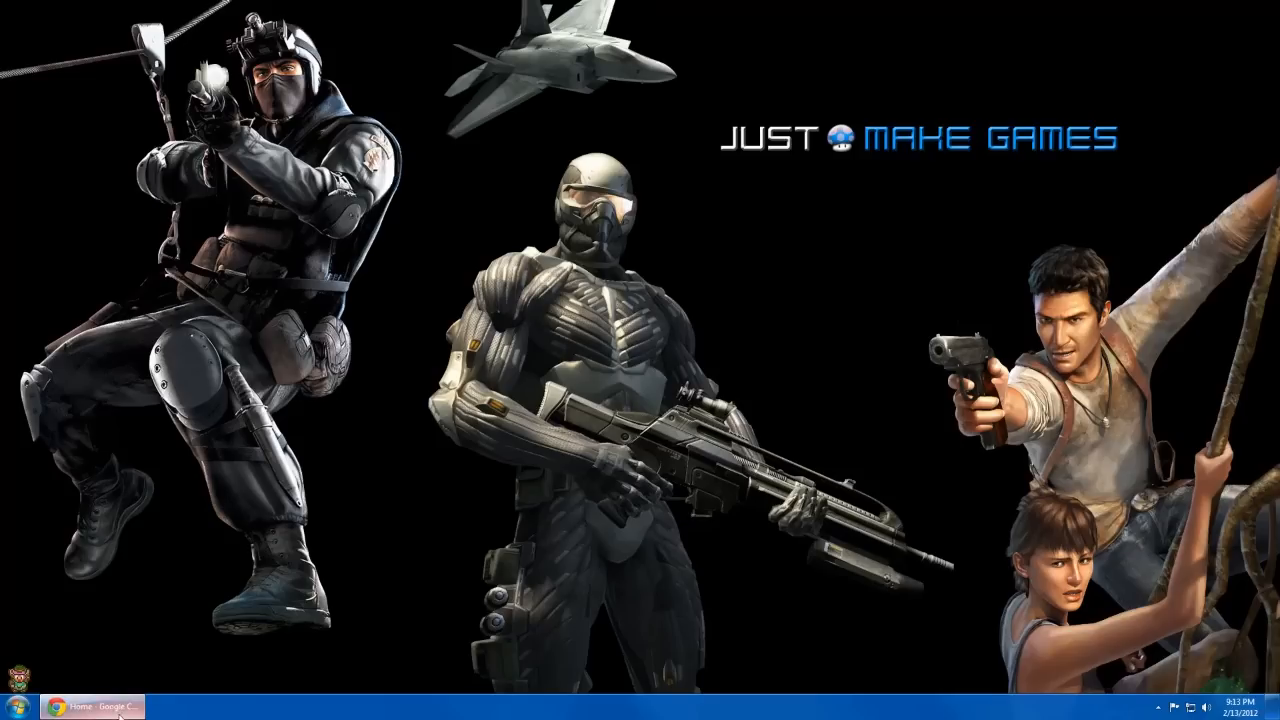
Step: Bring Chrome forward to show the cryation.com WebSVN public repository listing
{"action": "left_click", "coordinate": [110, 705]}
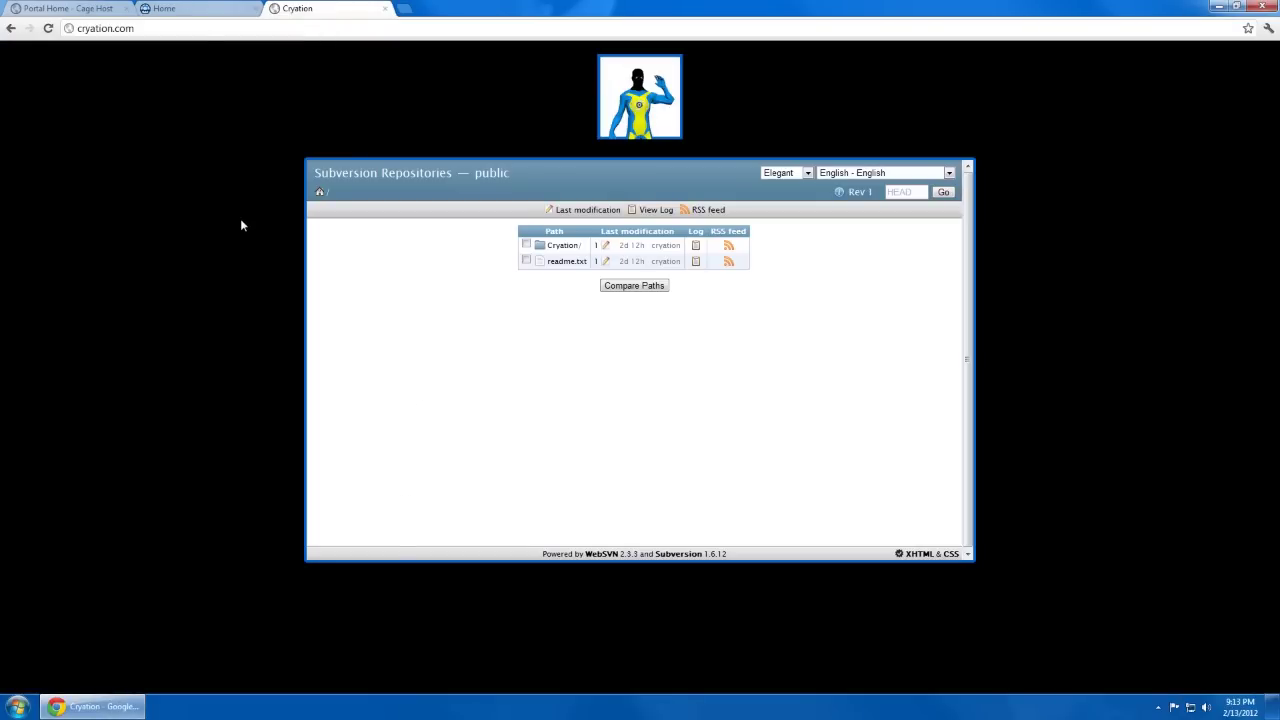
{"action": "mouse_move", "coordinate": [95, 601]}
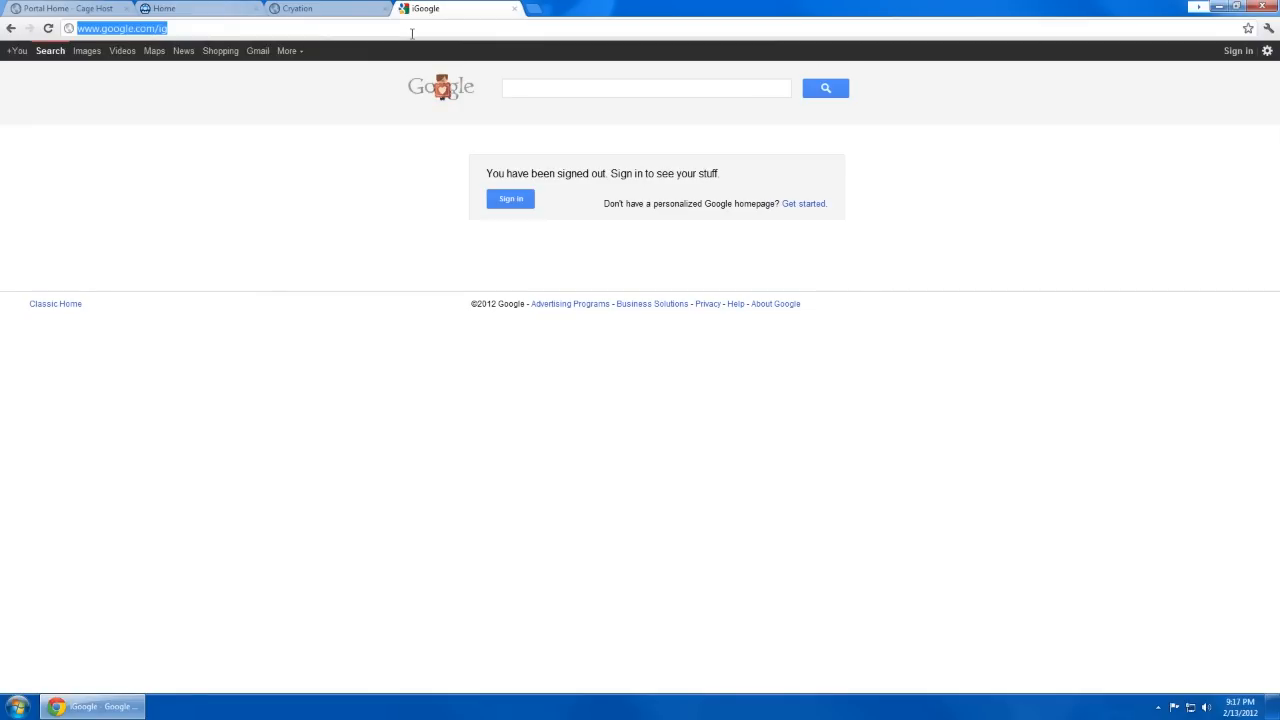
Step: Go to tortoisesvn.net/downloads.html and start the 32-bit TortoiseSVN installer download
{"action": "type", "text": "tortoisesv"}
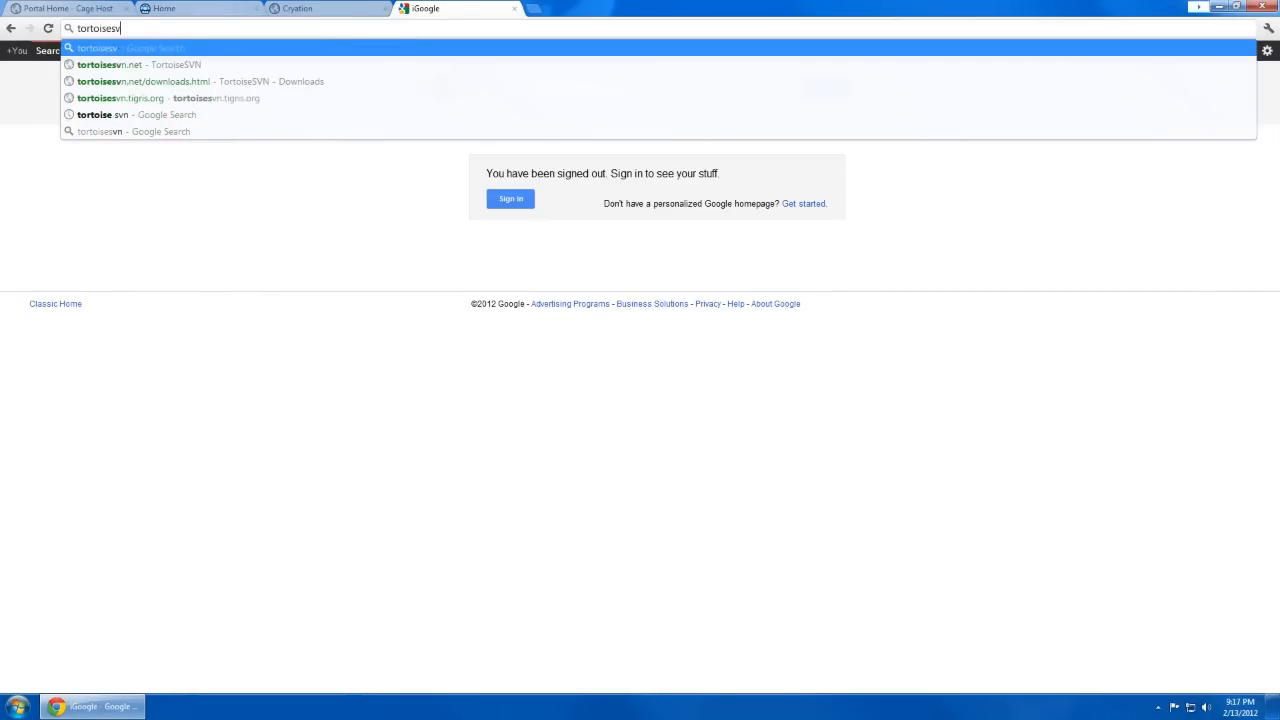
{"action": "left_click", "coordinate": [120, 64]}
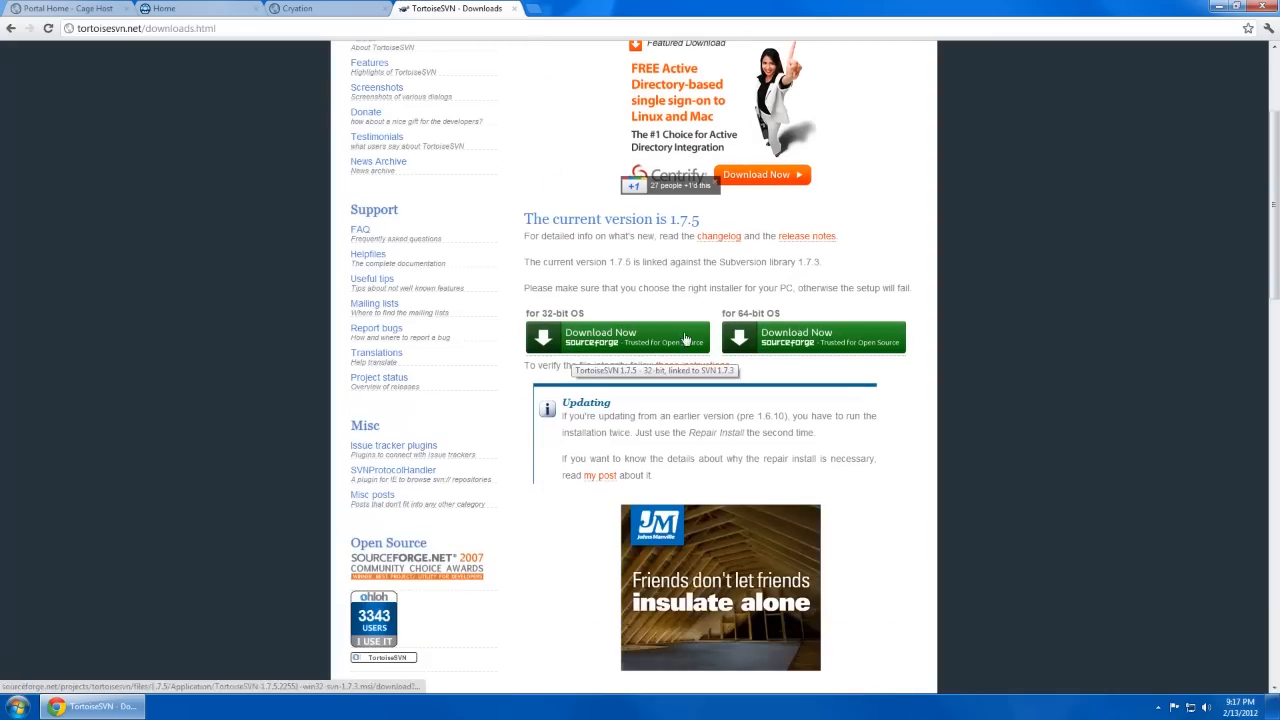
{"action": "left_click", "coordinate": [617, 336]}
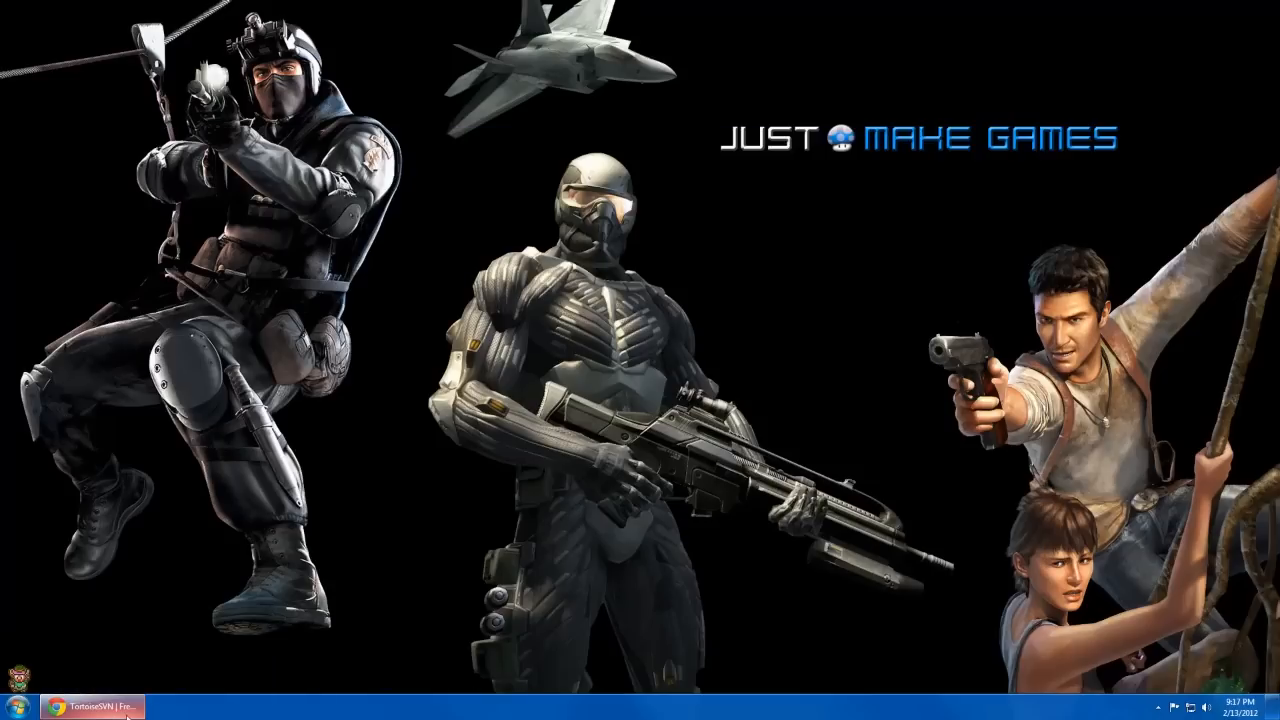
Step: Browse through Computer to the empty Games folder on Storage (D:)
{"action": "left_click", "coordinate": [18, 705]}
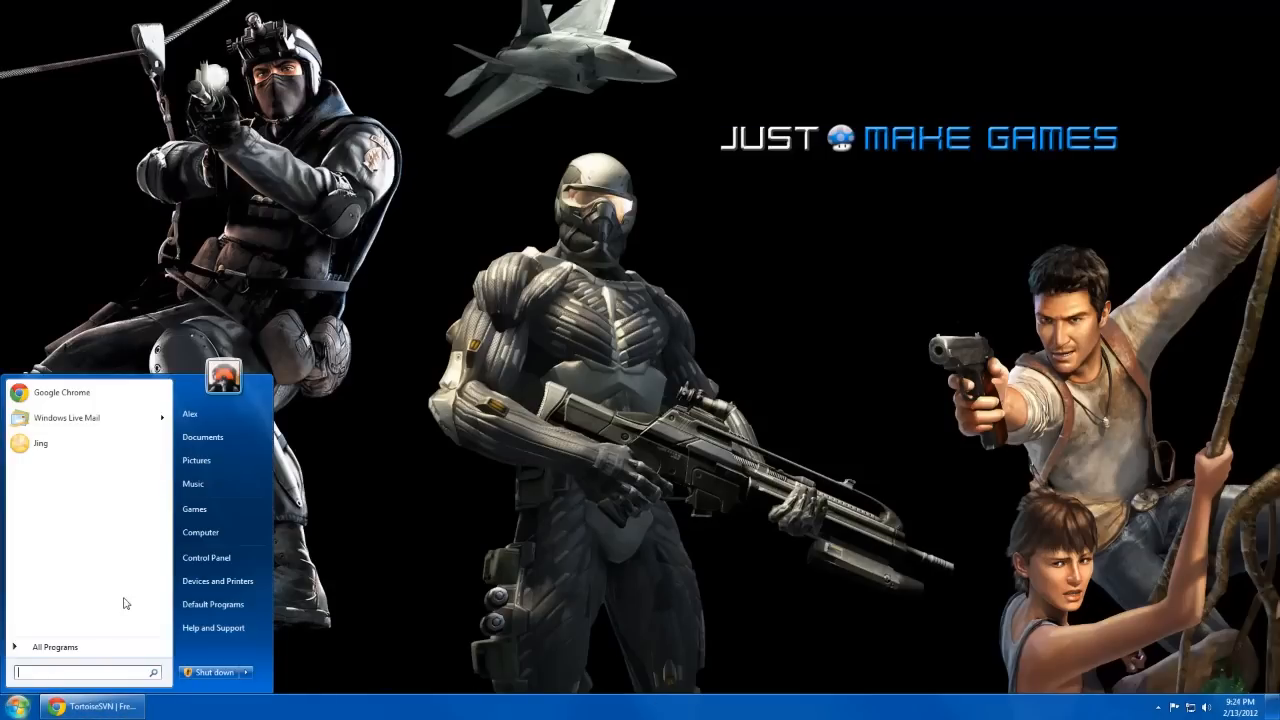
{"action": "left_click", "coordinate": [200, 532]}
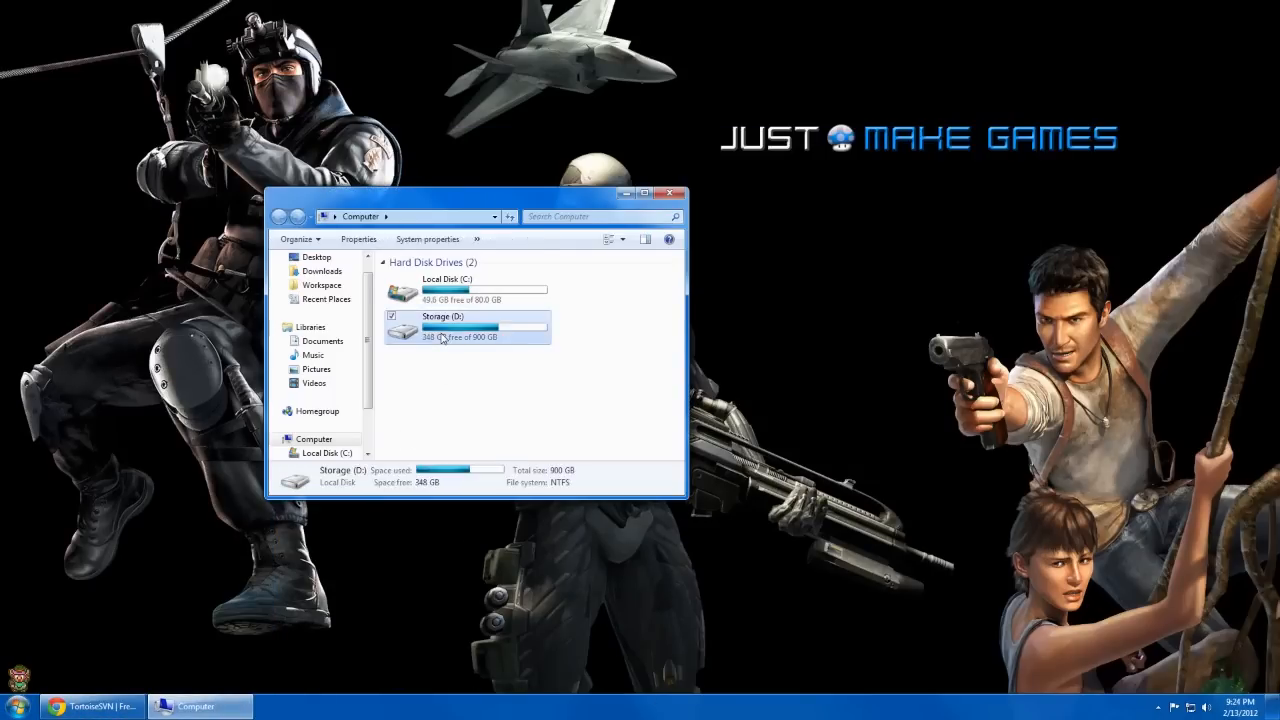
{"action": "double_click", "coordinate": [467, 325]}
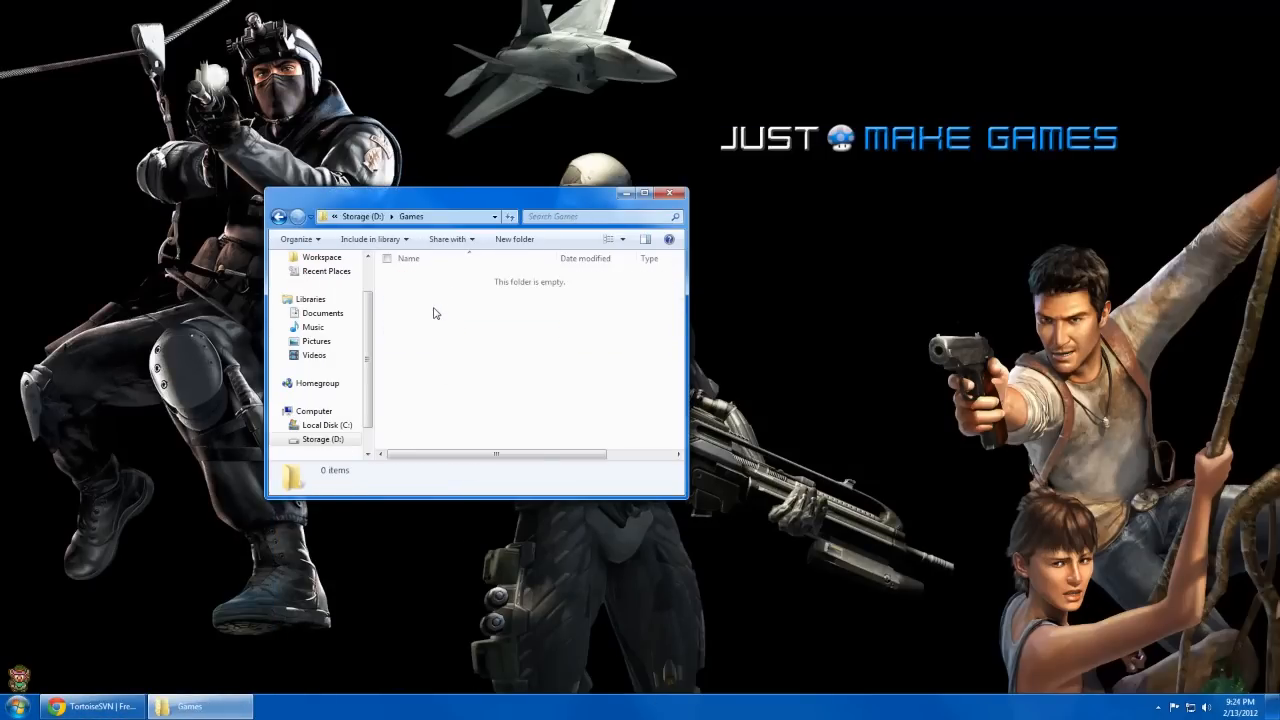
{"action": "right_click", "coordinate": [435, 313]}
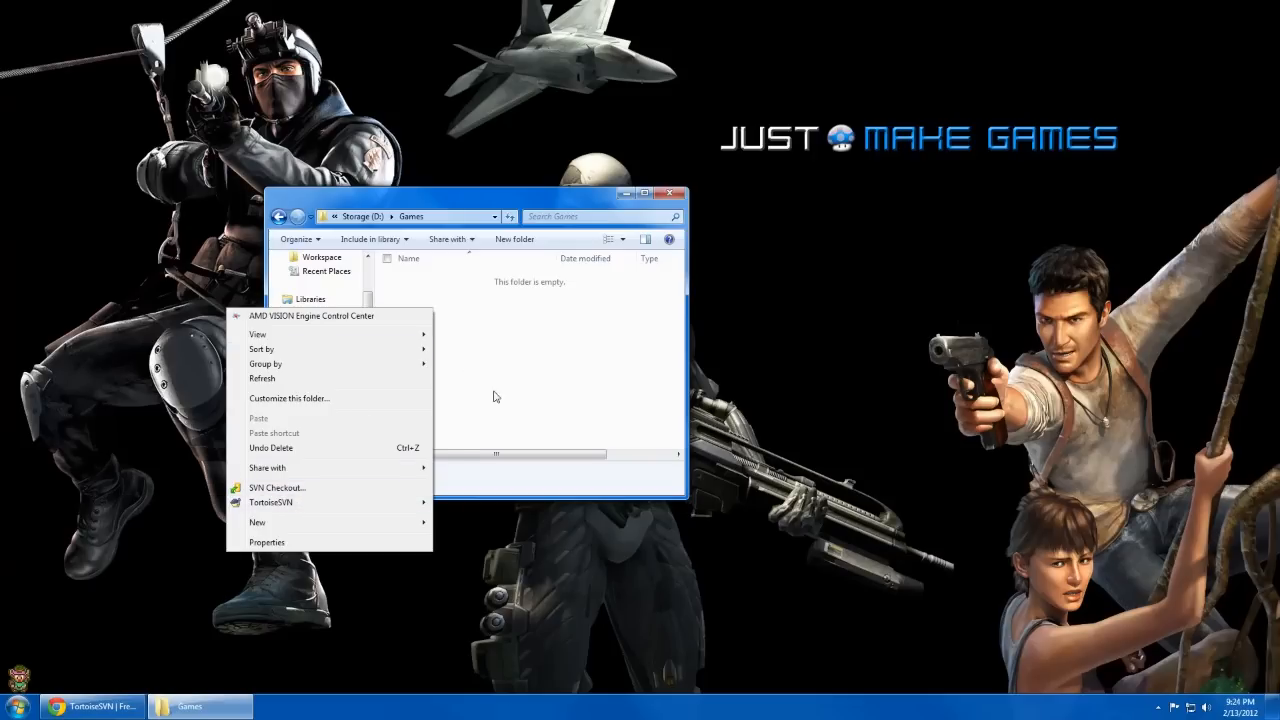
{"action": "left_click", "coordinate": [590, 424]}
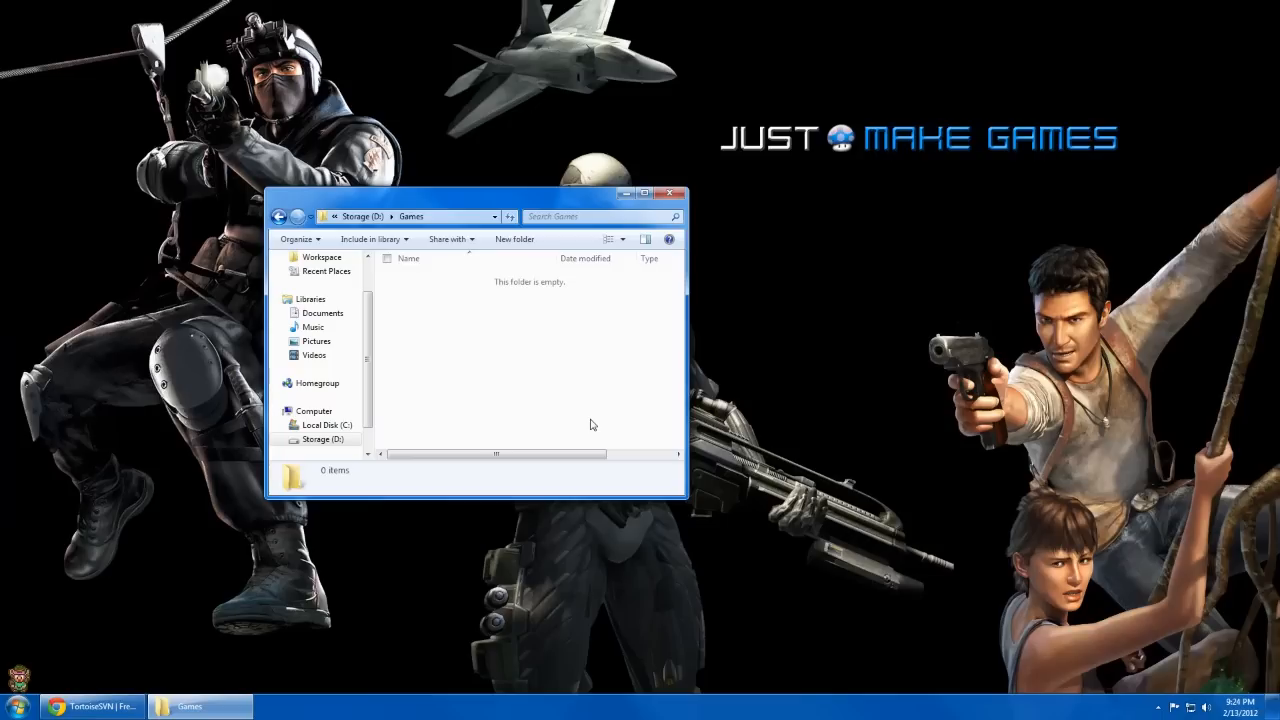
{"action": "mouse_move", "coordinate": [540, 261]}
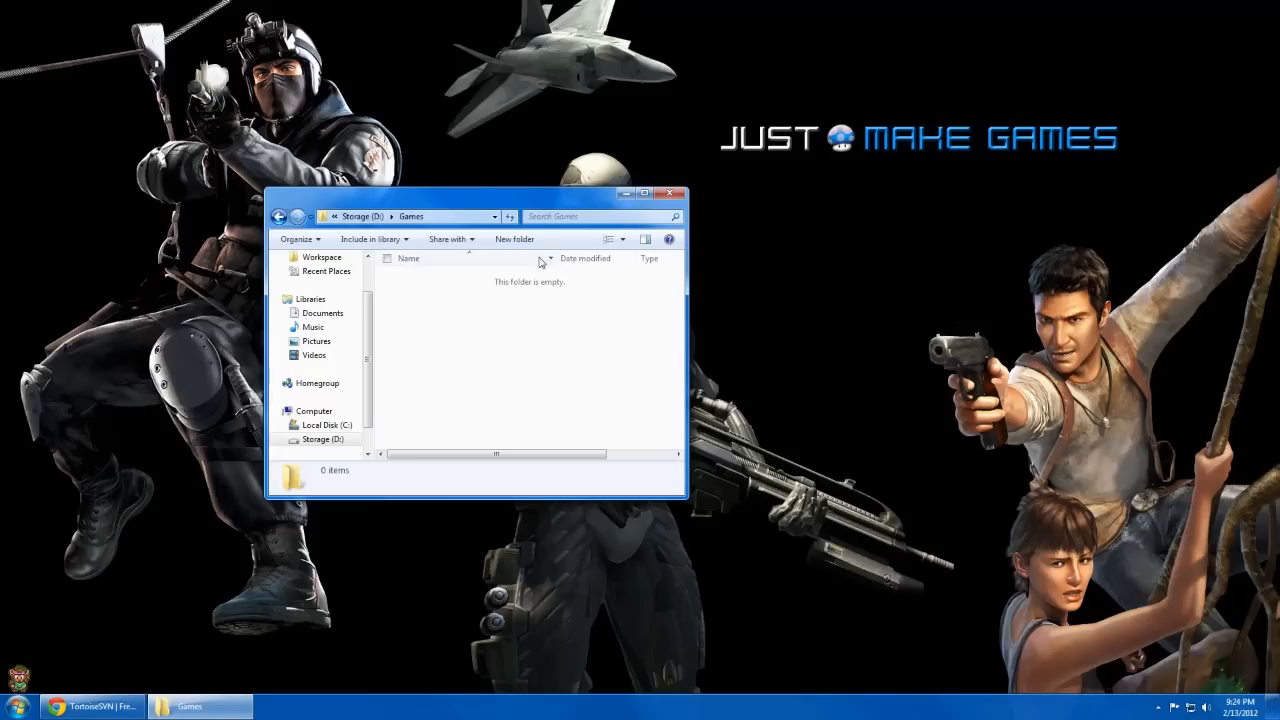
Step: Create a Cryation folder and extract the CryENGINE SDK archive inside it
{"action": "left_click", "coordinate": [514, 239]}
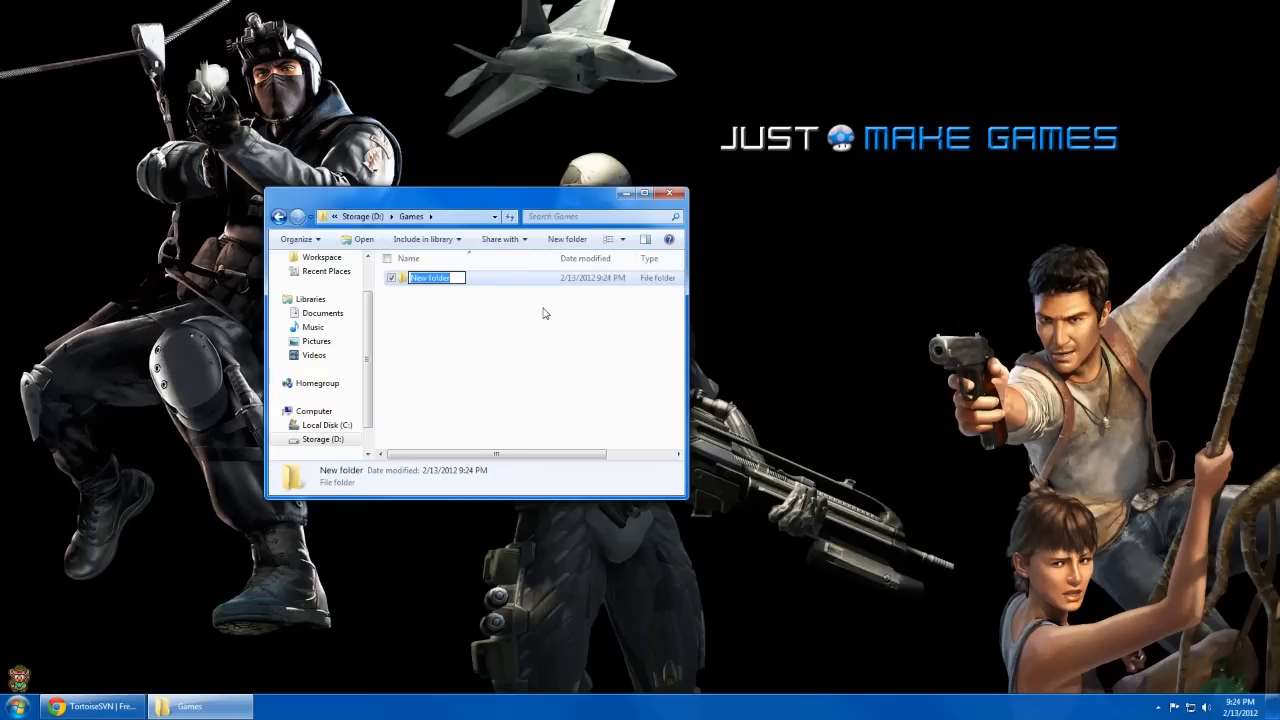
{"action": "type", "text": "Cryation"}
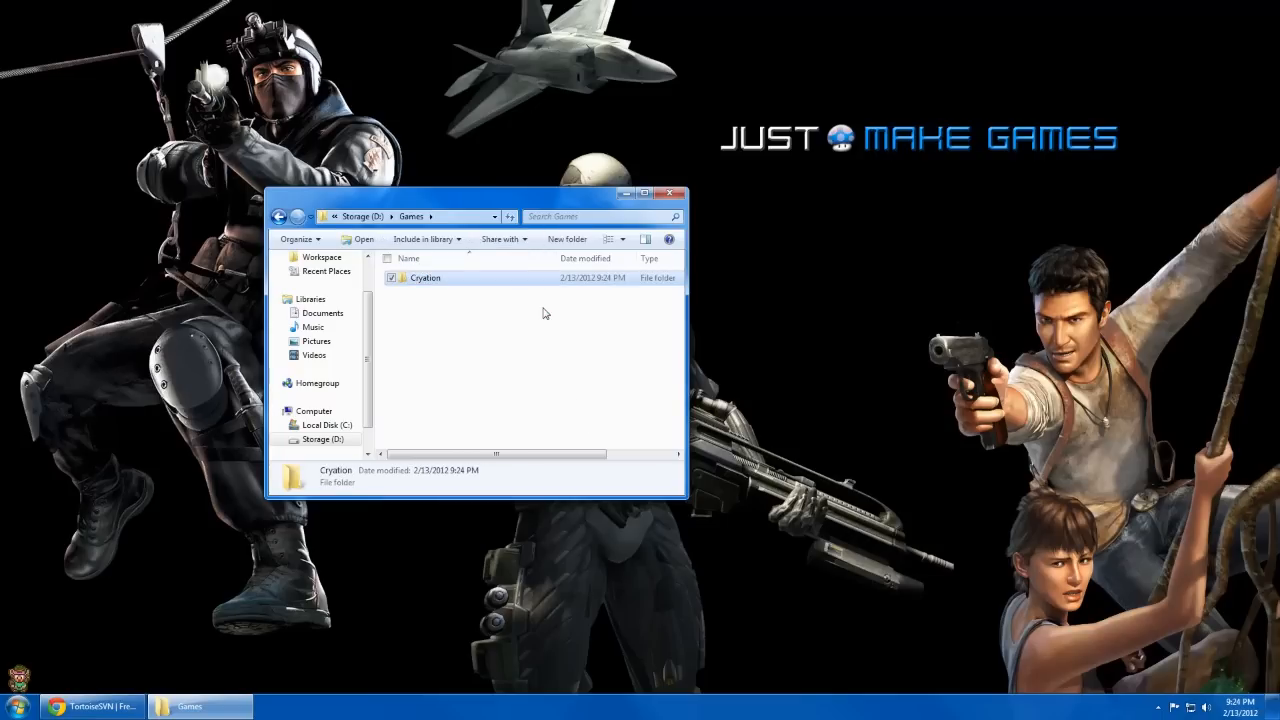
{"action": "mouse_move", "coordinate": [463, 298]}
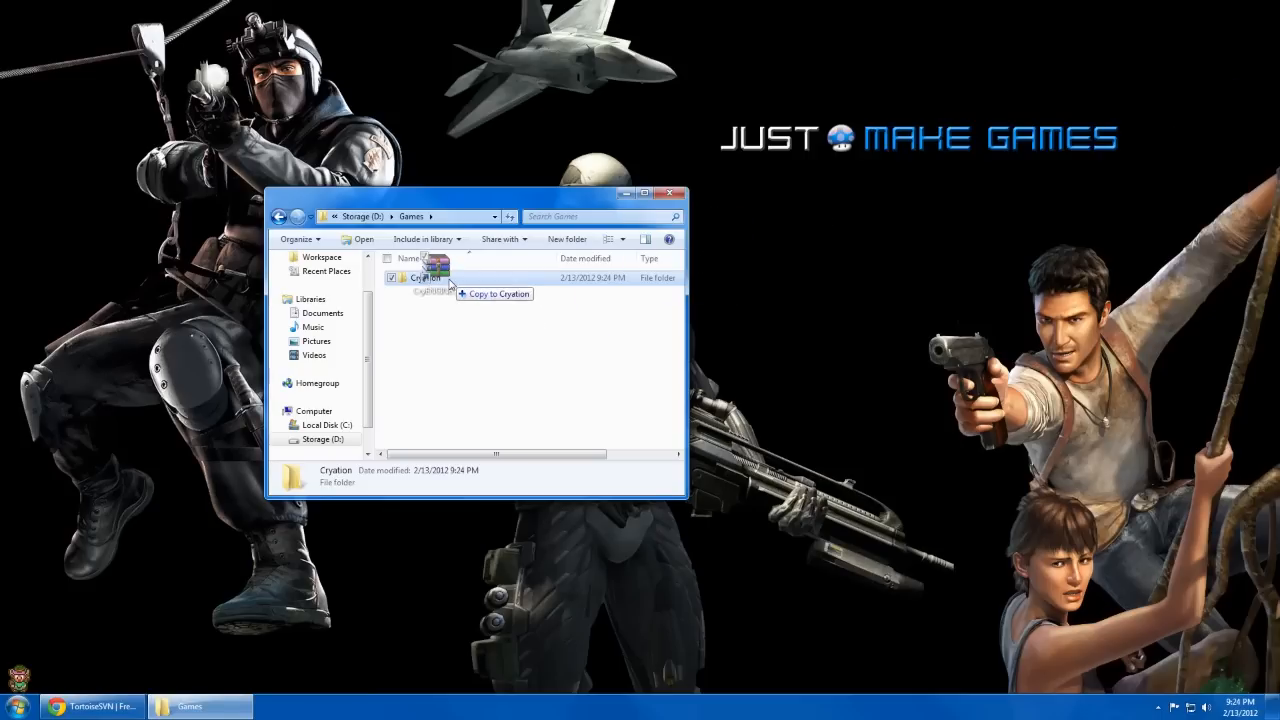
{"action": "double_click", "coordinate": [420, 277]}
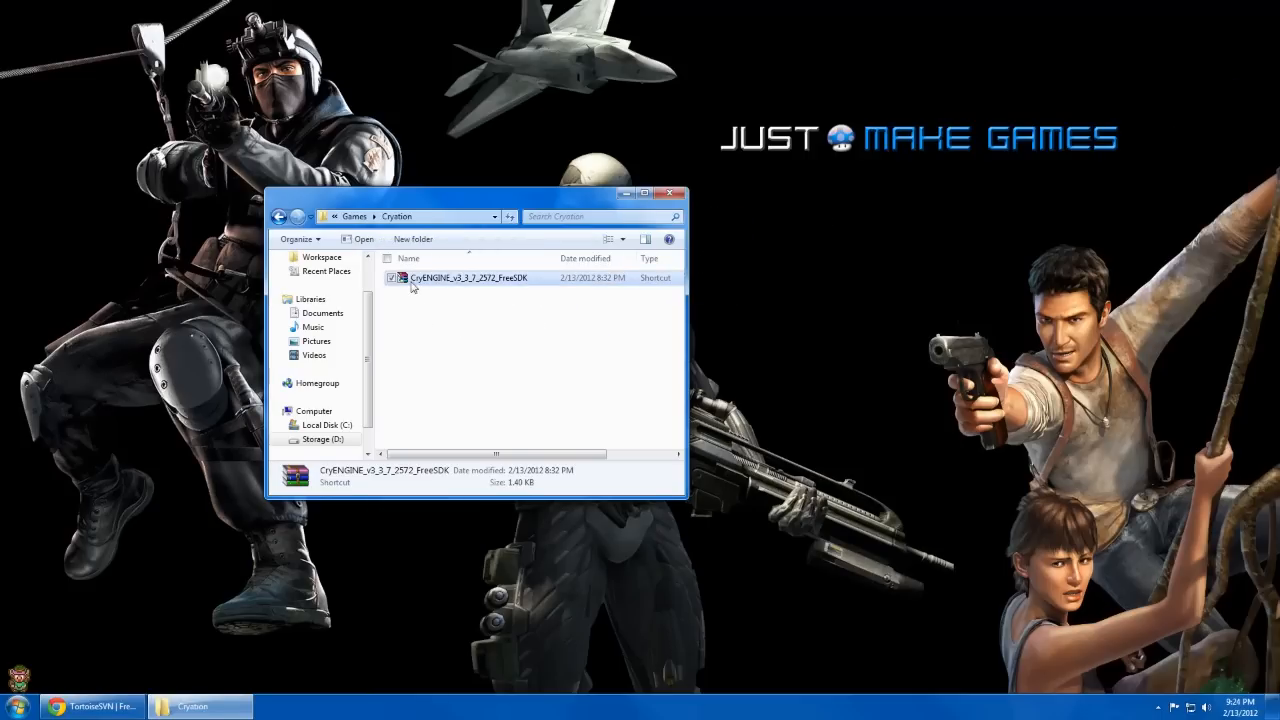
{"action": "mouse_move", "coordinate": [465, 287]}
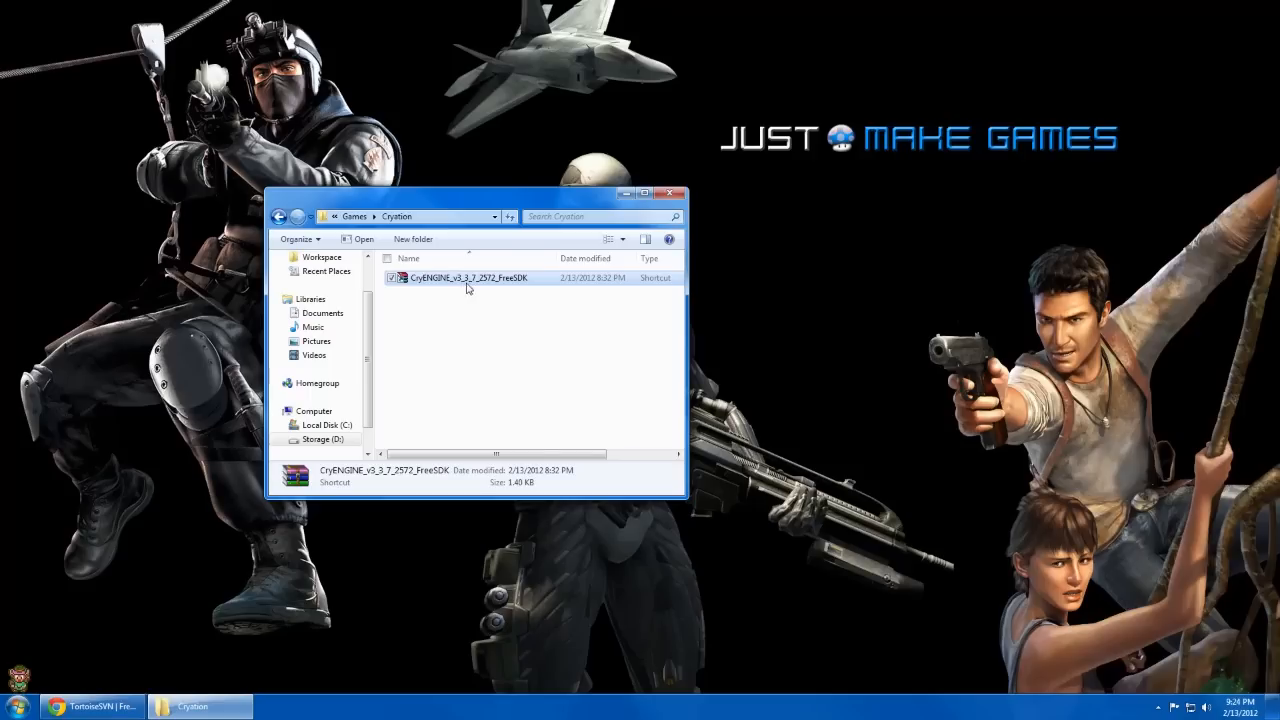
{"action": "right_click", "coordinate": [467, 277]}
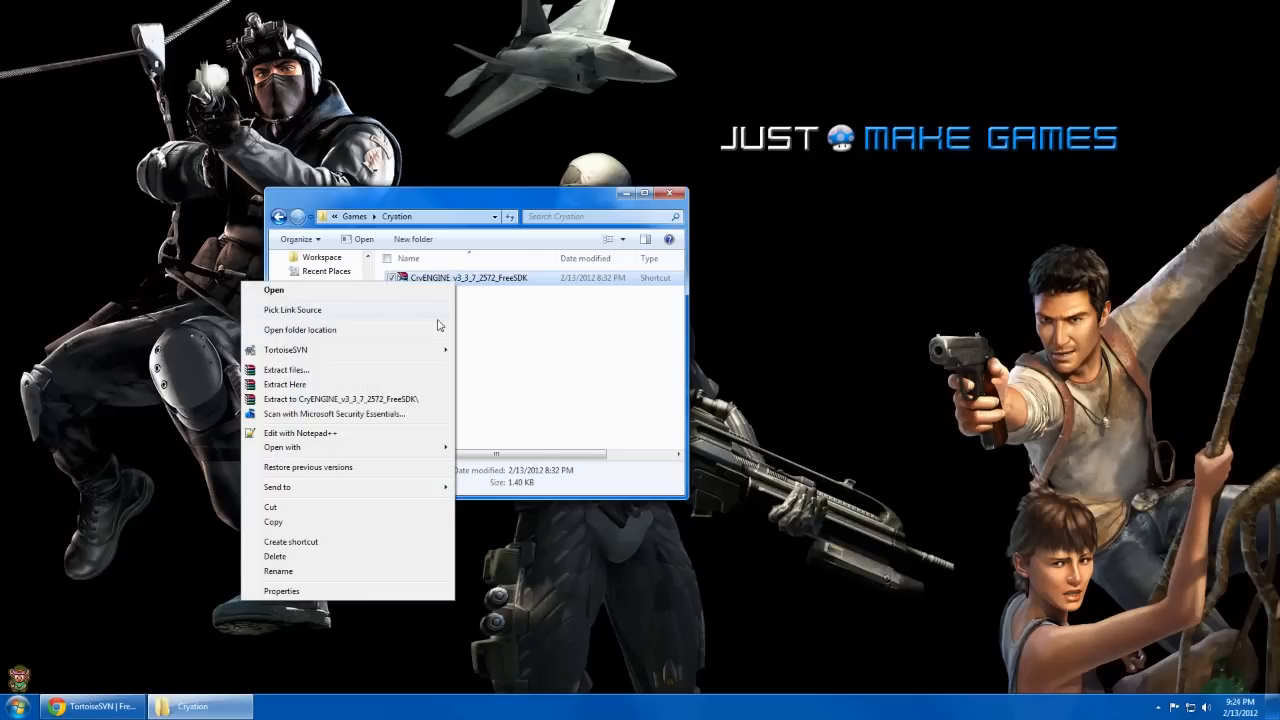
{"action": "left_click", "coordinate": [286, 369]}
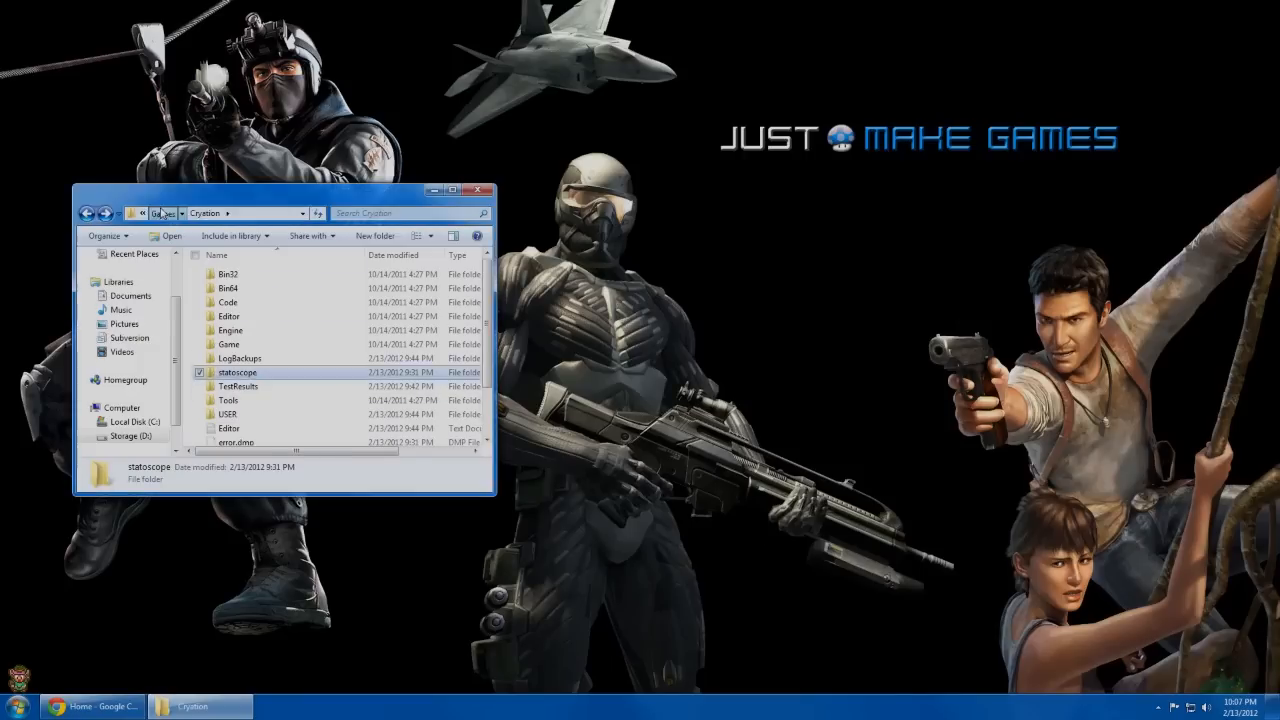
Step: Use the breadcrumb to return from the extracted SDK to D:\Games
{"action": "left_click", "coordinate": [88, 213]}
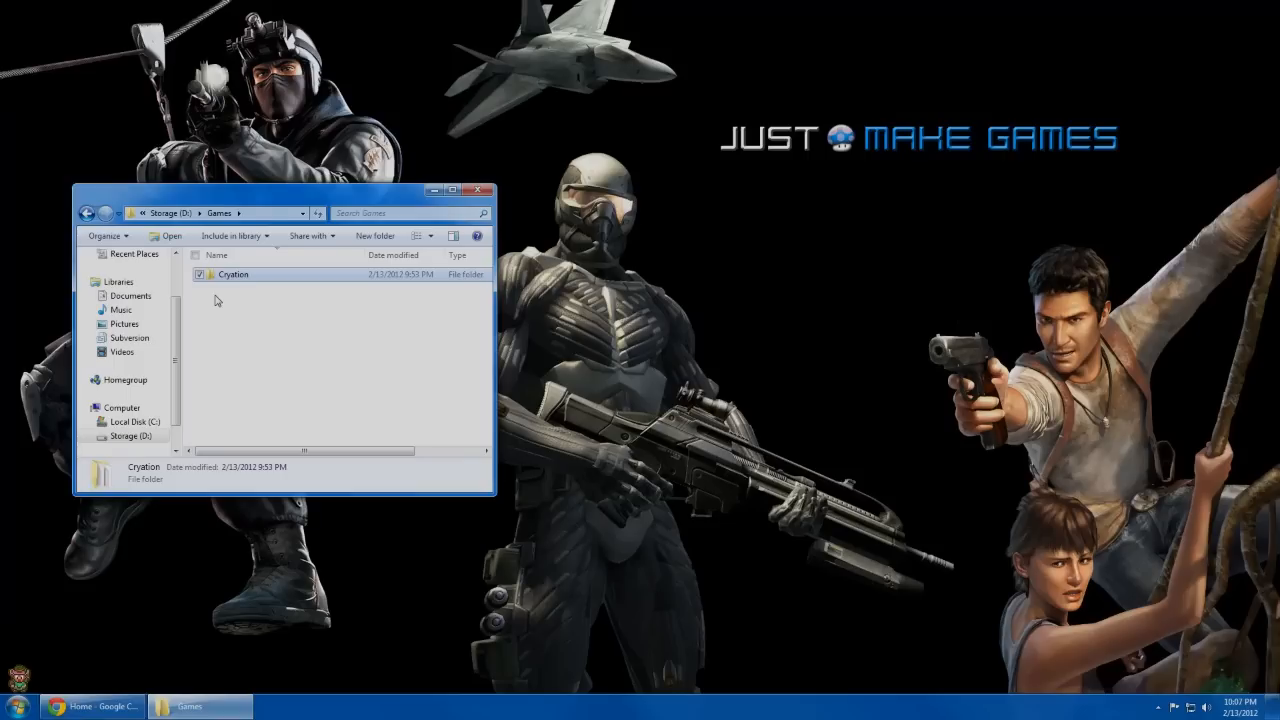
{"action": "mouse_move", "coordinate": [295, 141]}
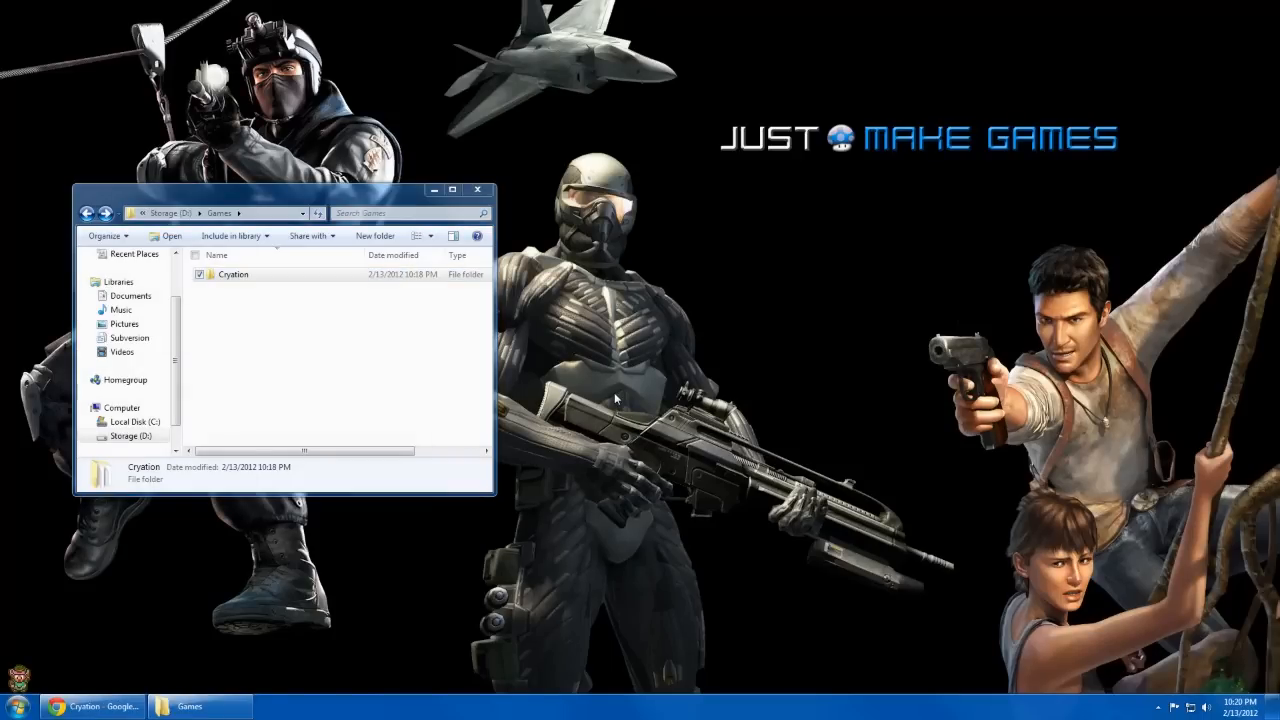
Step: SVN Checkout the cryation.com public repository into D:\Games\Cryation, accepting the non-empty folder warning
{"action": "right_click", "coordinate": [232, 274]}
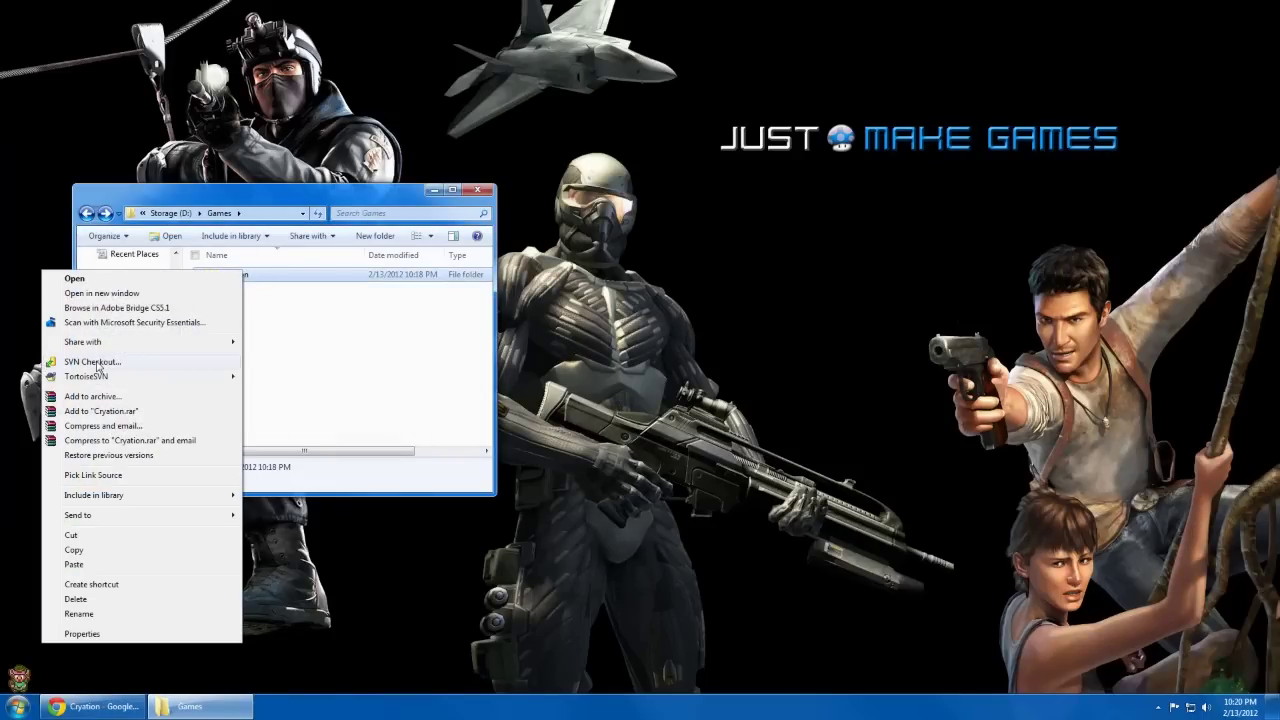
{"action": "left_click", "coordinate": [92, 362]}
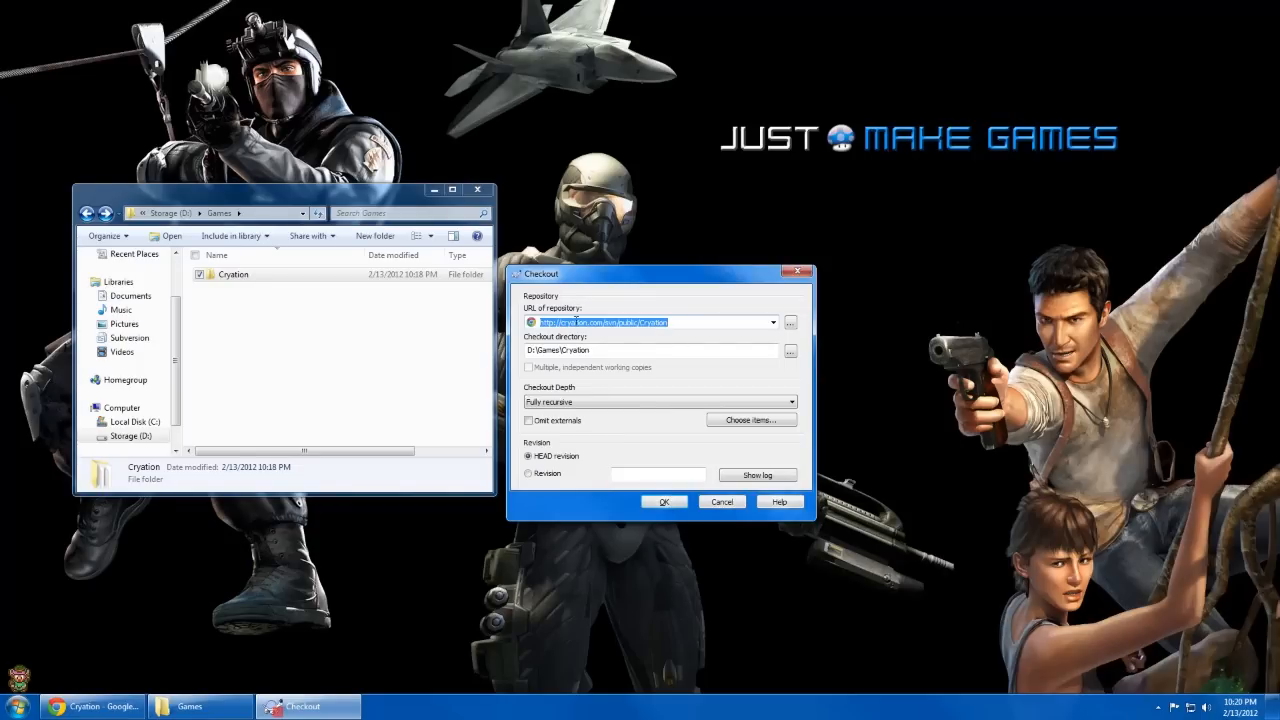
{"action": "left_click", "coordinate": [640, 322]}
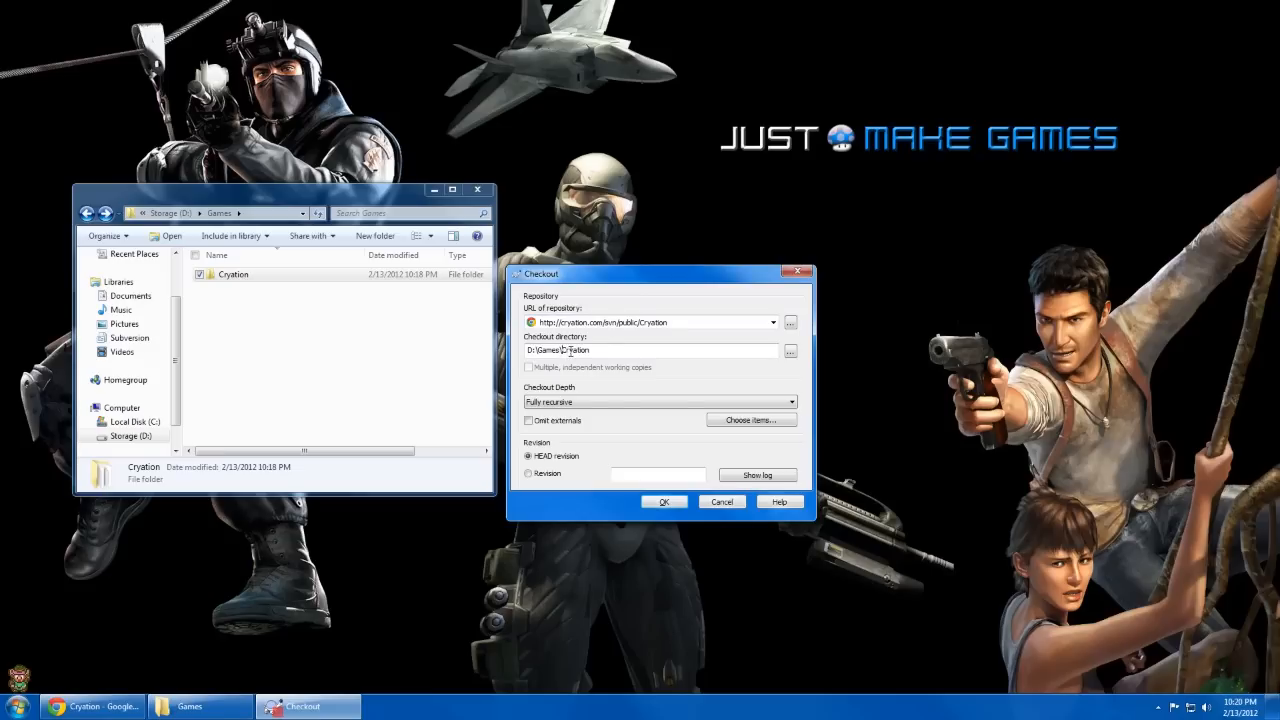
{"action": "double_click", "coordinate": [575, 350]}
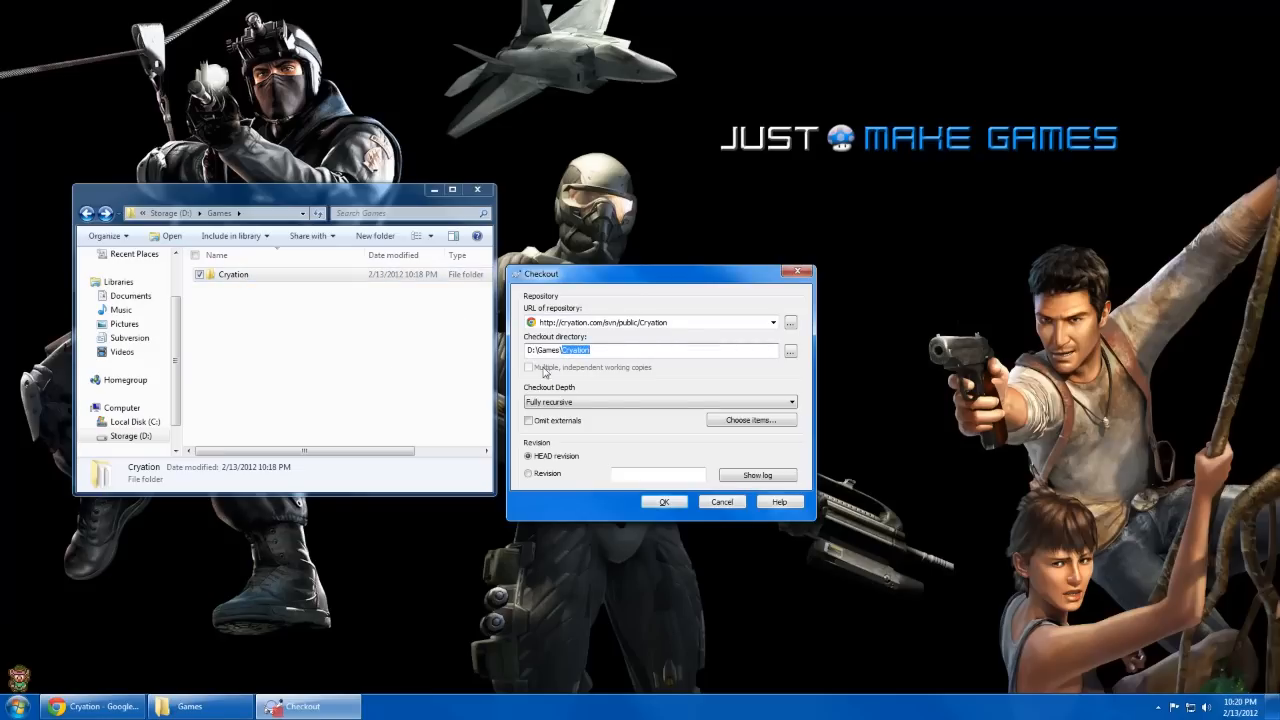
{"action": "mouse_move", "coordinate": [650, 335]}
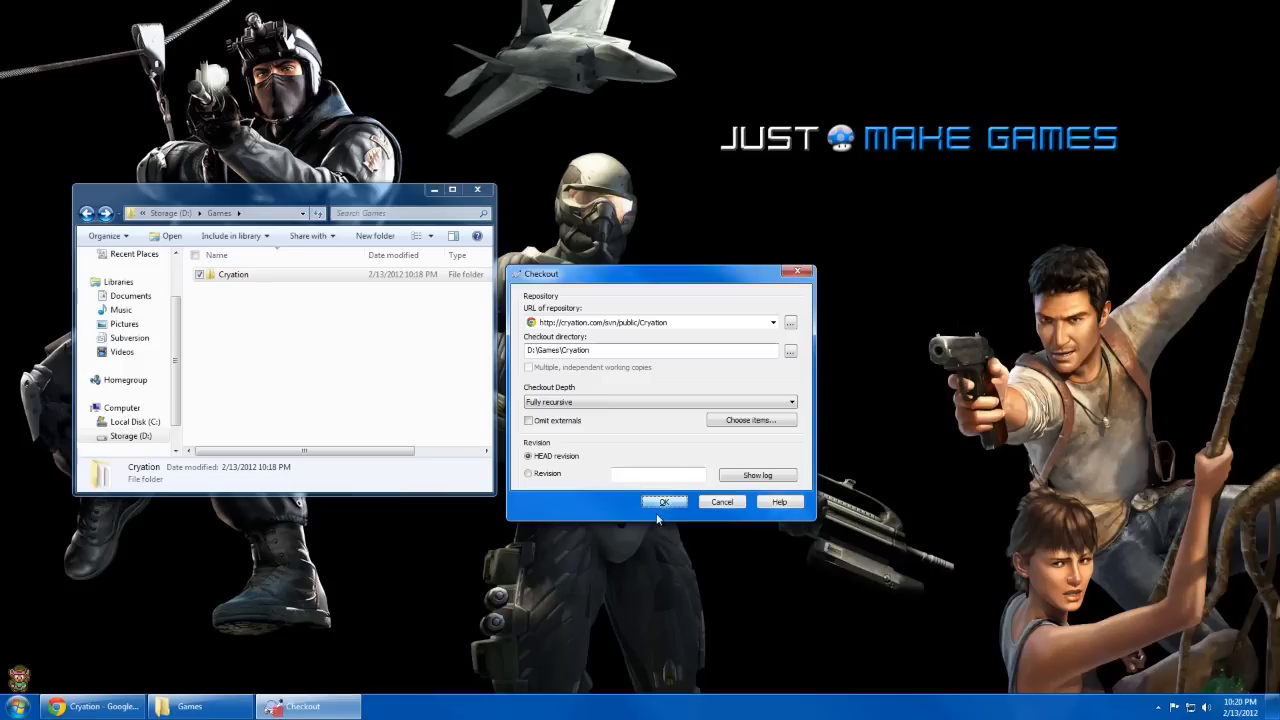
{"action": "left_click", "coordinate": [664, 501]}
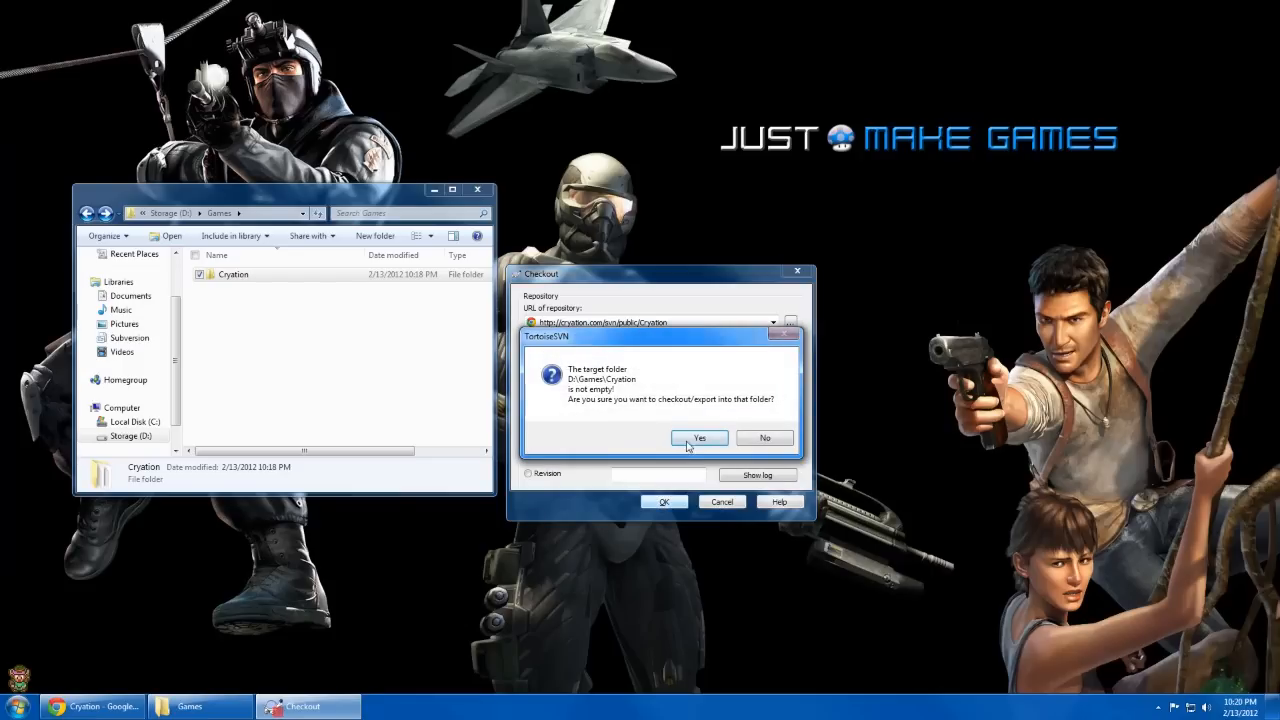
{"action": "left_click", "coordinate": [699, 438]}
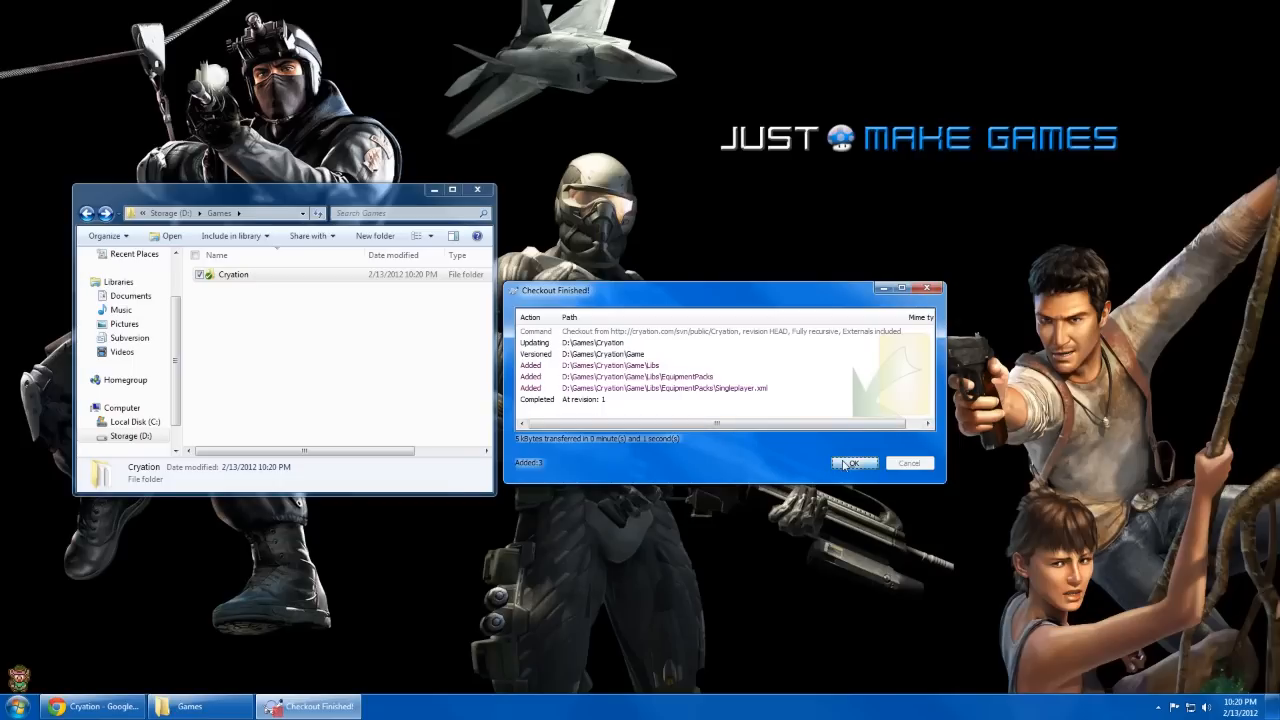
{"action": "left_click", "coordinate": [853, 463]}
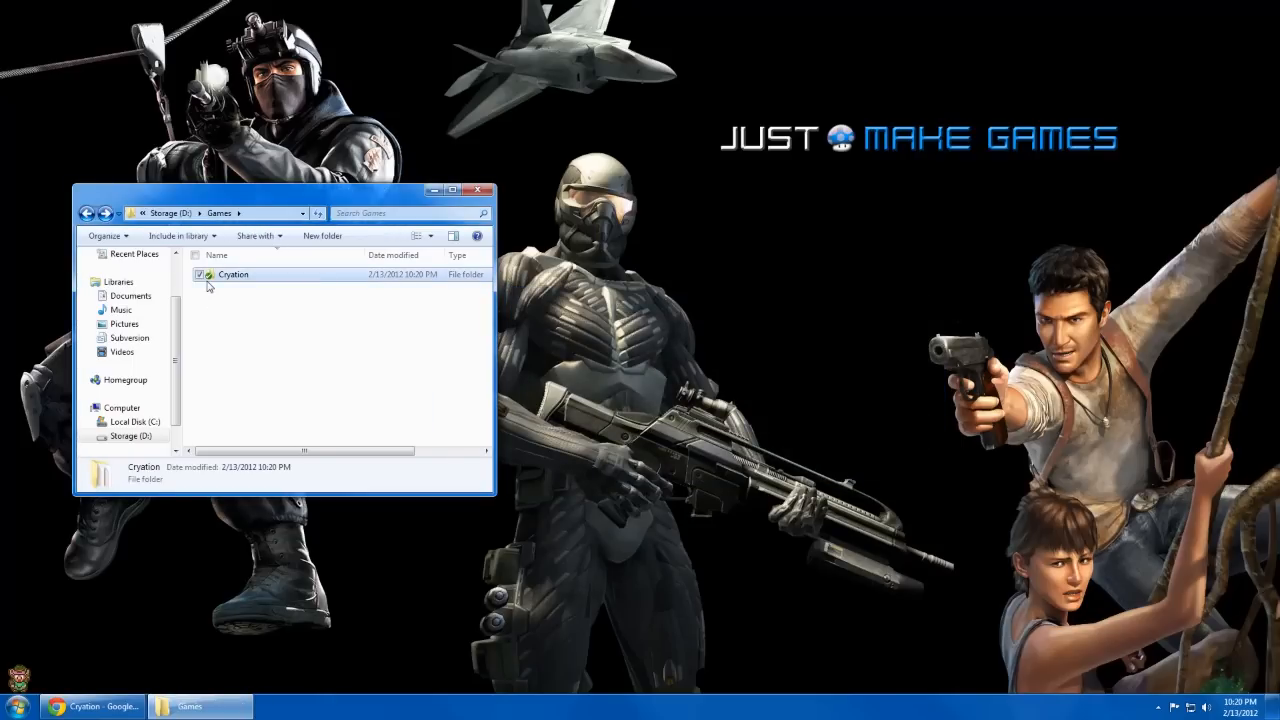
Step: Browse Cryation\Game\Libs\EquipmentPacks in the working copy, then go back up to Games
{"action": "left_click", "coordinate": [233, 274]}
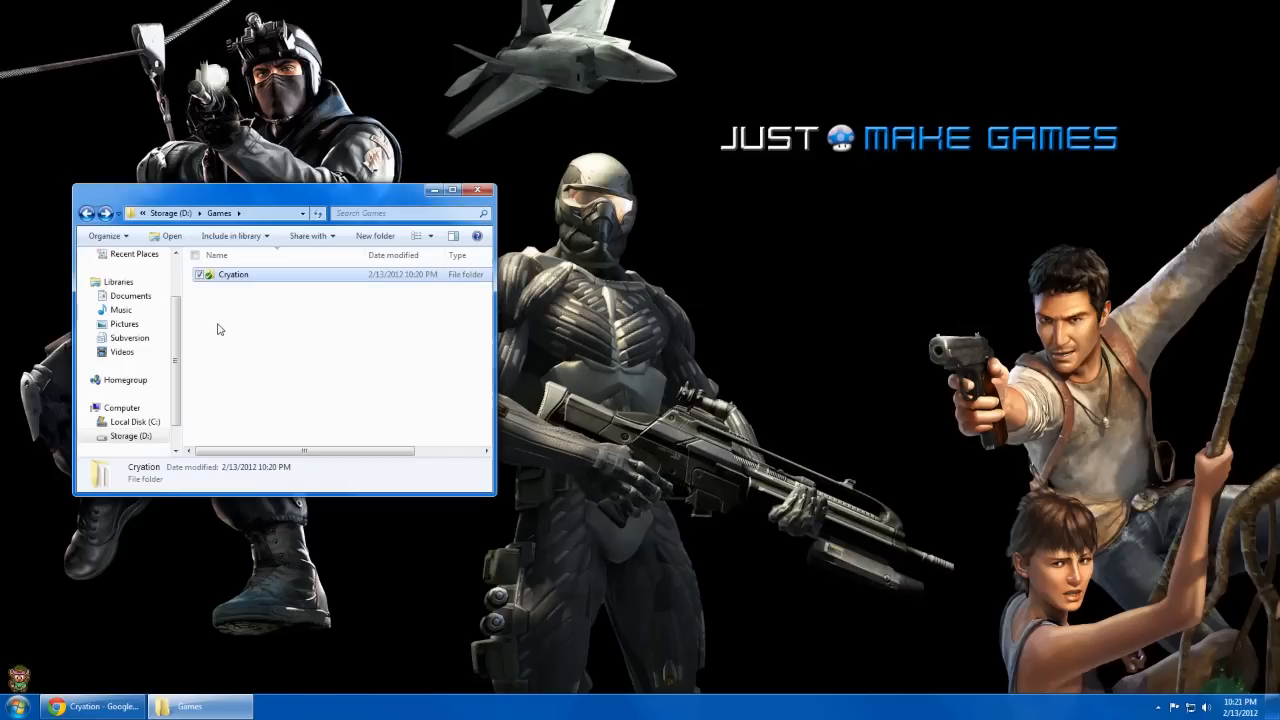
{"action": "double_click", "coordinate": [233, 274]}
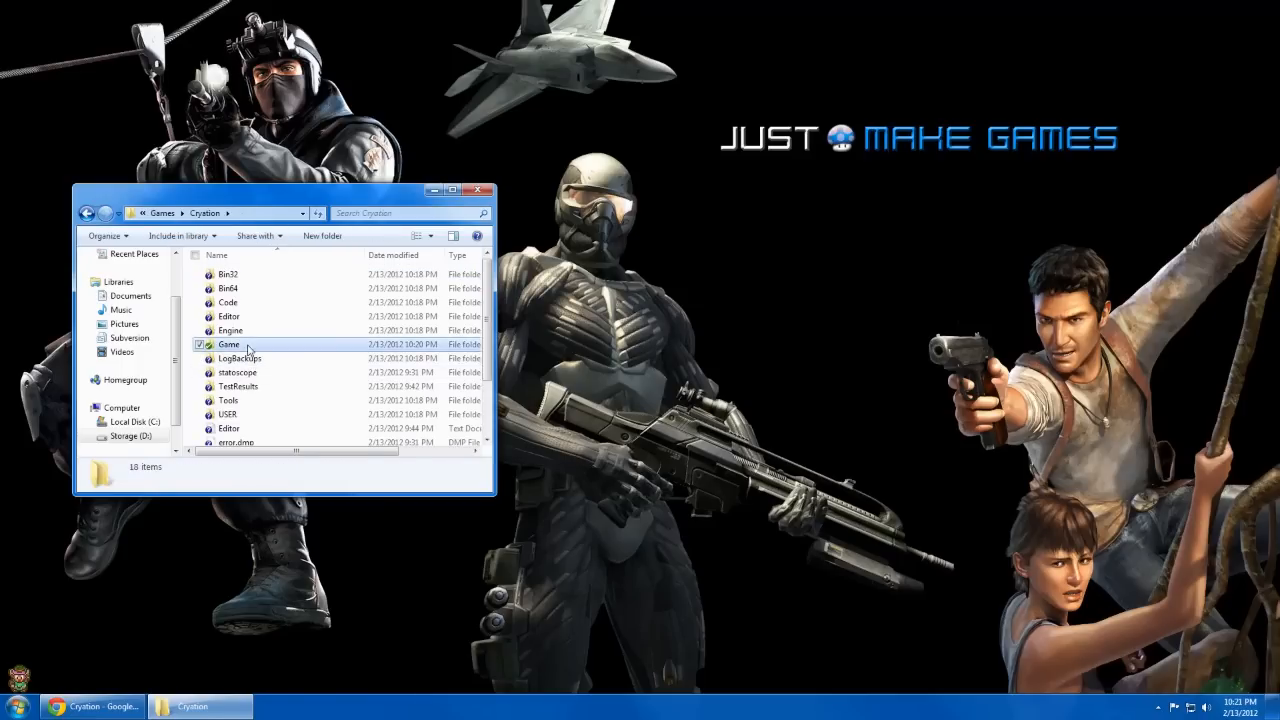
{"action": "double_click", "coordinate": [229, 344]}
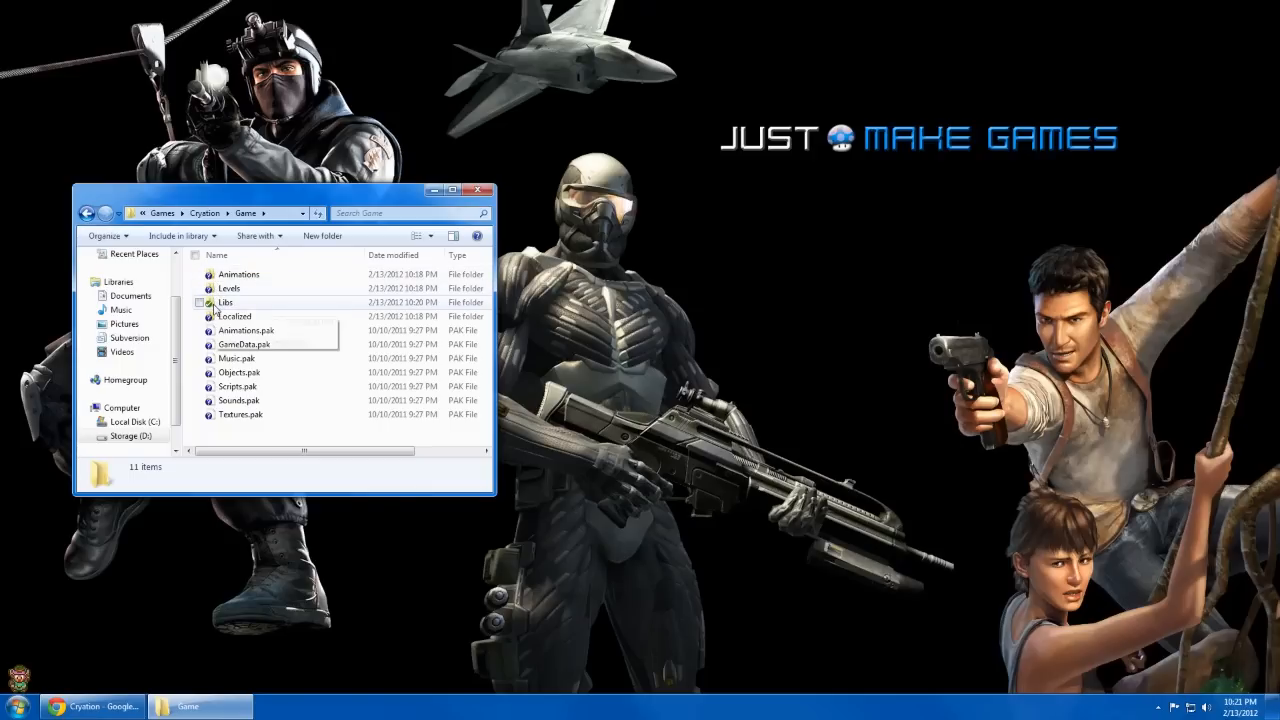
{"action": "left_click", "coordinate": [87, 212]}
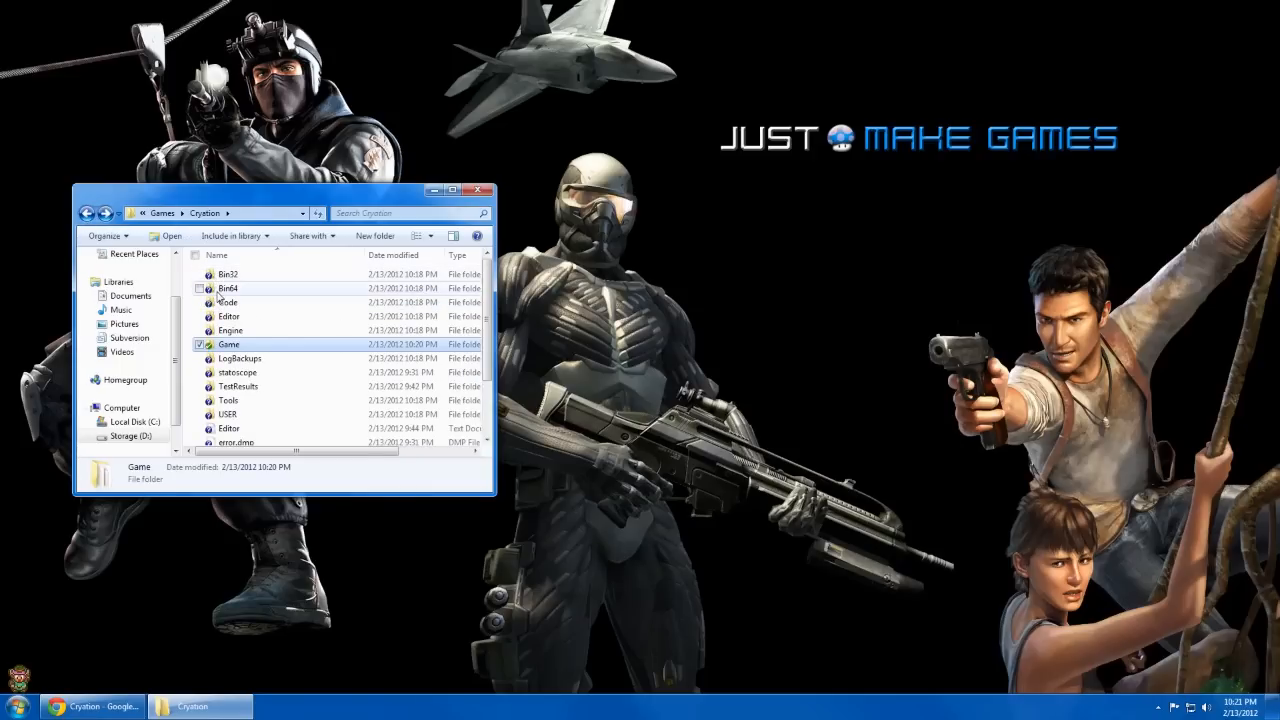
{"action": "left_click", "coordinate": [228, 288]}
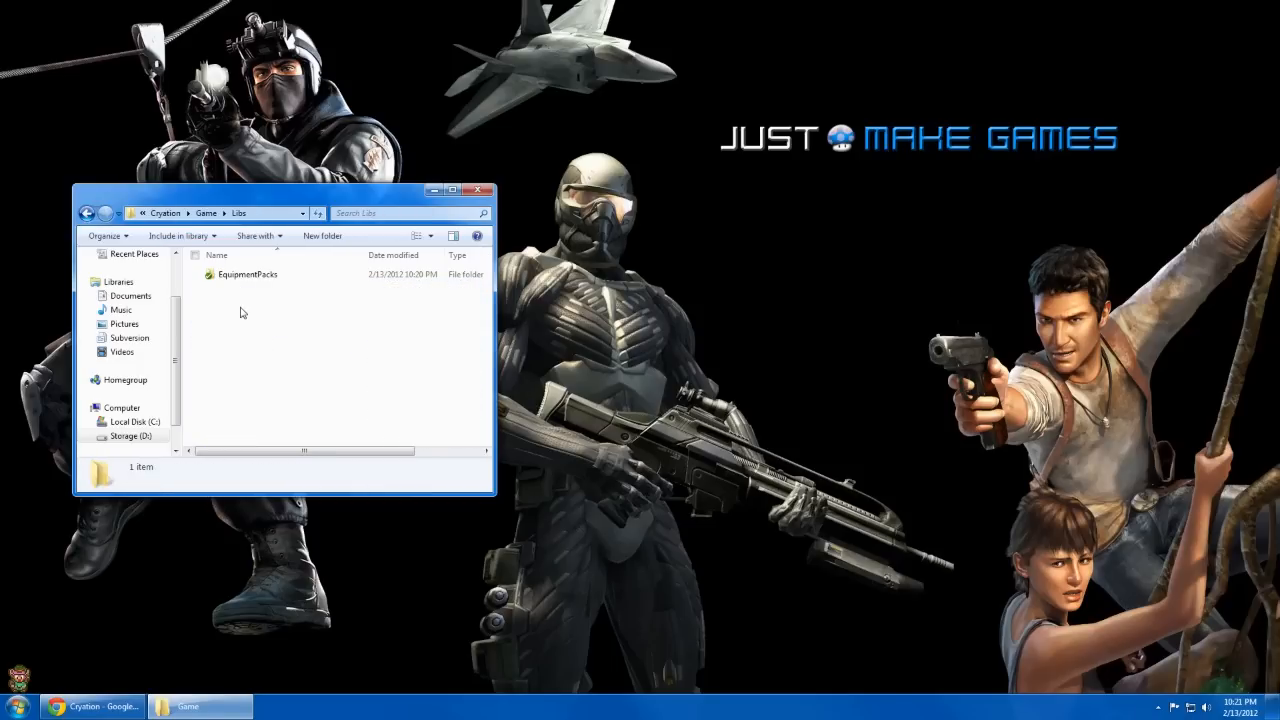
{"action": "double_click", "coordinate": [247, 274]}
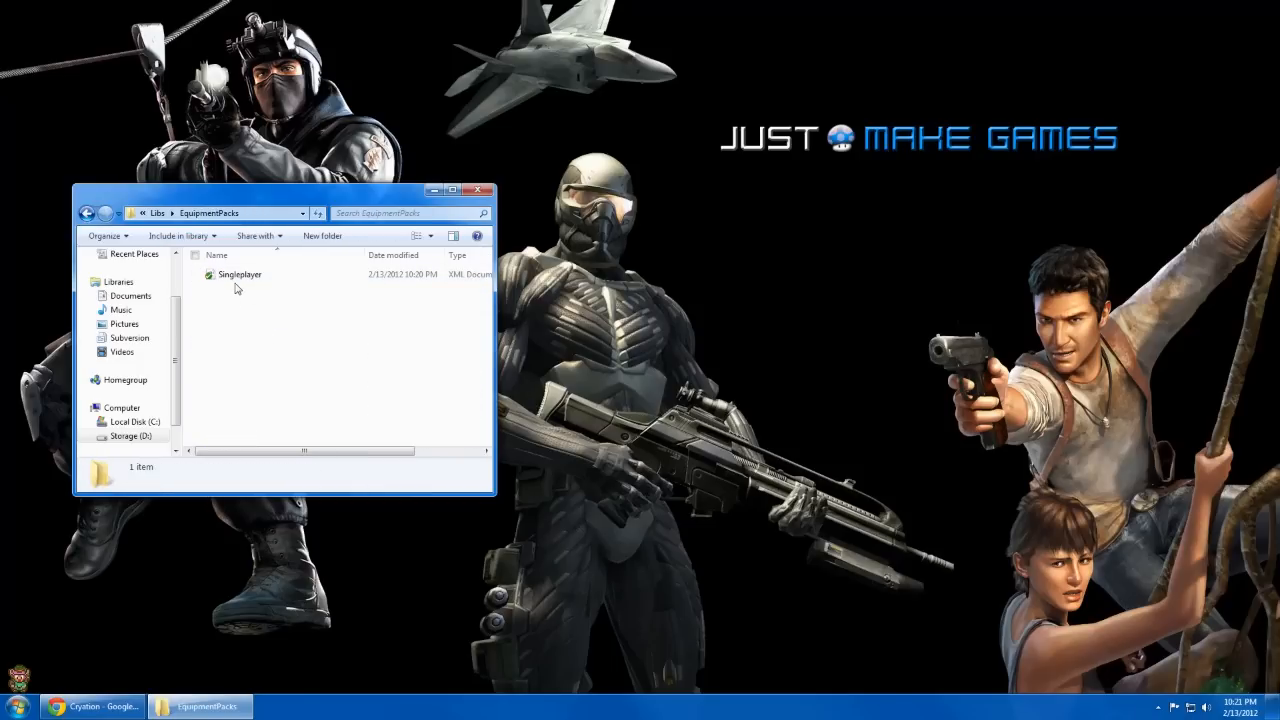
{"action": "left_click", "coordinate": [88, 213]}
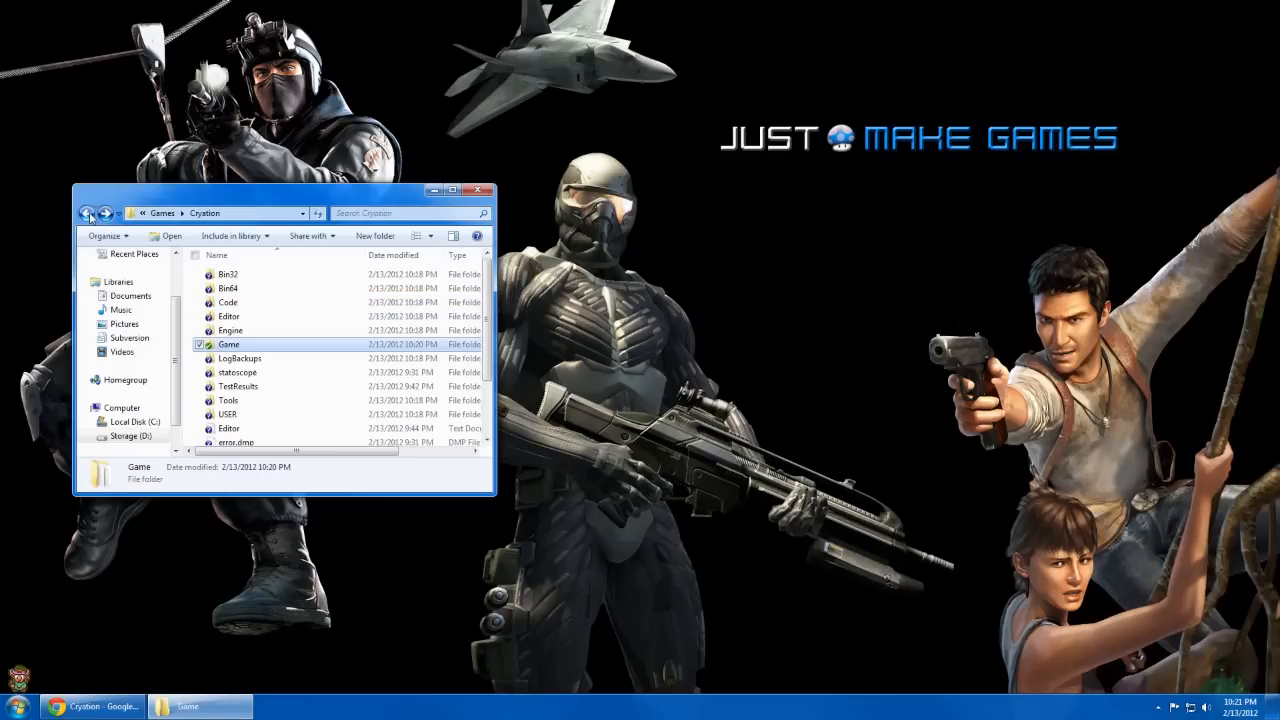
{"action": "left_click", "coordinate": [88, 213]}
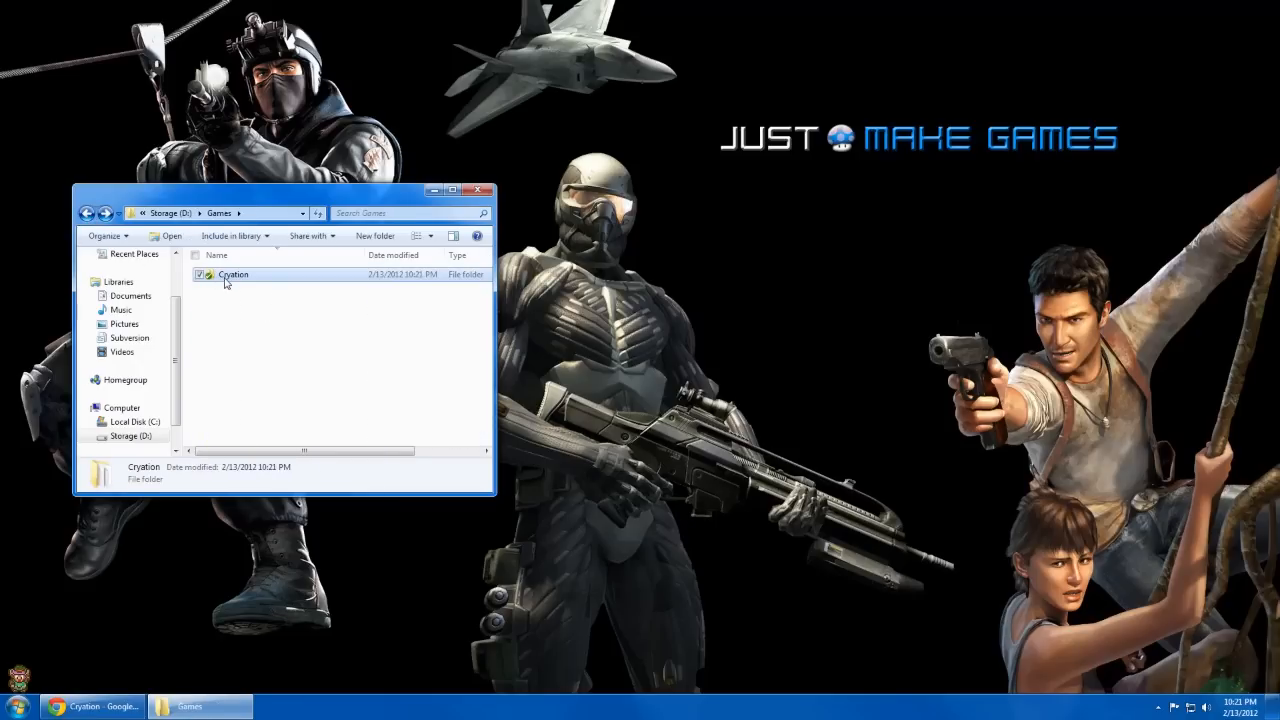
{"action": "left_click", "coordinate": [232, 274]}
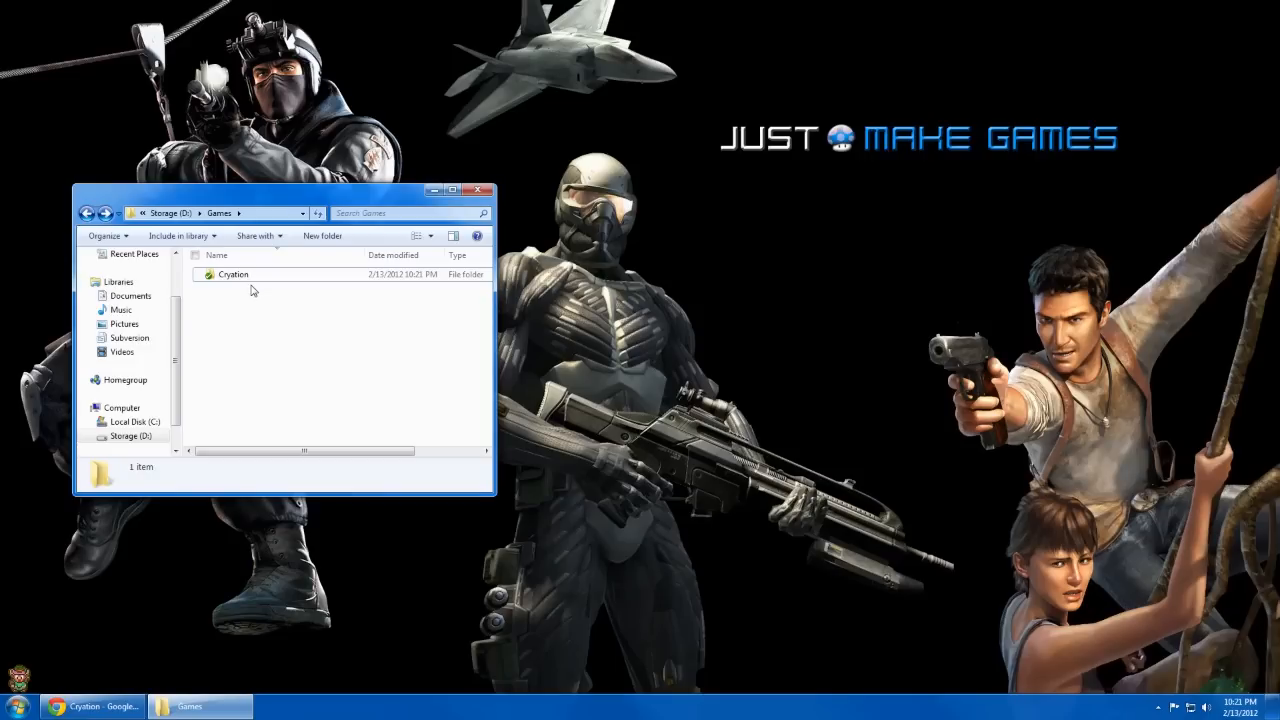
{"action": "mouse_move", "coordinate": [240, 289]}
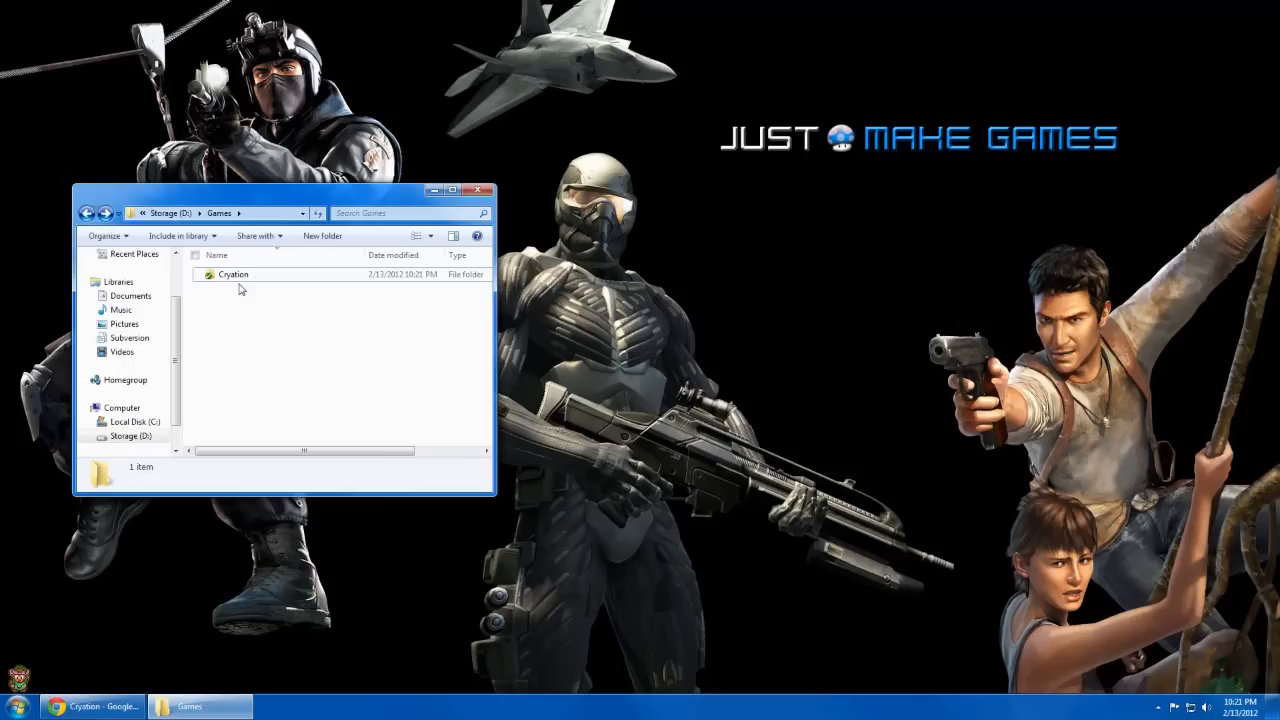
Step: Run SVN Update on D:\Games\Cryation and close the report showing revision 1
{"action": "right_click", "coordinate": [233, 274]}
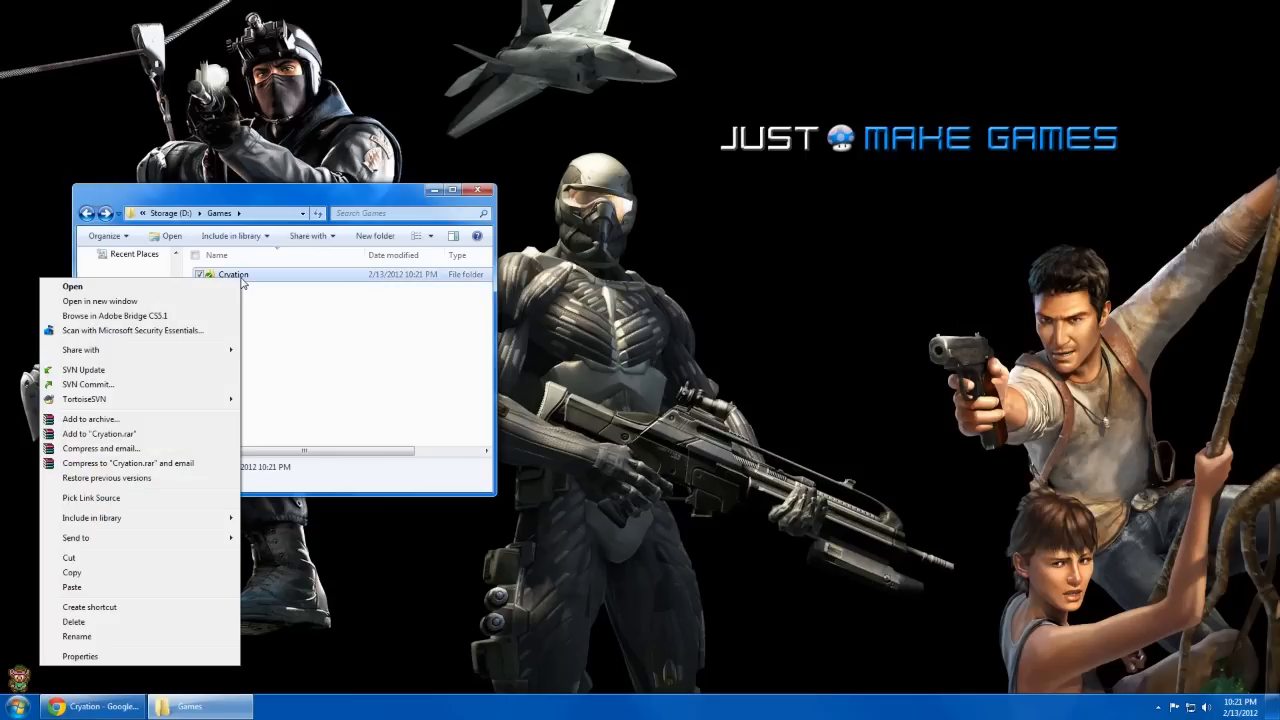
{"action": "mouse_move", "coordinate": [127, 370]}
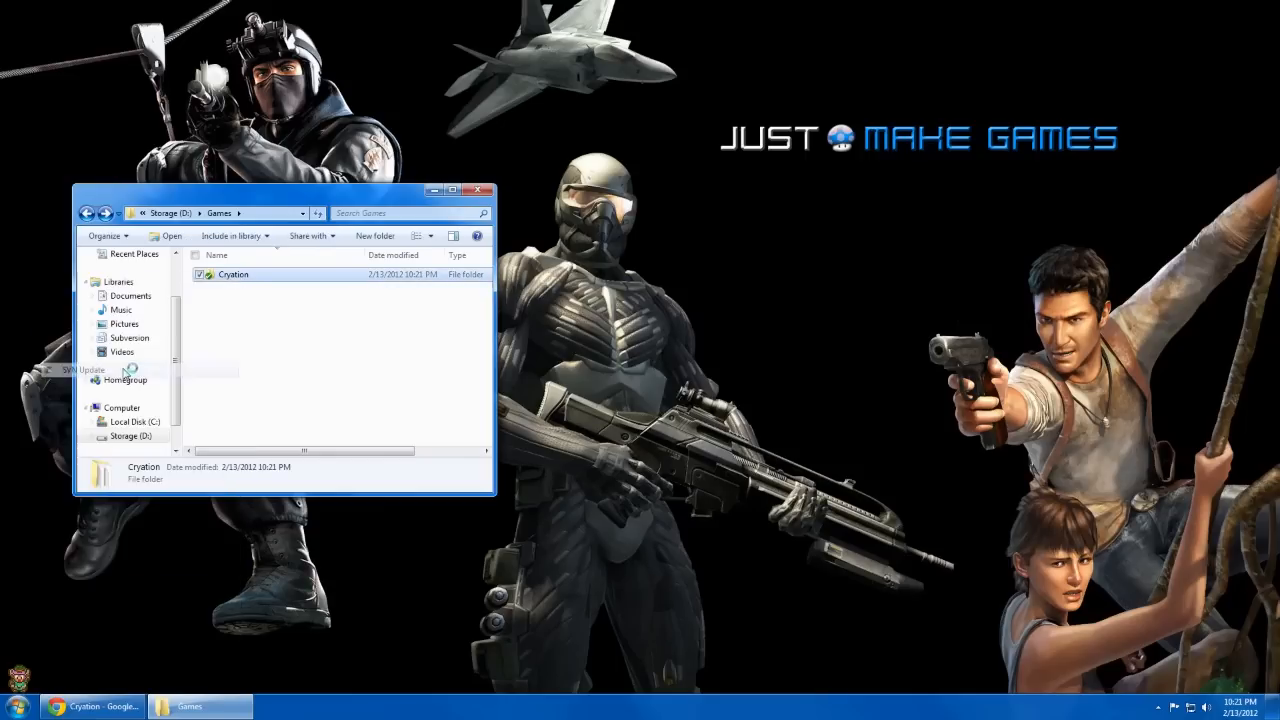
{"action": "left_click", "coordinate": [85, 369]}
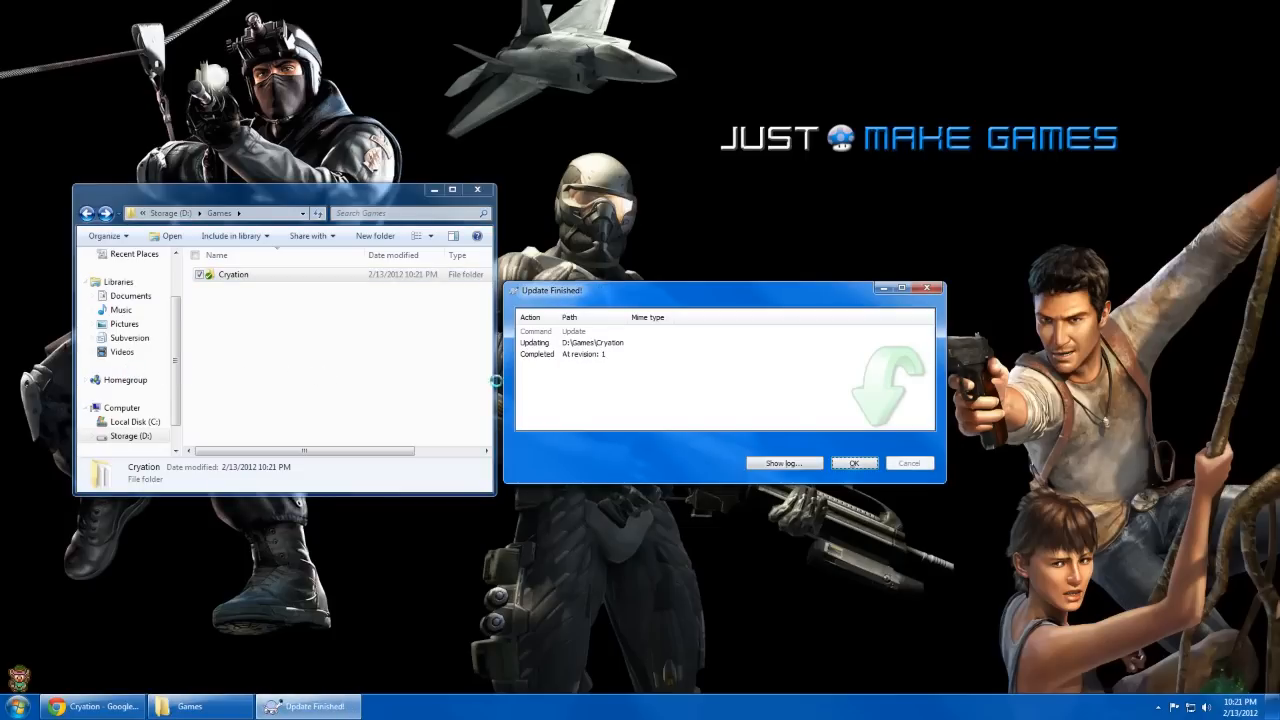
{"action": "left_click", "coordinate": [853, 462]}
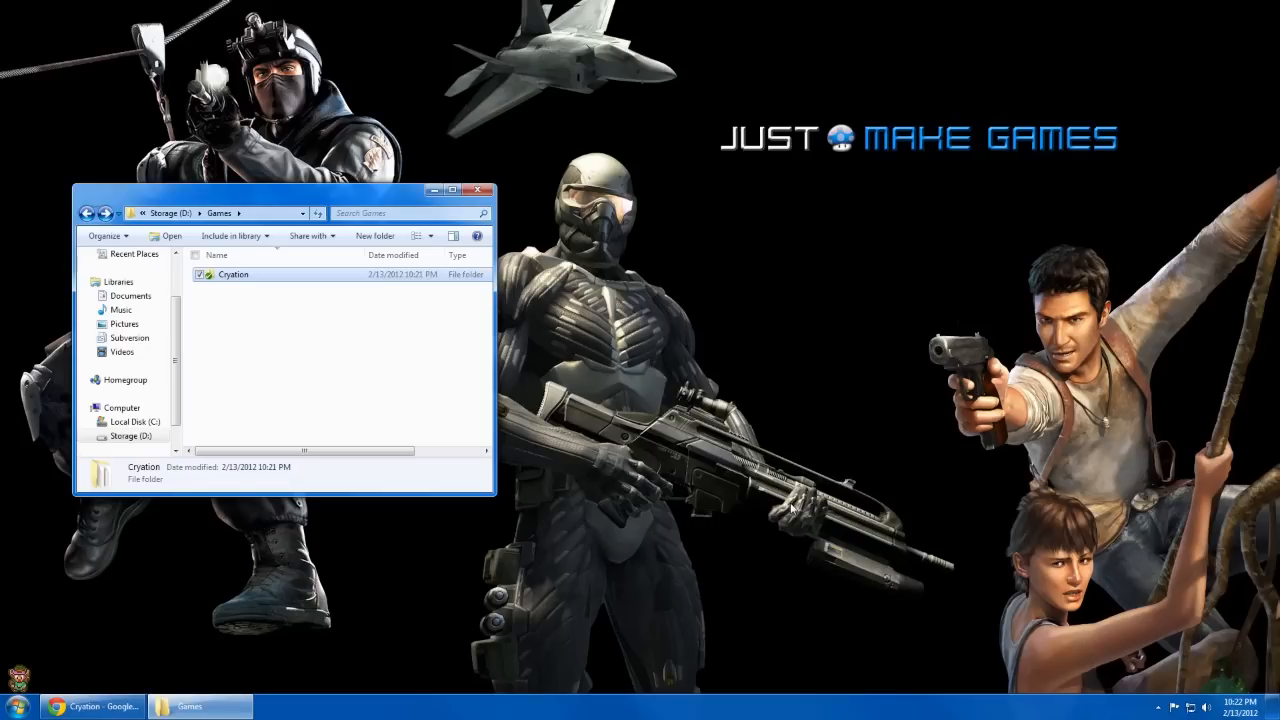
{"action": "mouse_move", "coordinate": [245, 280]}
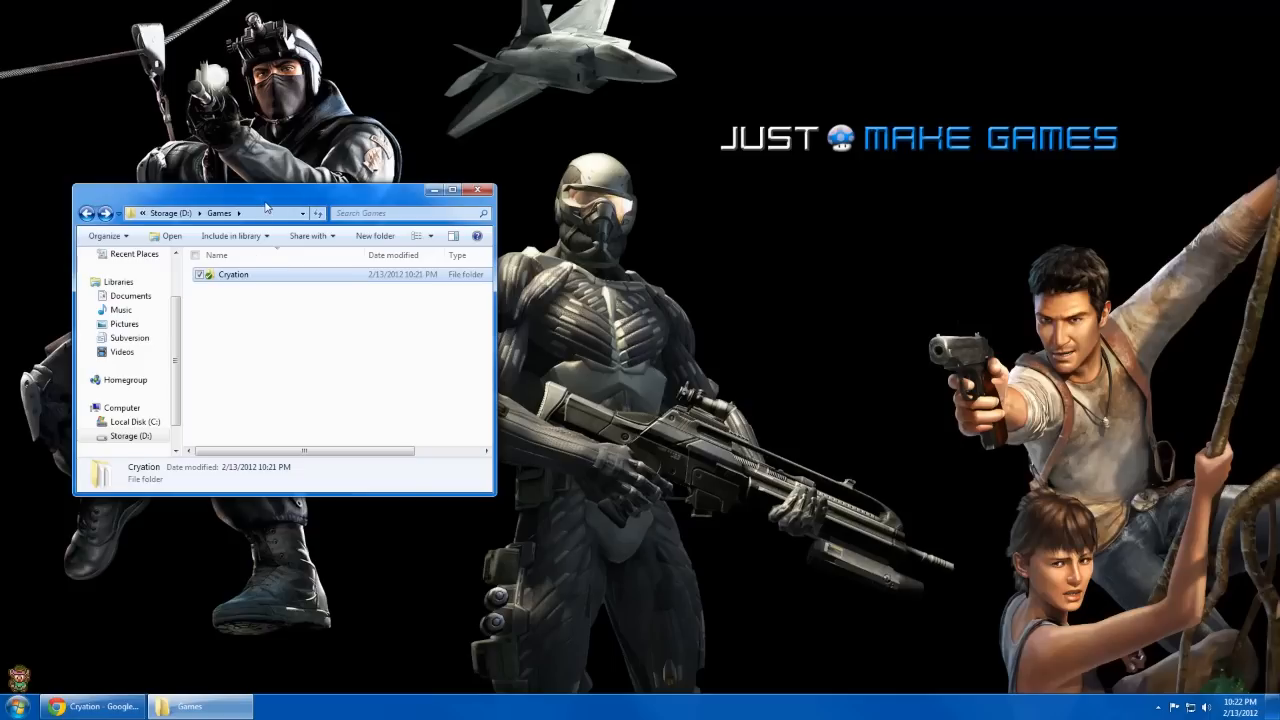
{"action": "left_click", "coordinate": [365, 408]}
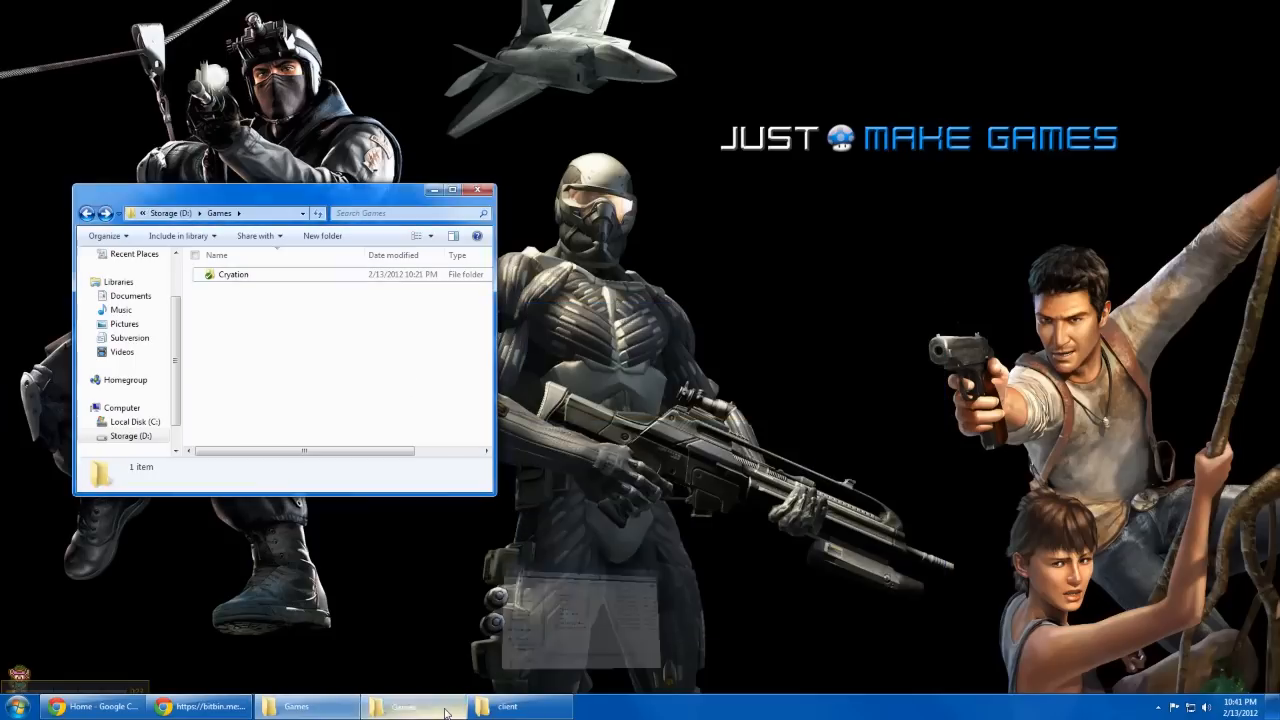
Step: Switch to the second Games window and open the Workspace Cryation folder
{"action": "left_click", "coordinate": [405, 706]}
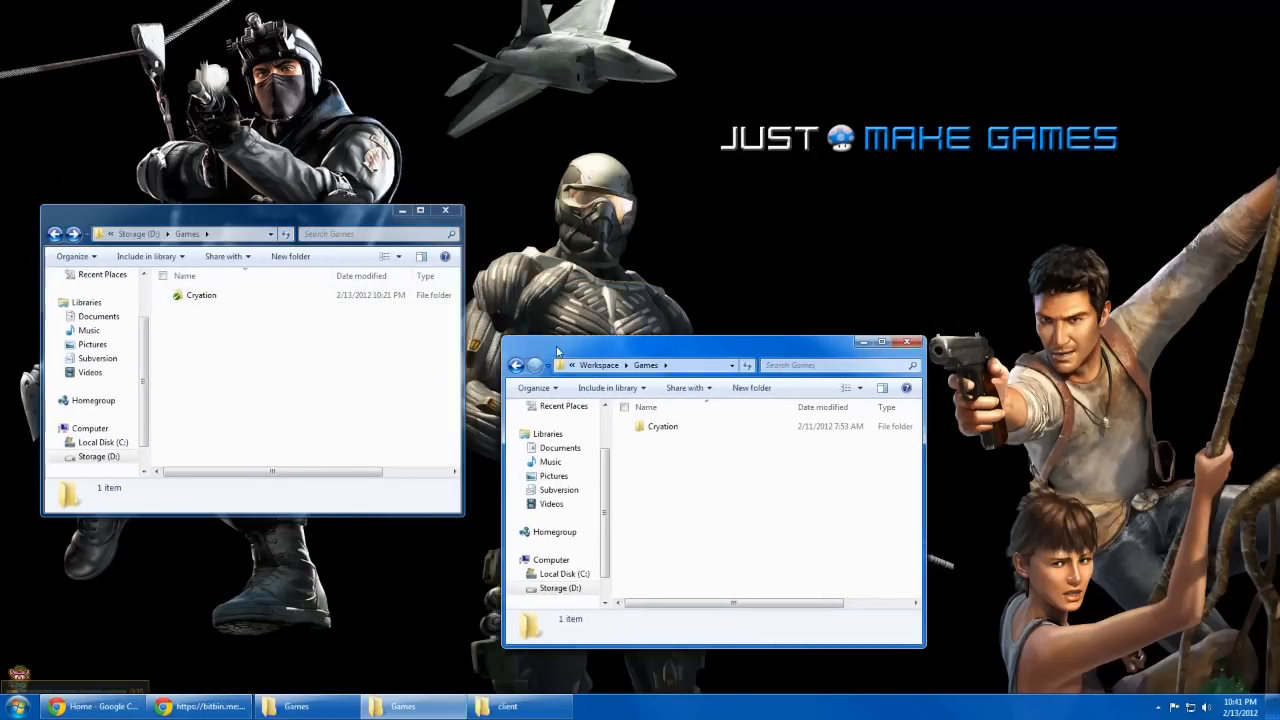
{"action": "double_click", "coordinate": [662, 426]}
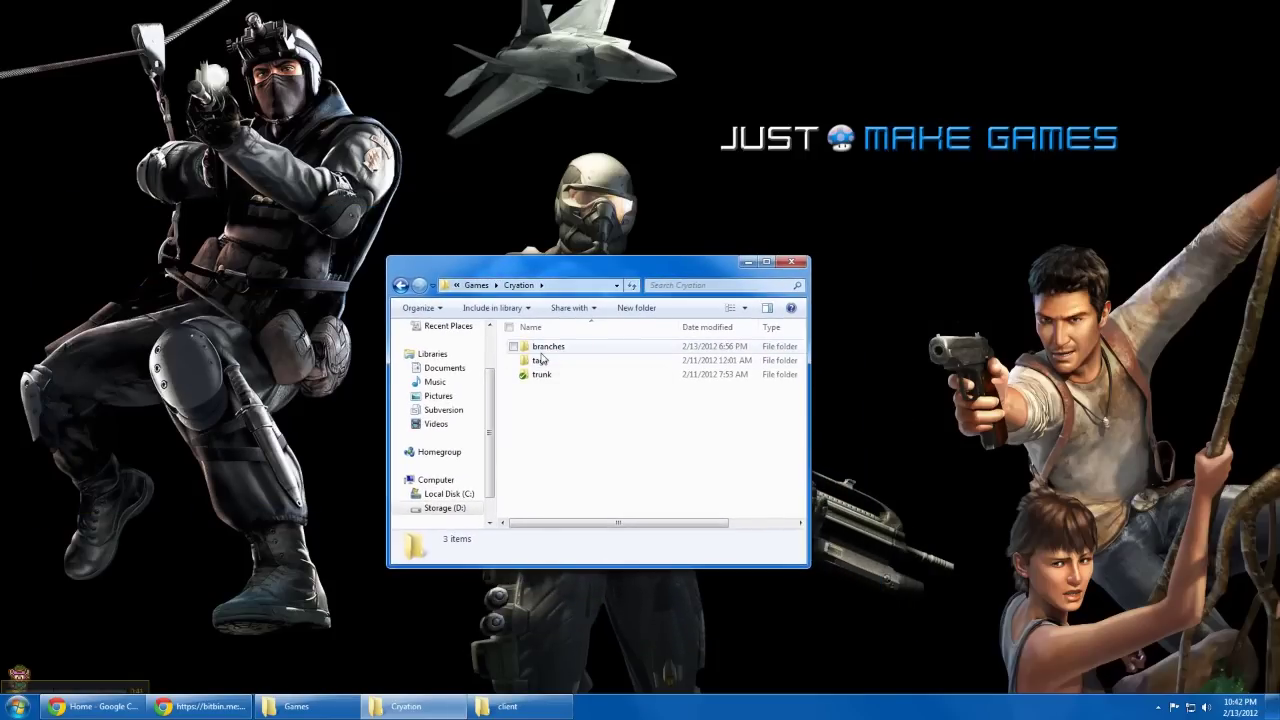
{"action": "mouse_move", "coordinate": [548, 346]}
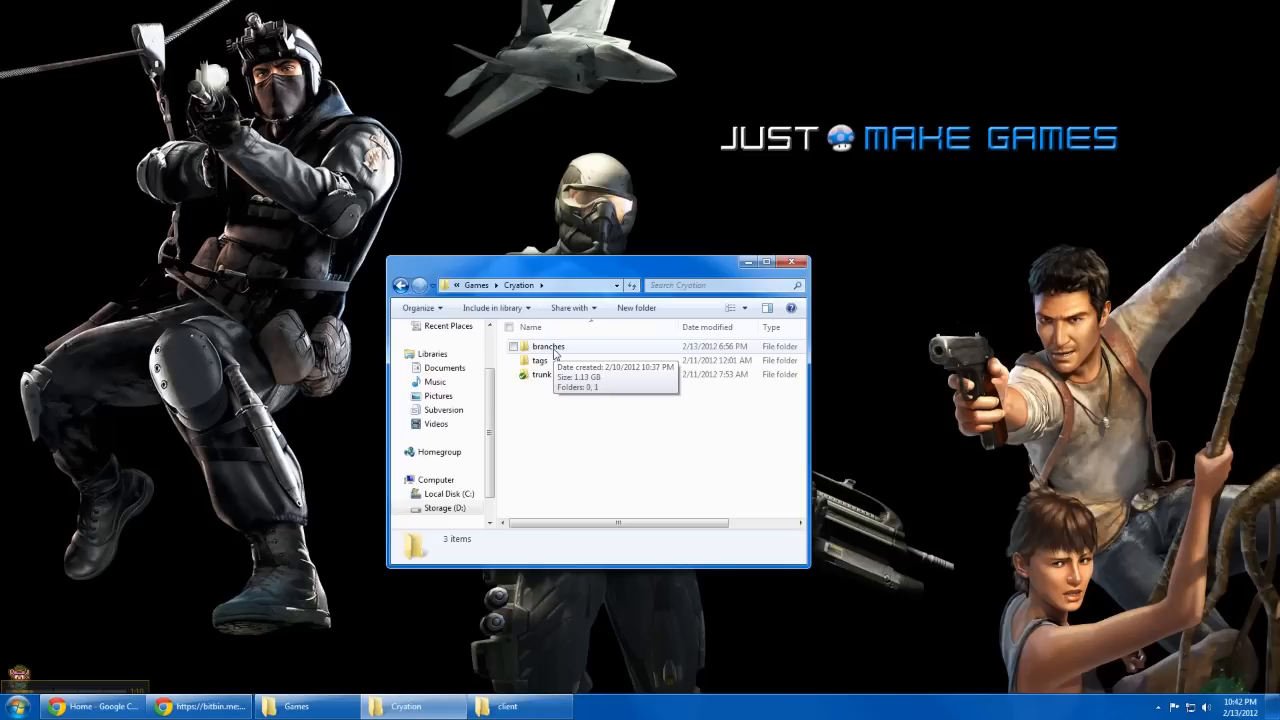
{"action": "mouse_move", "coordinate": [548, 360]}
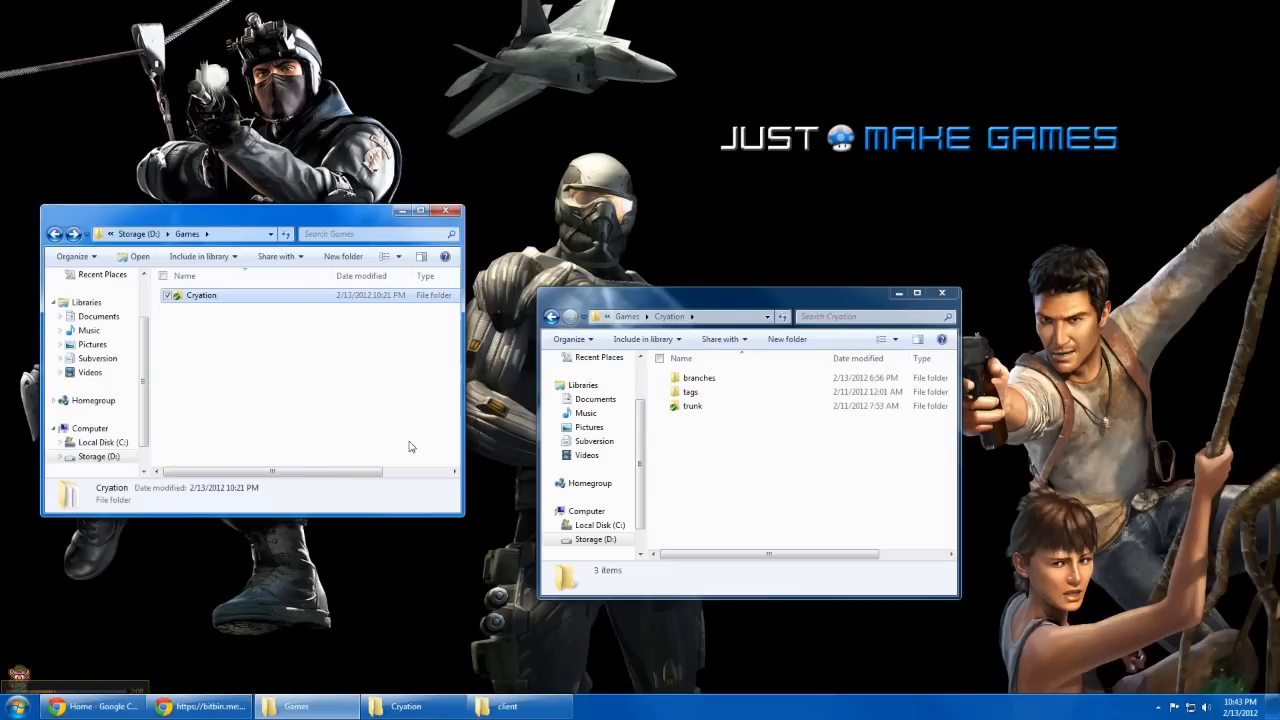
Step: Open branches\1 and create a new folder inside it
{"action": "double_click", "coordinate": [698, 377]}
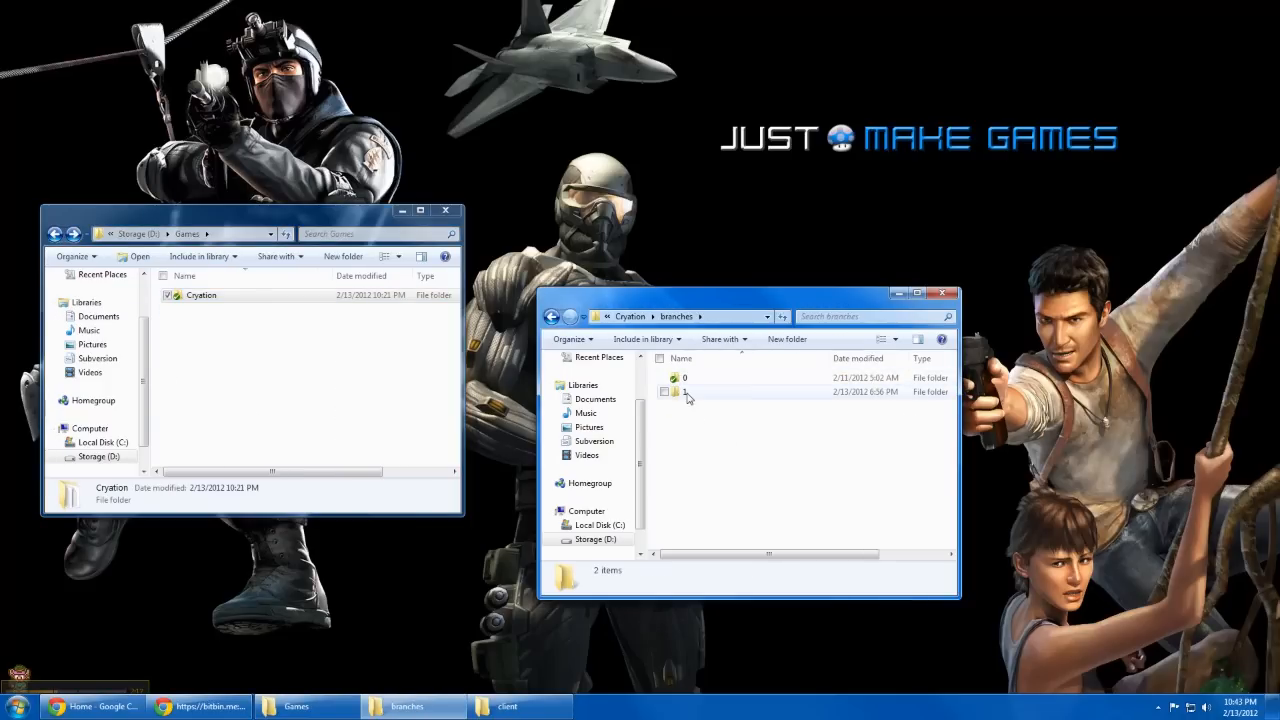
{"action": "double_click", "coordinate": [690, 391]}
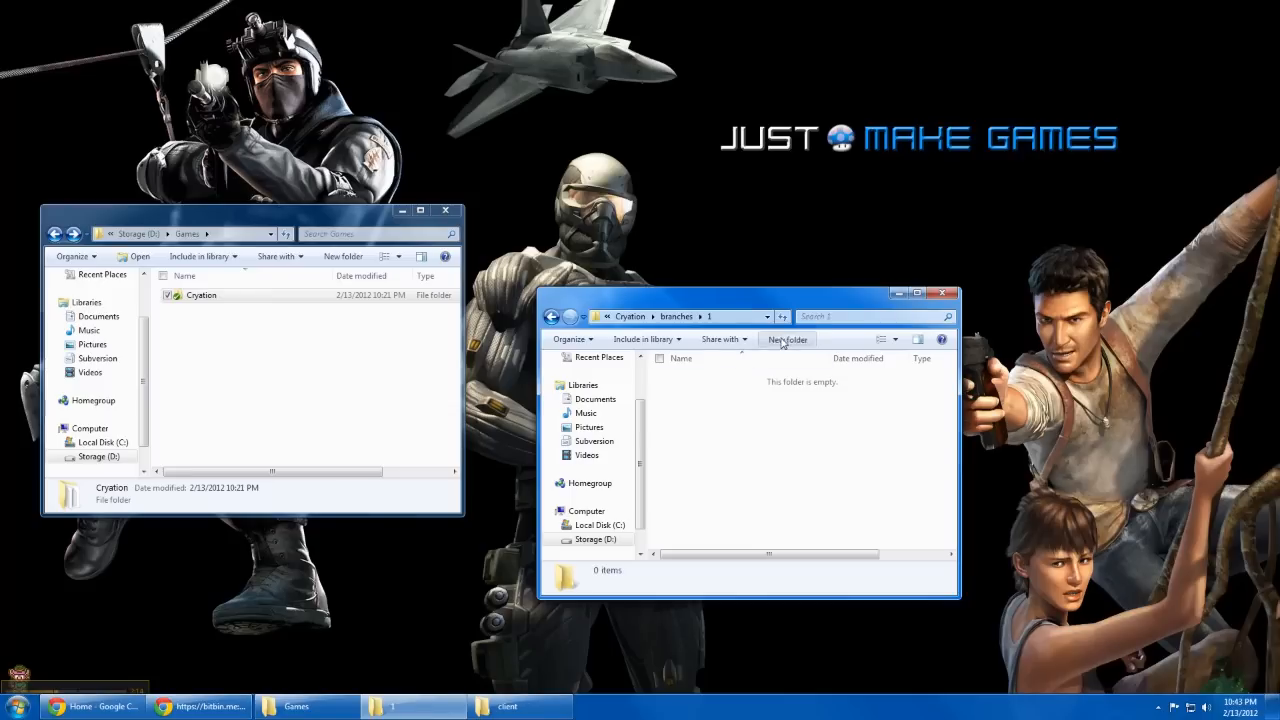
{"action": "left_click", "coordinate": [787, 339]}
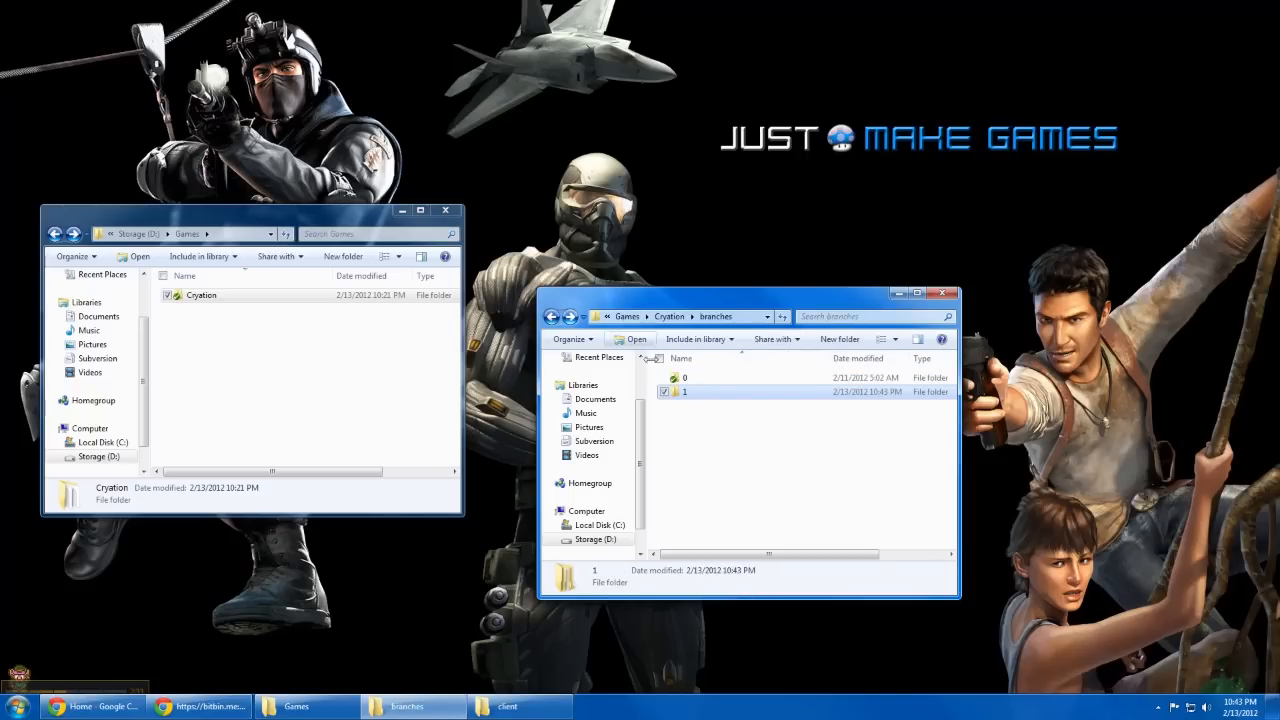
{"action": "double_click", "coordinate": [684, 391]}
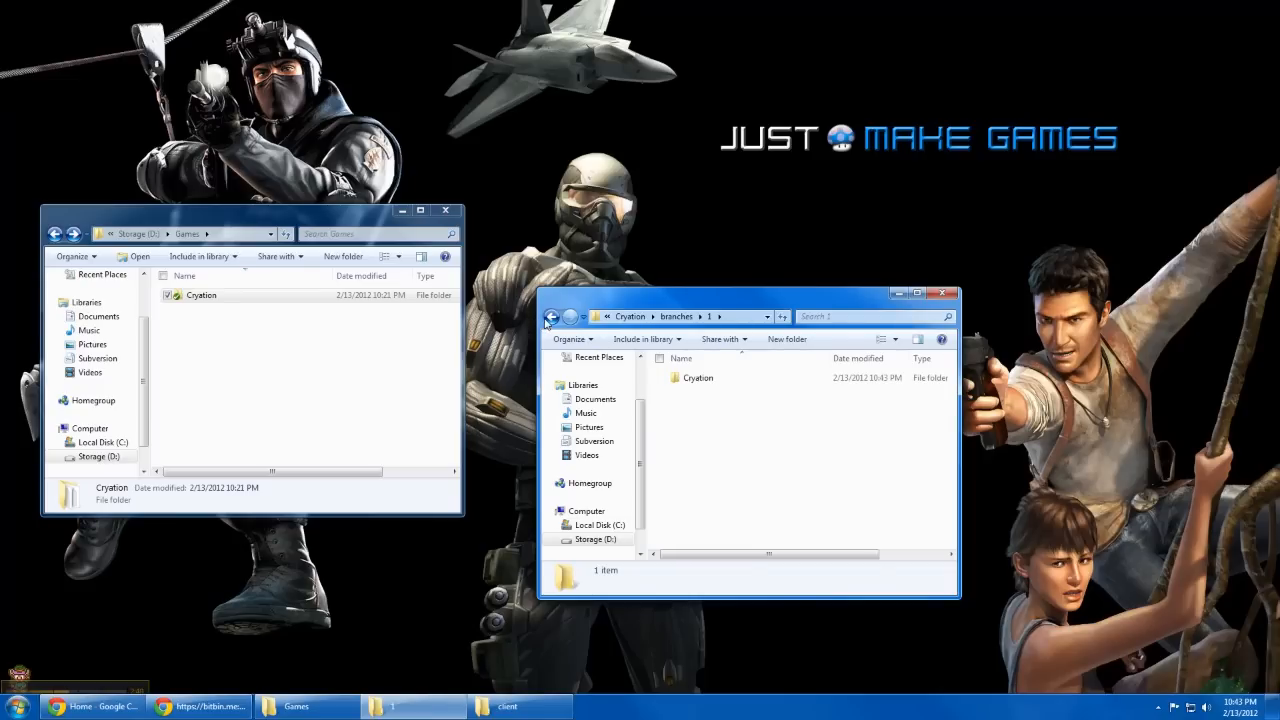
{"action": "left_click", "coordinate": [549, 316]}
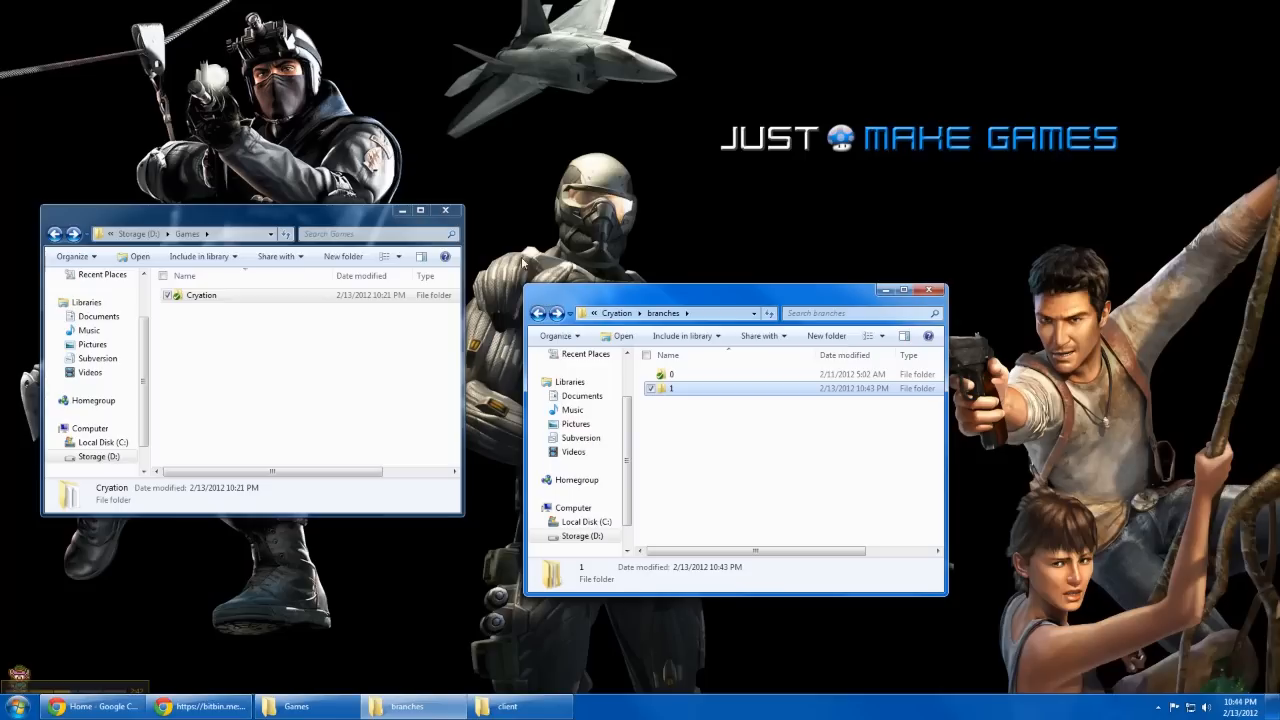
Step: Check the local Games\Cryation working copy, then reopen the 1 folder in branches
{"action": "double_click", "coordinate": [201, 294]}
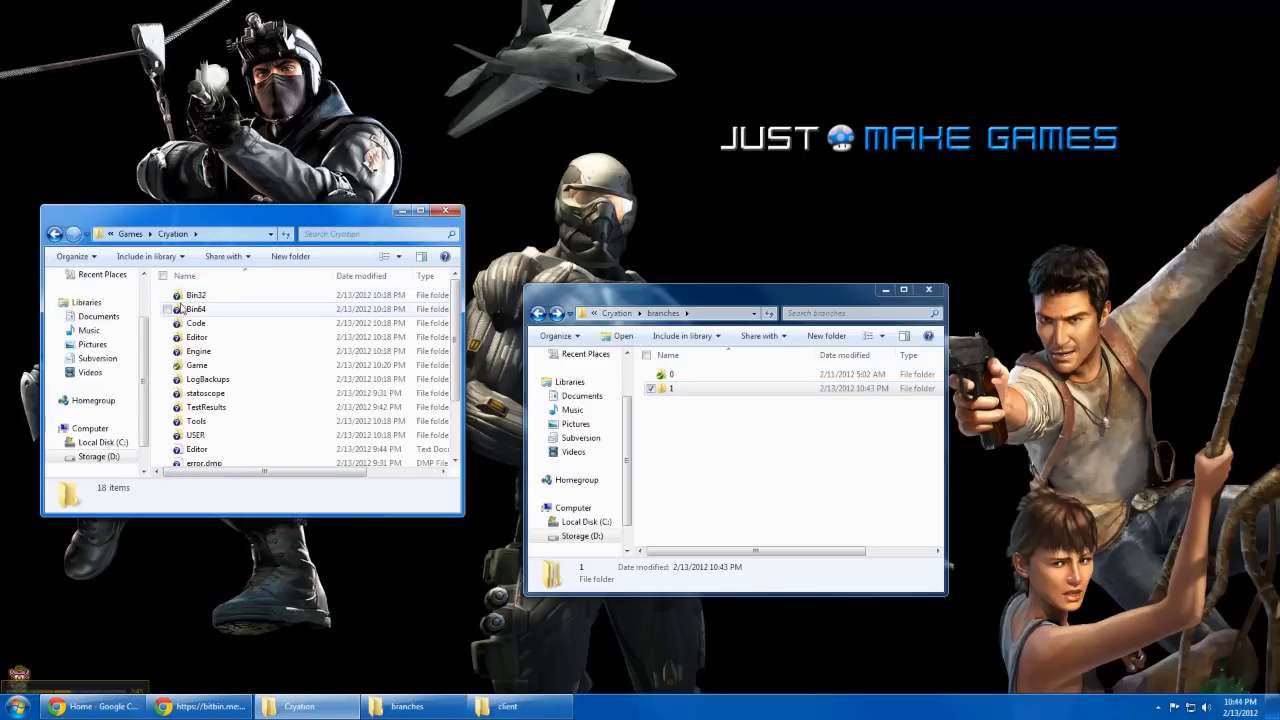
{"action": "left_click", "coordinate": [196, 294]}
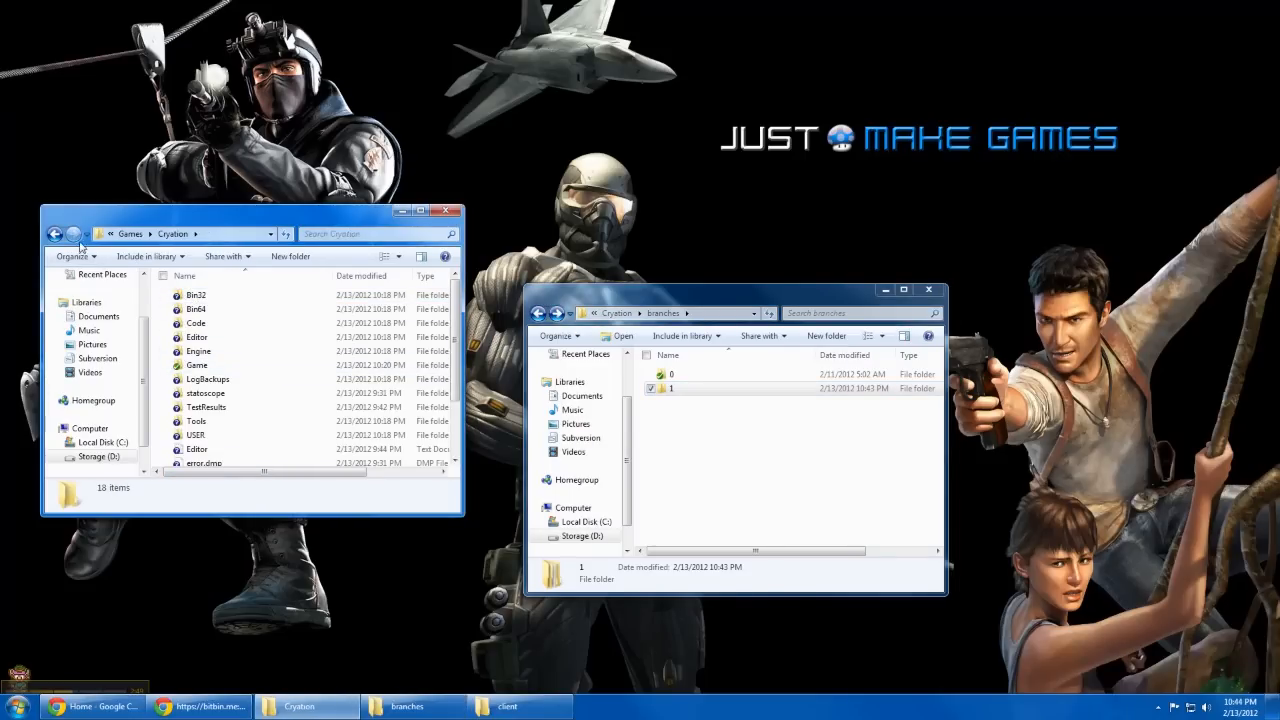
{"action": "left_click", "coordinate": [56, 233]}
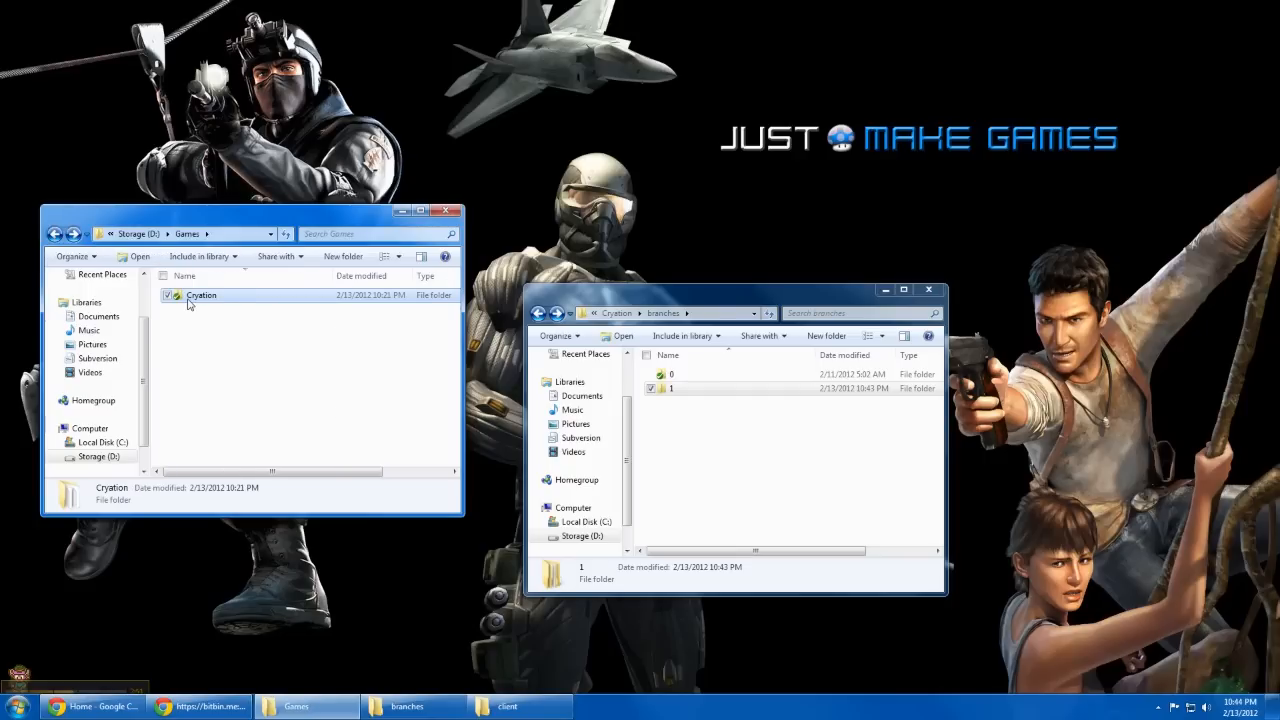
{"action": "left_click", "coordinate": [180, 340]}
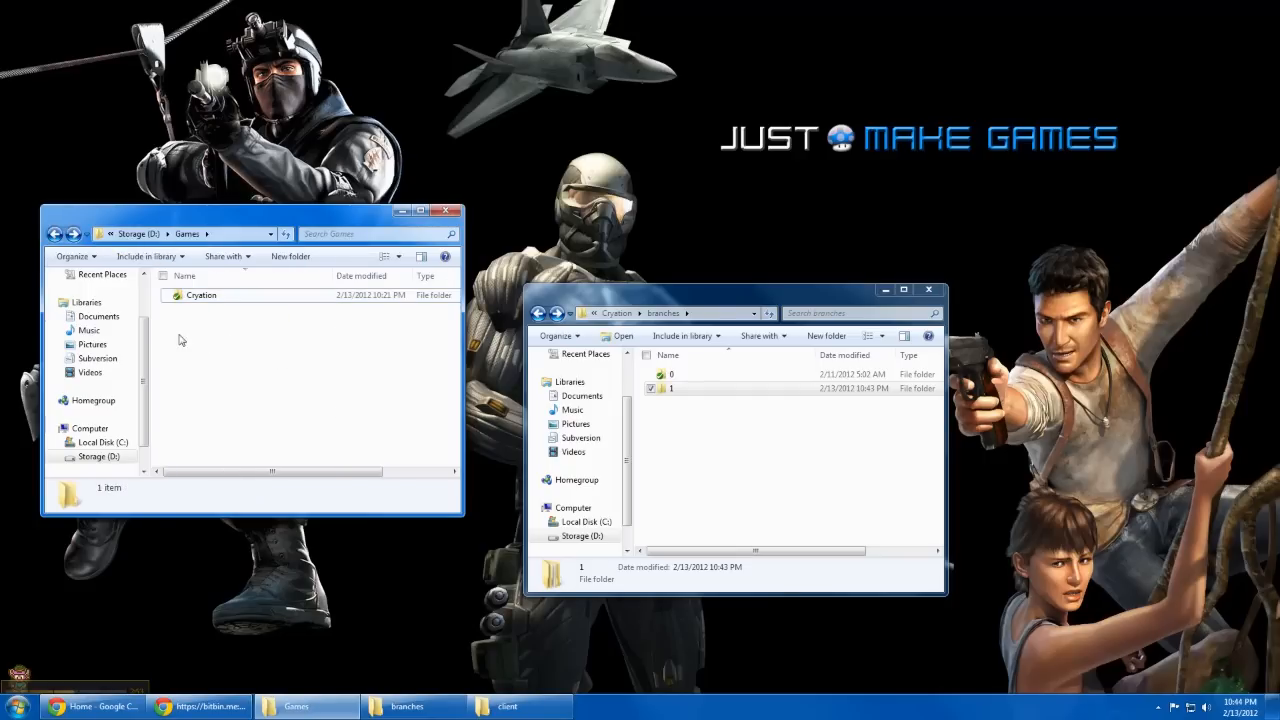
{"action": "left_click", "coordinate": [201, 295]}
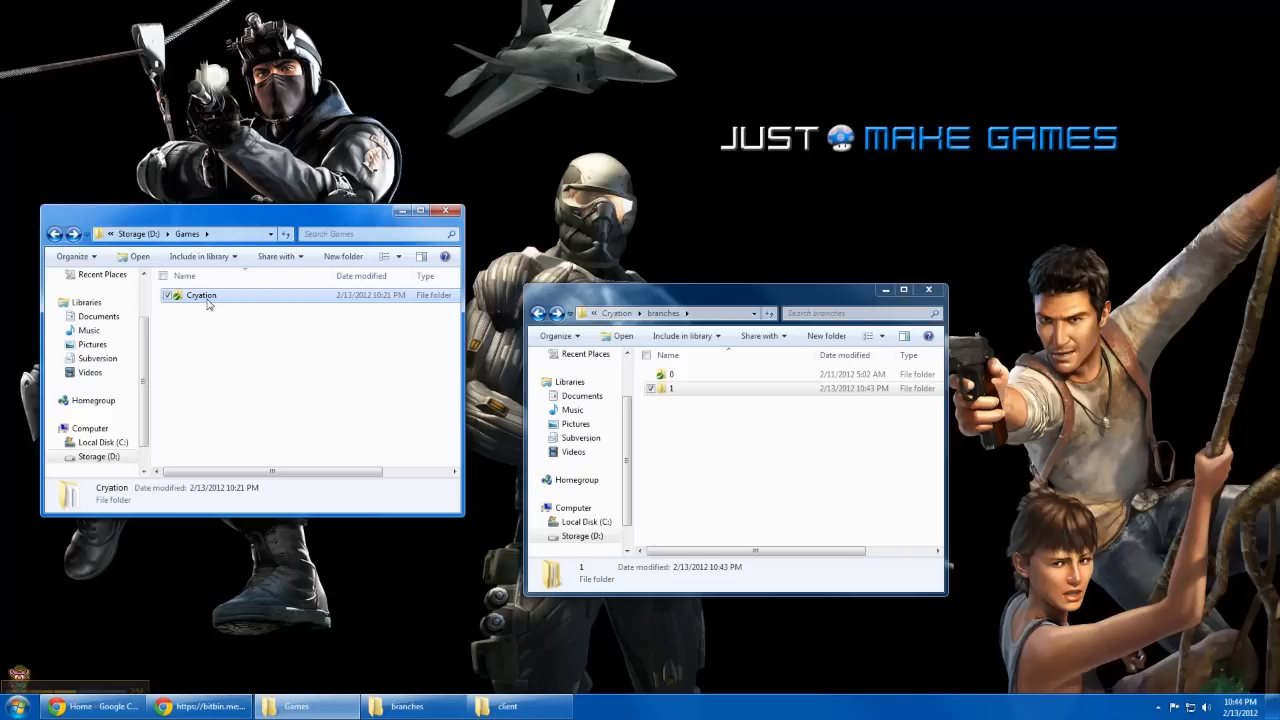
{"action": "left_click", "coordinate": [210, 360]}
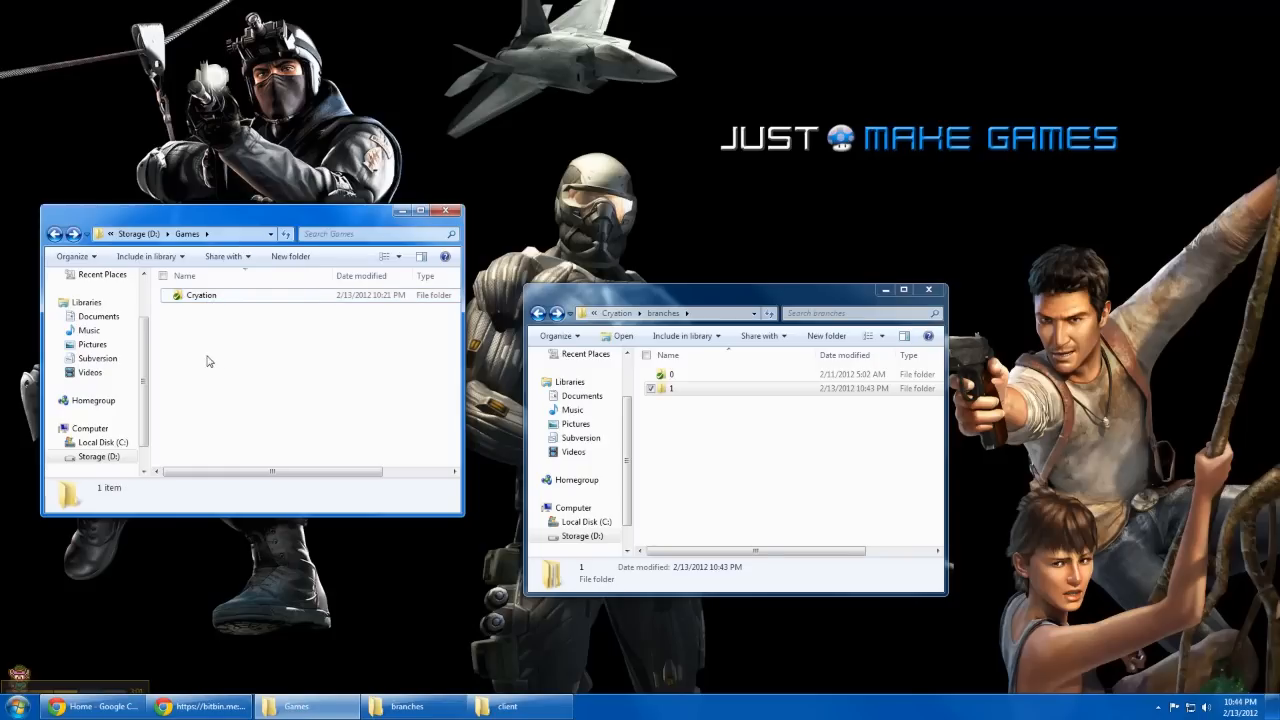
{"action": "double_click", "coordinate": [671, 388]}
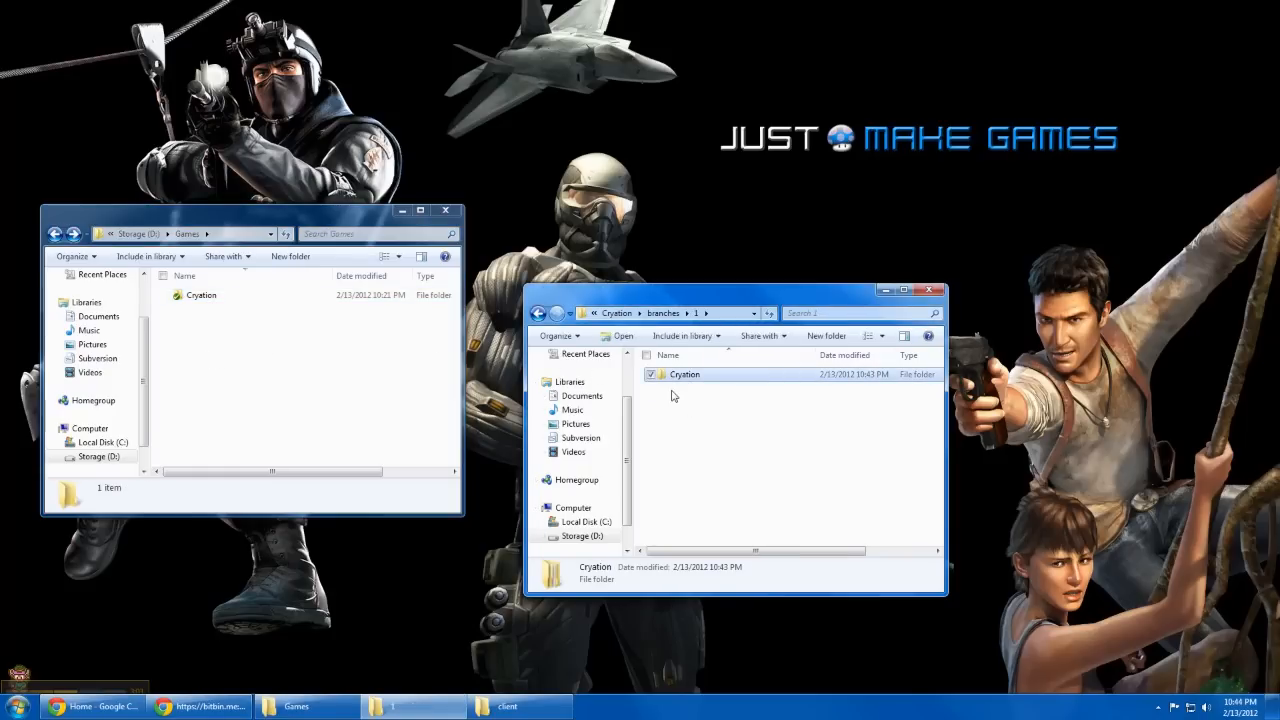
{"action": "right_click", "coordinate": [684, 374]}
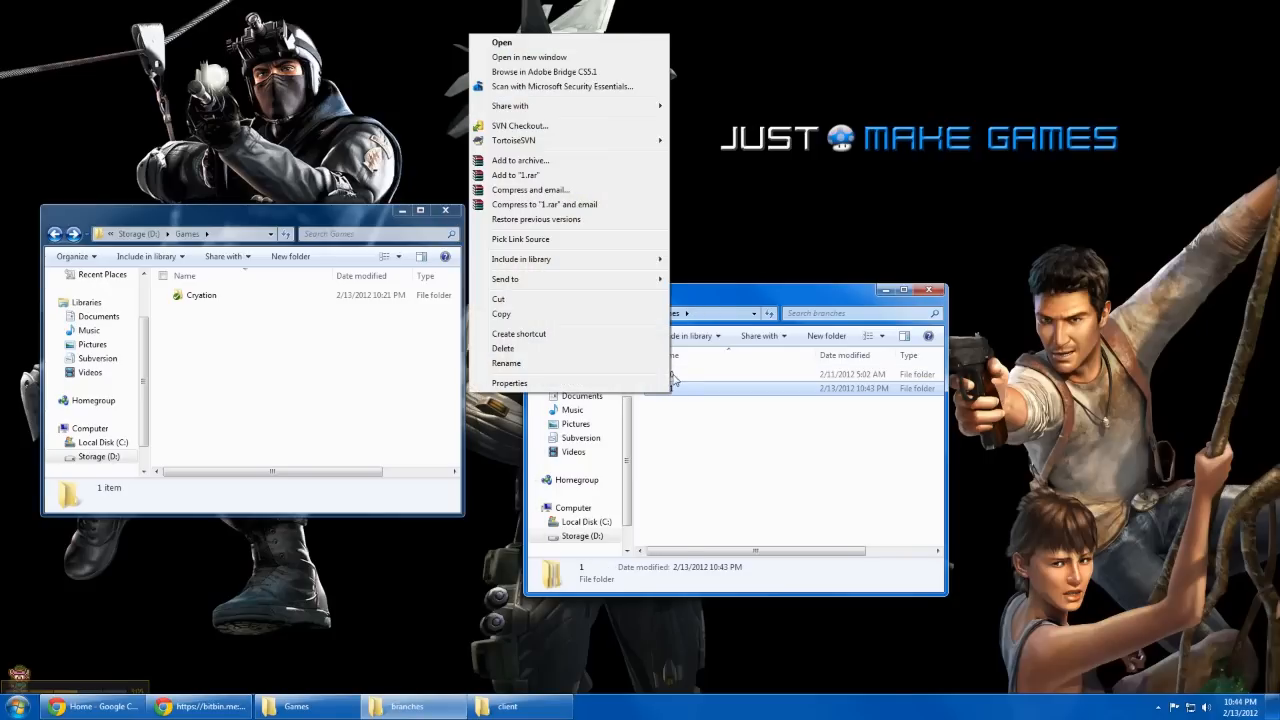
{"action": "left_click", "coordinate": [513, 140]}
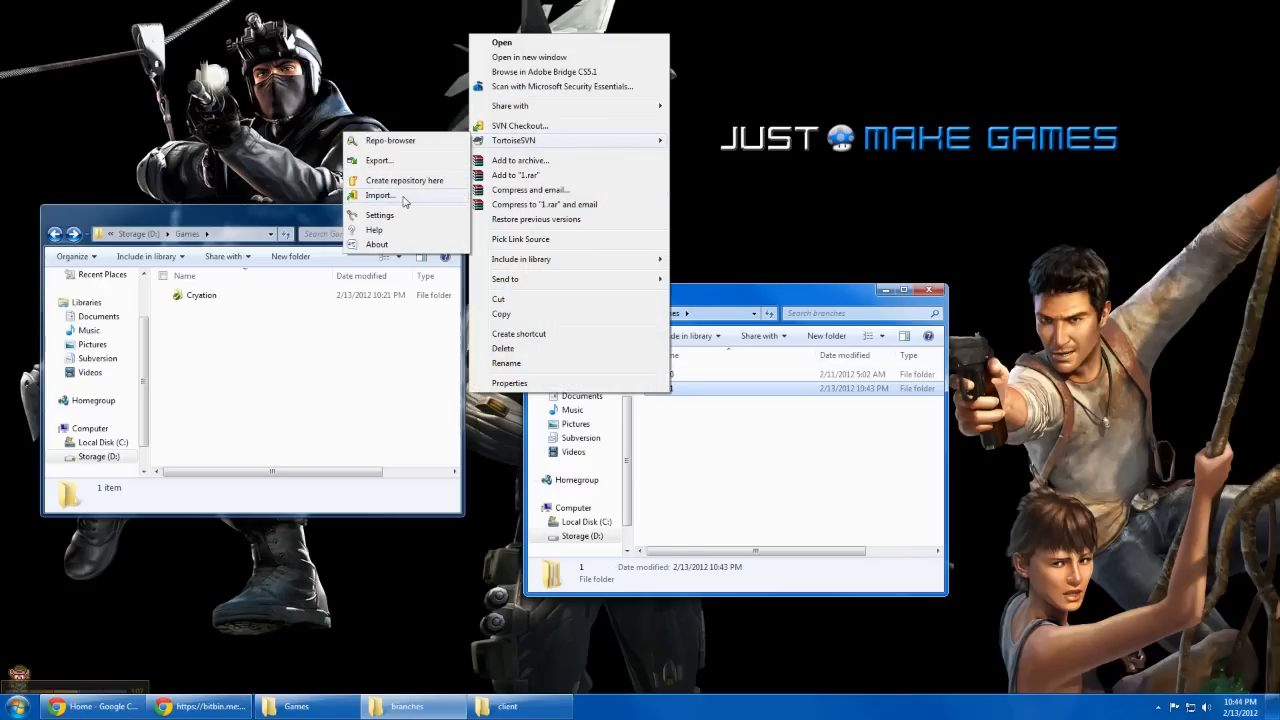
{"action": "left_click", "coordinate": [380, 195]}
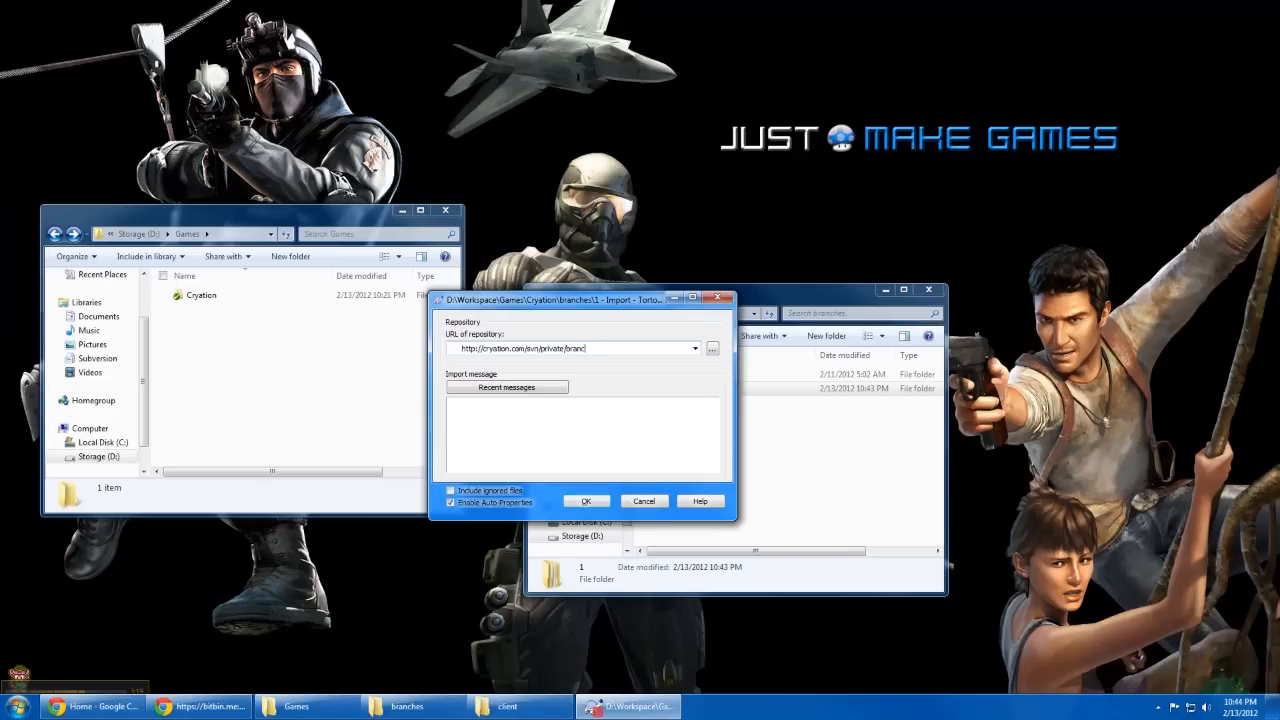
{"action": "type", "text": "branches/"}
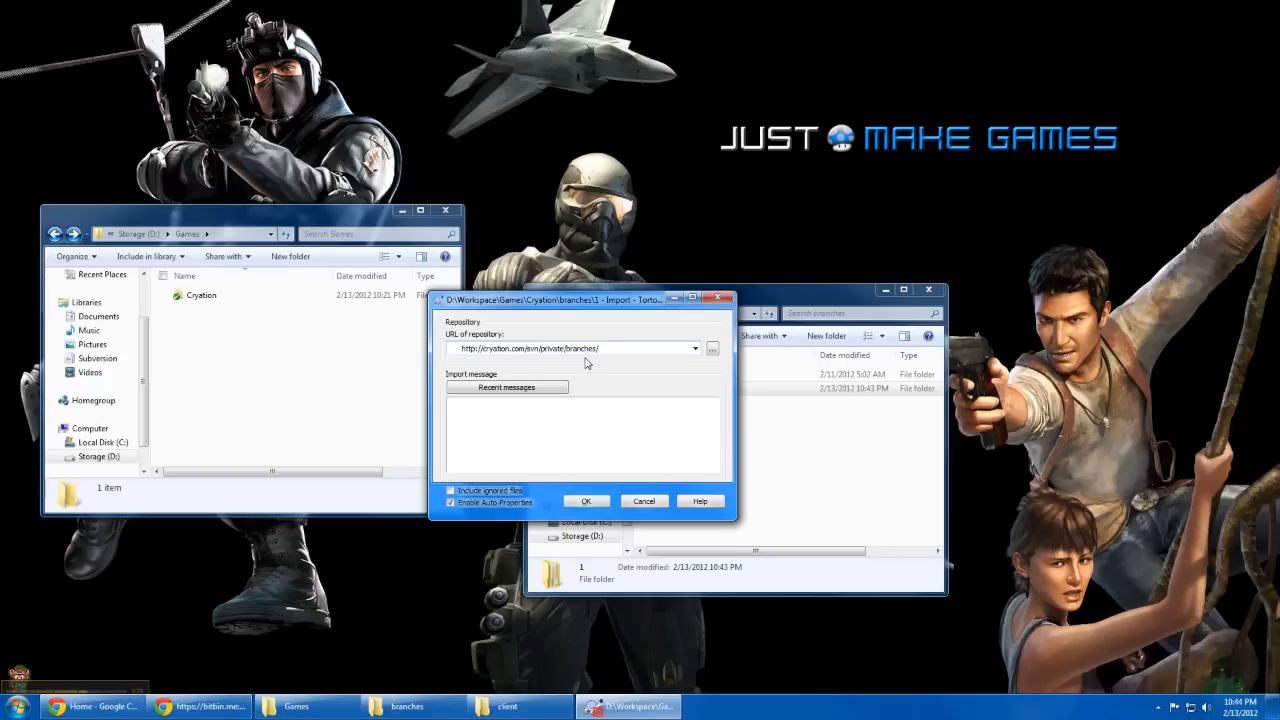
{"action": "type", "text": "1"}
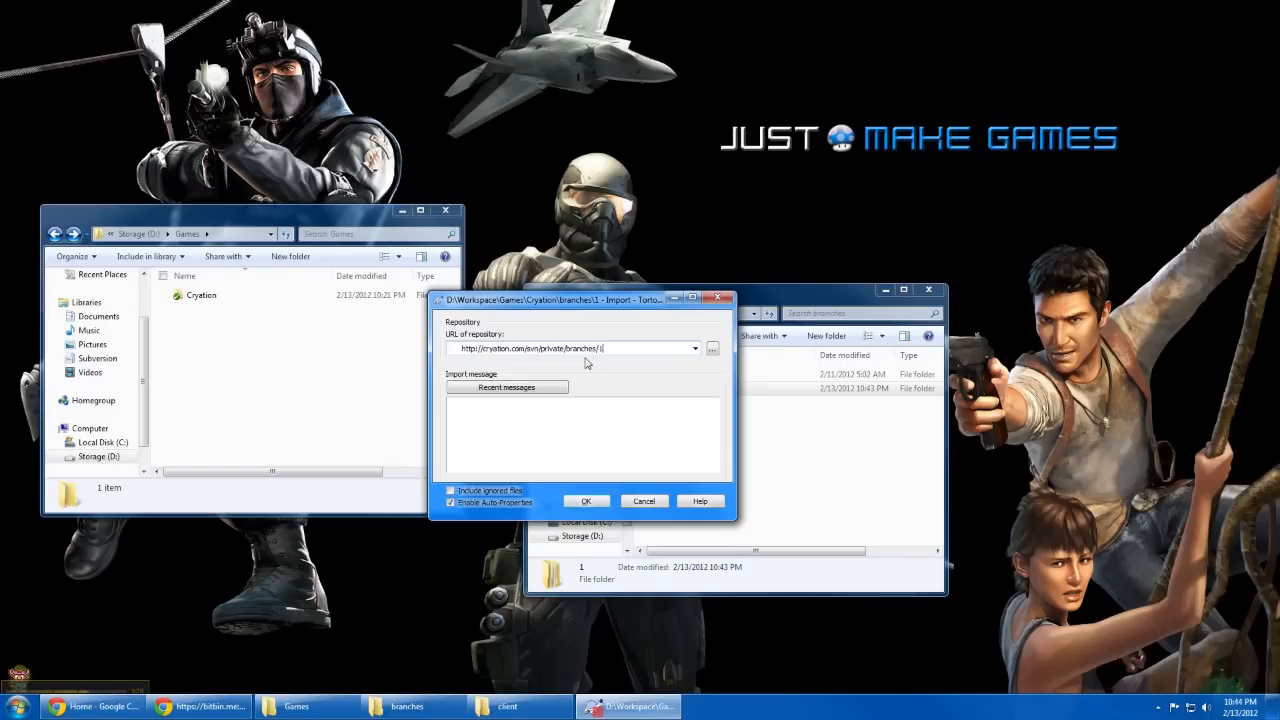
Step: Run the import of folder 1, authenticating with username 'cryation'
{"action": "left_click", "coordinate": [586, 501]}
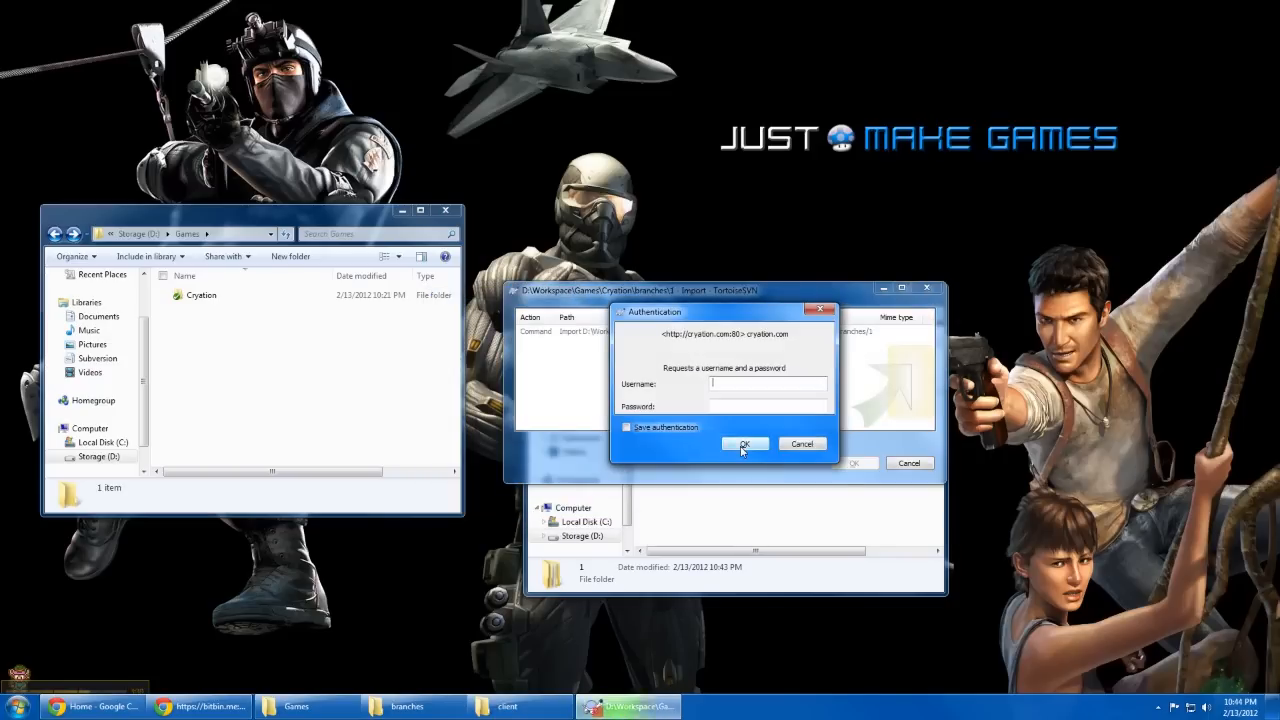
{"action": "type", "text": "cryation"}
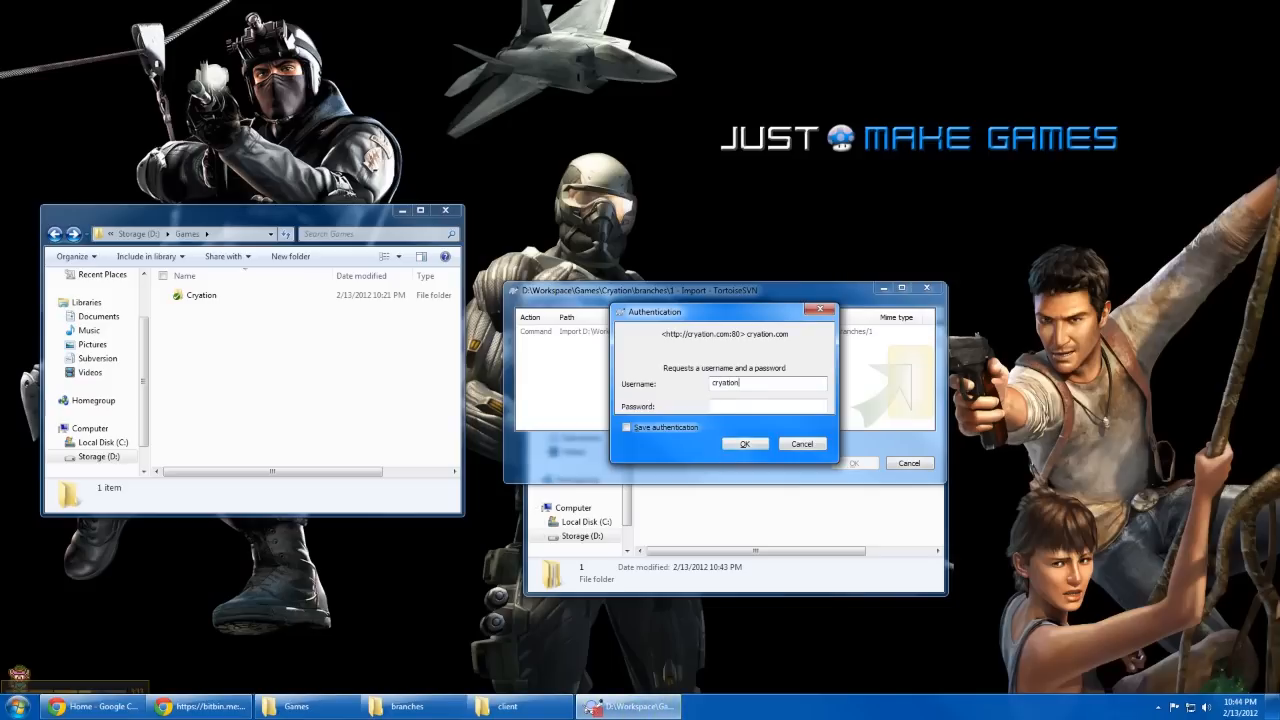
{"action": "left_click", "coordinate": [744, 444]}
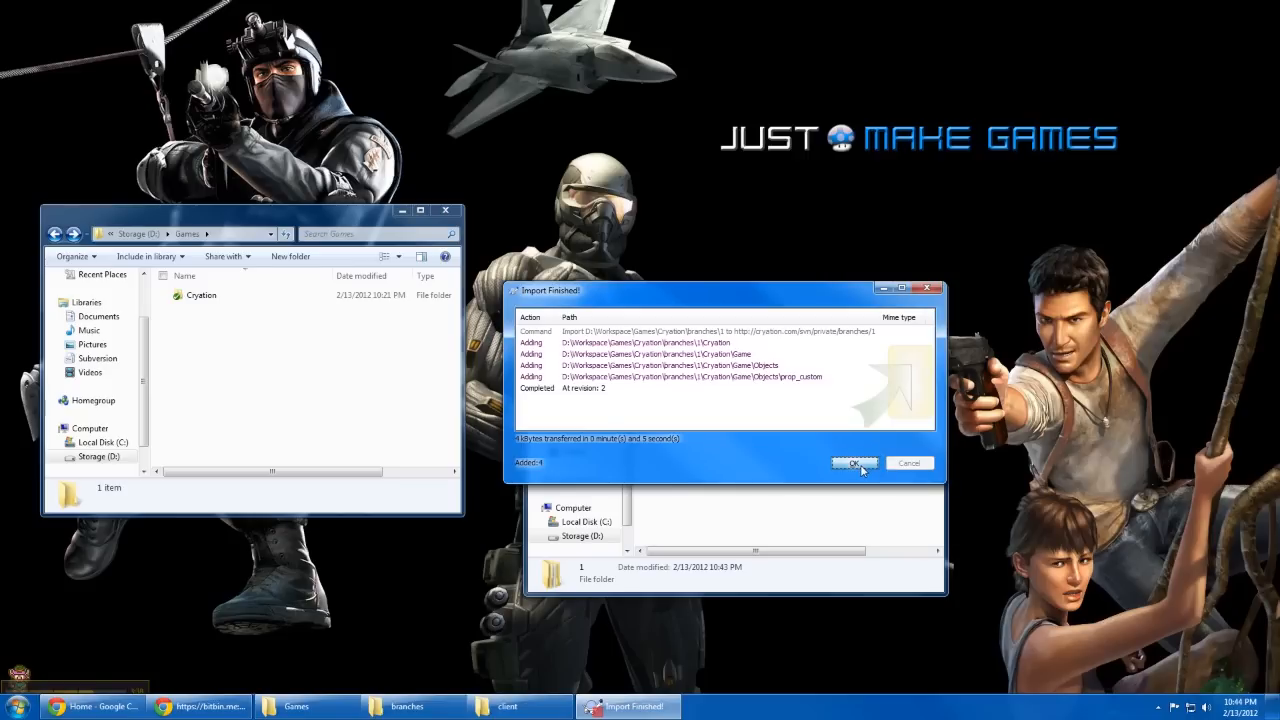
{"action": "mouse_move", "coordinate": [741, 405]}
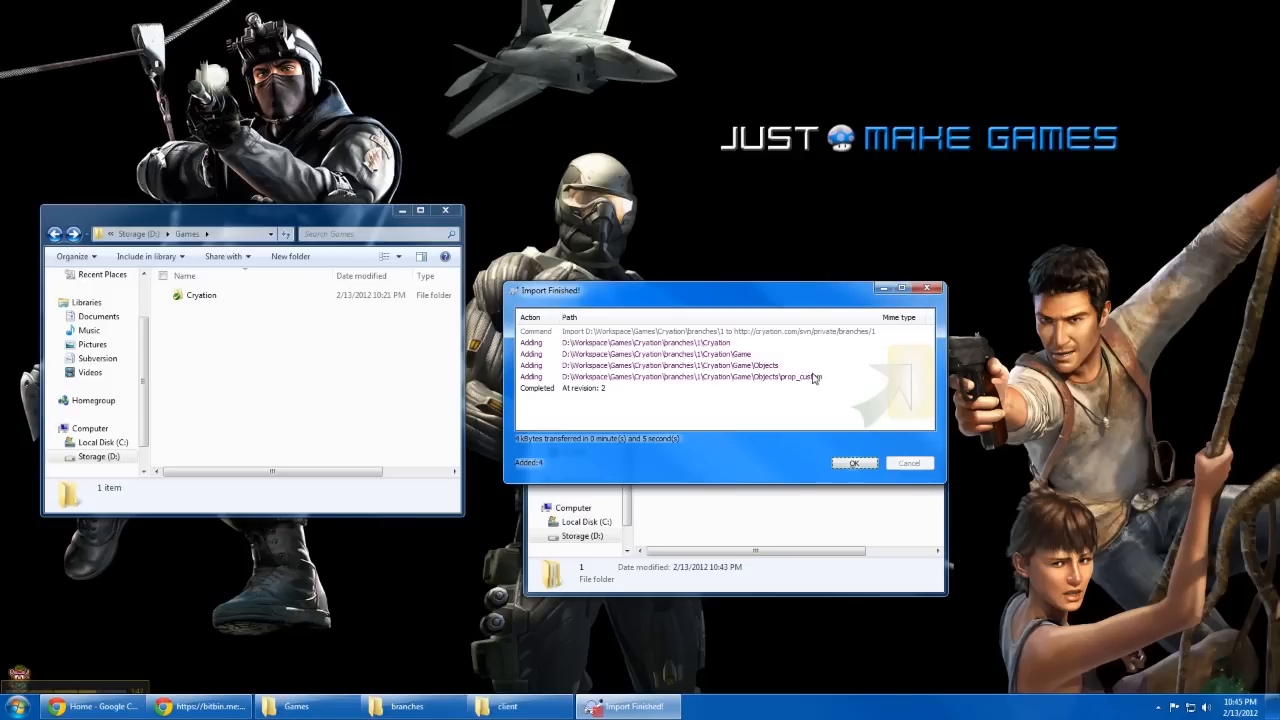
{"action": "mouse_move", "coordinate": [798, 327]}
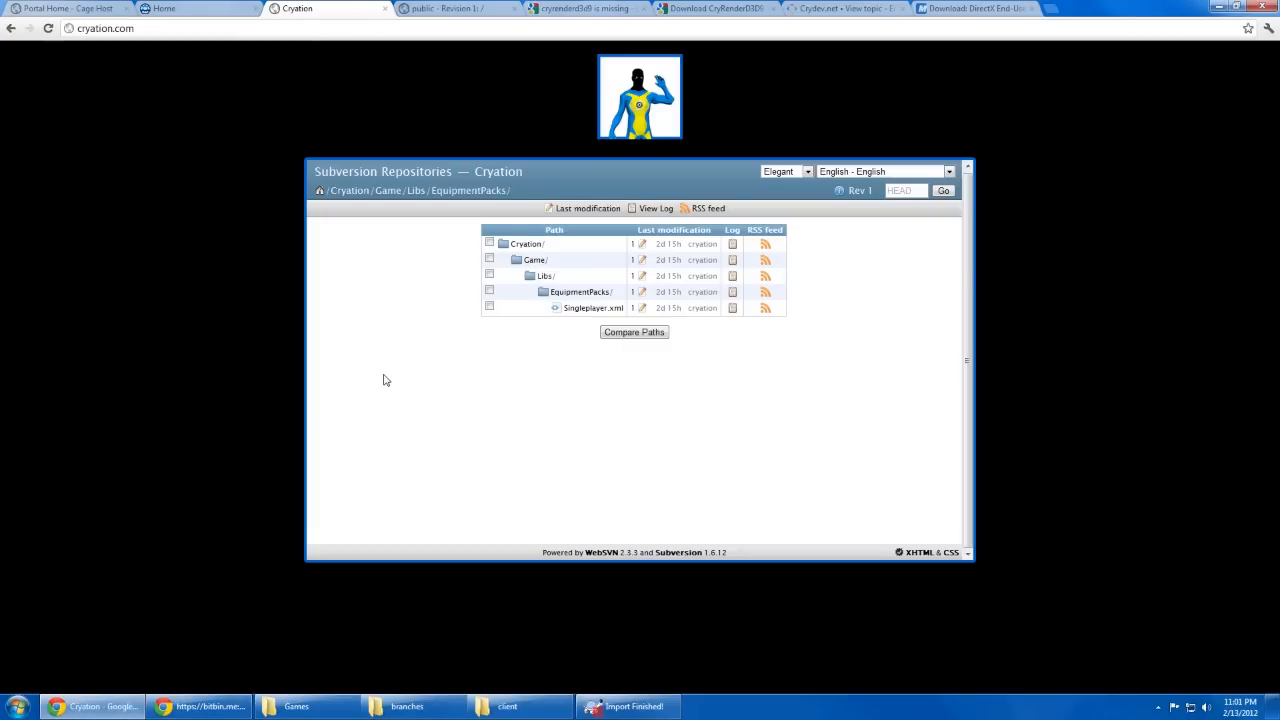
Step: Return to the top Cryation folder in WebSVN, then switch to the Just Make Games tab
{"action": "left_click", "coordinate": [526, 244]}
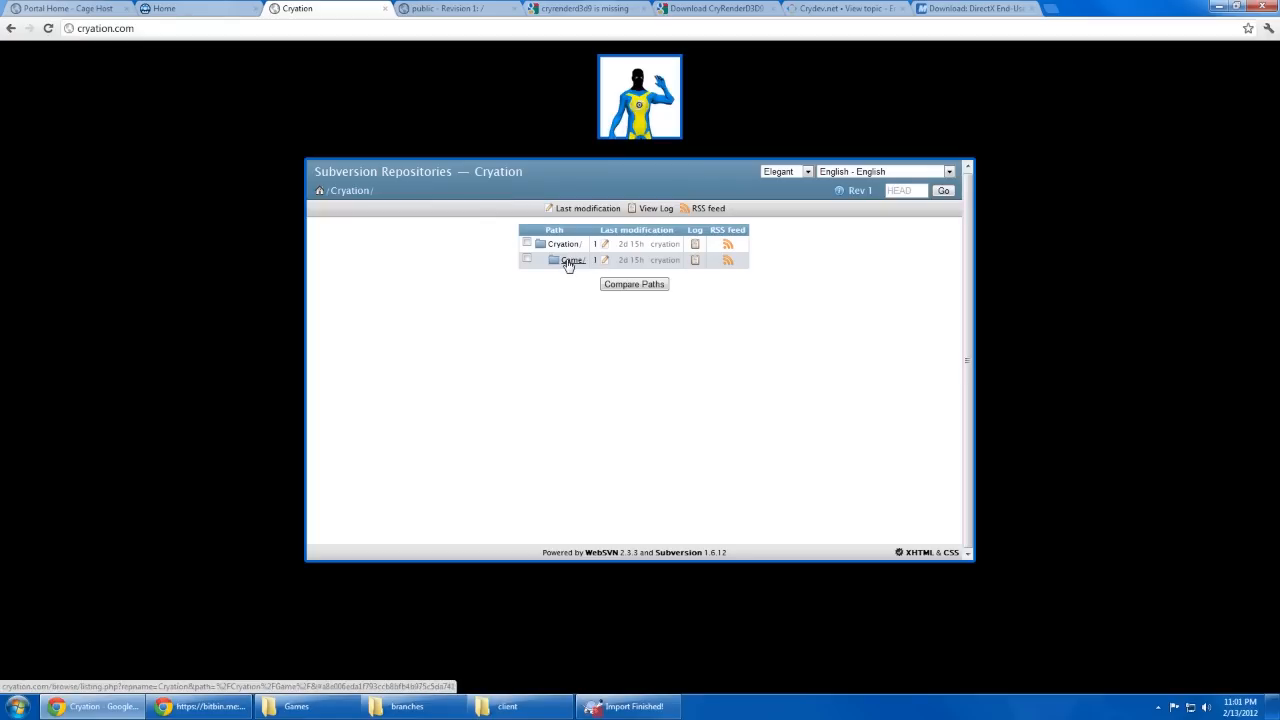
{"action": "mouse_move", "coordinate": [1042, 211]}
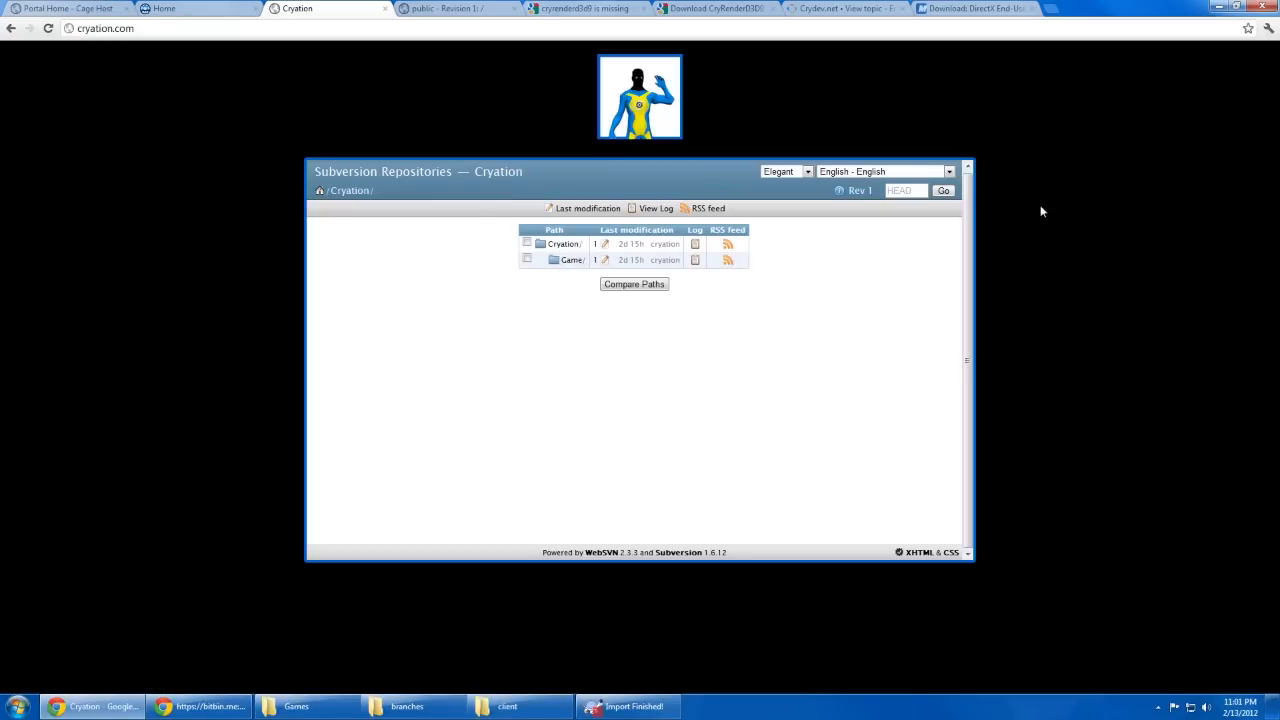
{"action": "mouse_move", "coordinate": [1000, 431]}
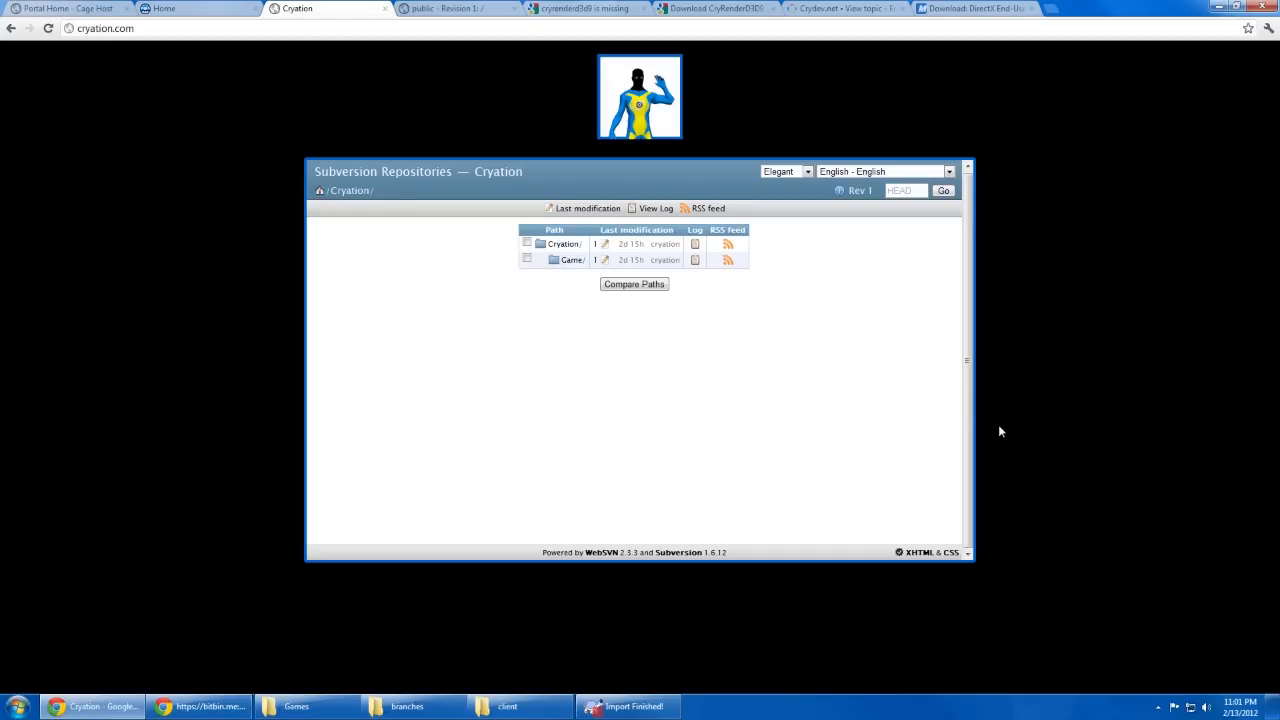
{"action": "mouse_move", "coordinate": [993, 431]}
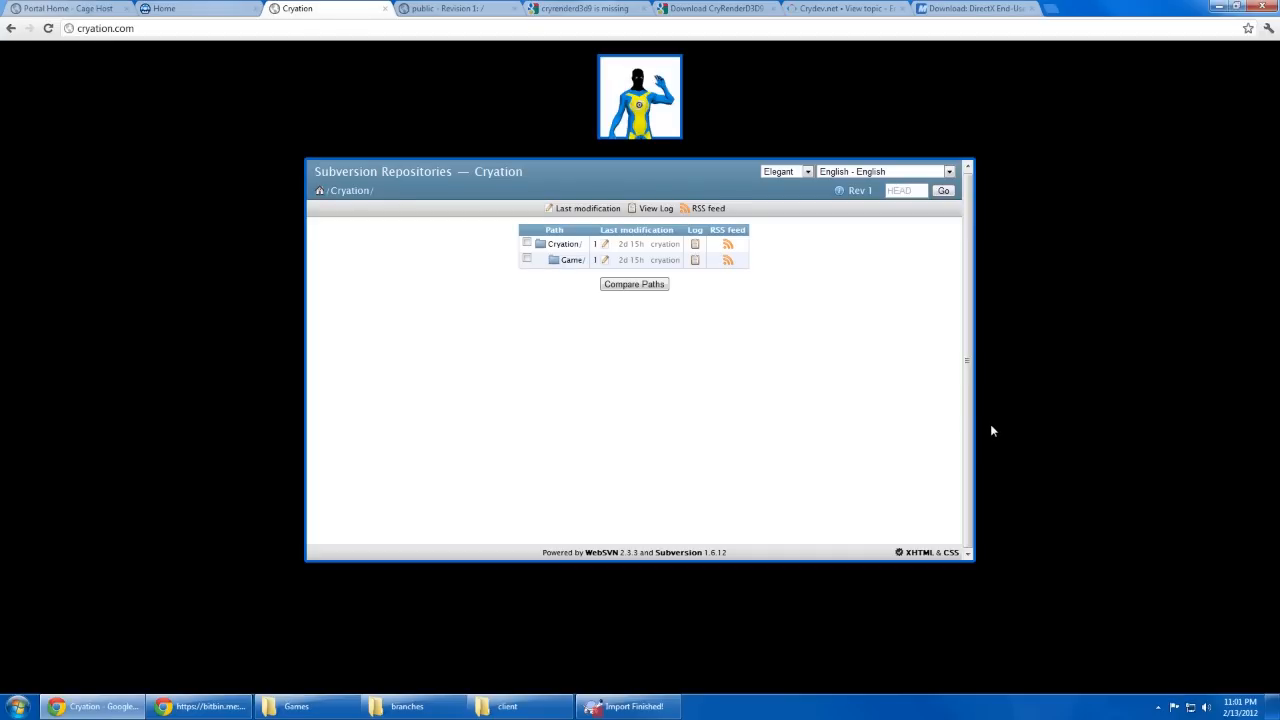
{"action": "left_click", "coordinate": [190, 8]}
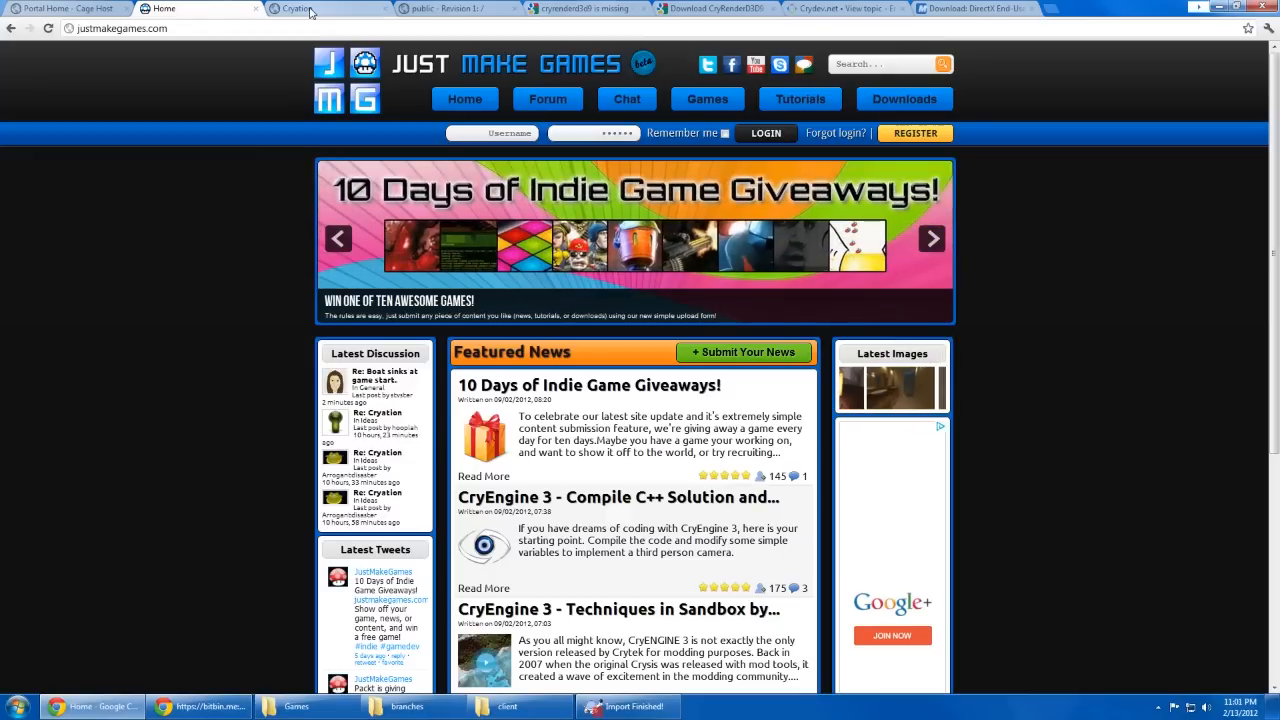
Step: Browse the Games listing (Cryation, Surreal), then open the CryEngine 3 Tutorials page
{"action": "left_click", "coordinate": [295, 8]}
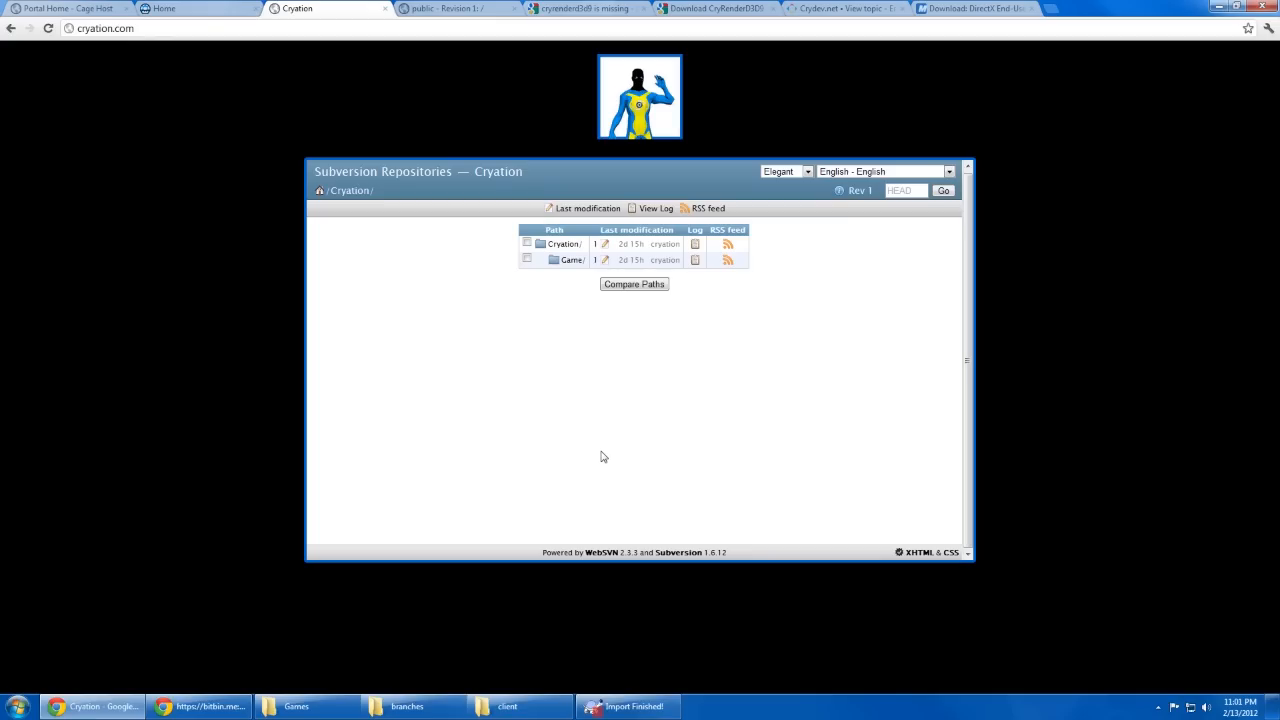
{"action": "mouse_move", "coordinate": [437, 358]}
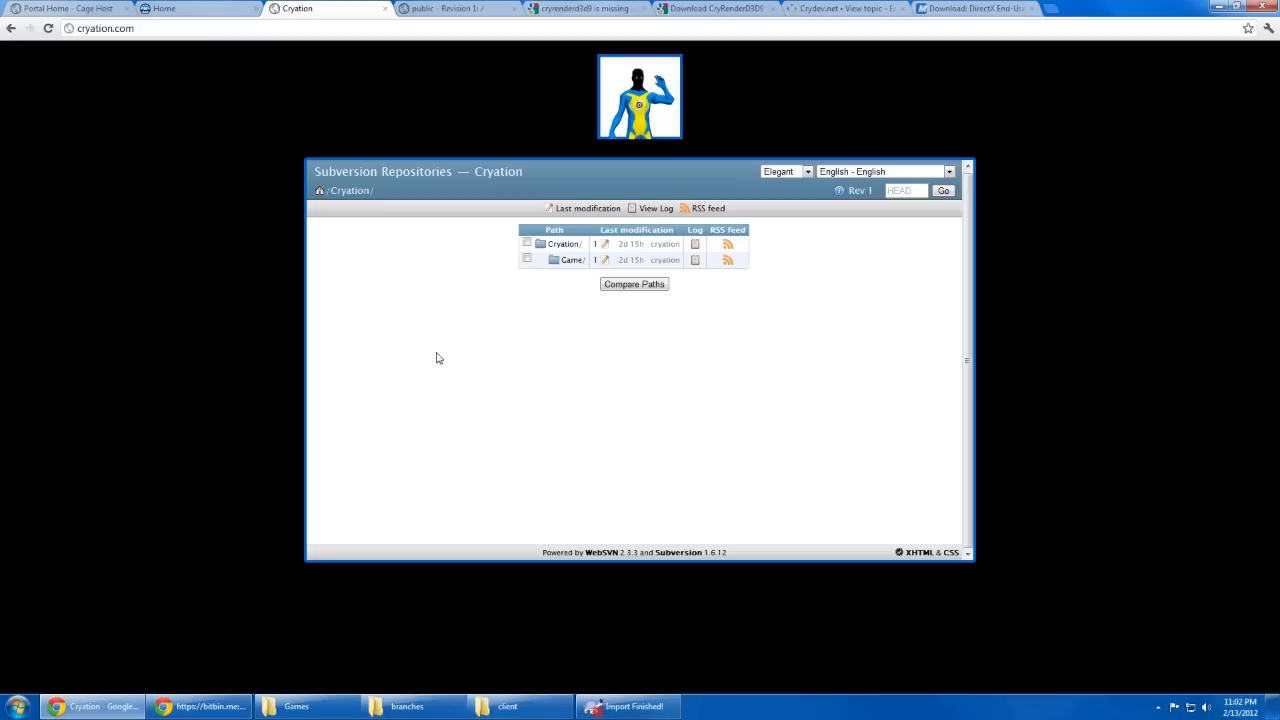
{"action": "left_click", "coordinate": [185, 8]}
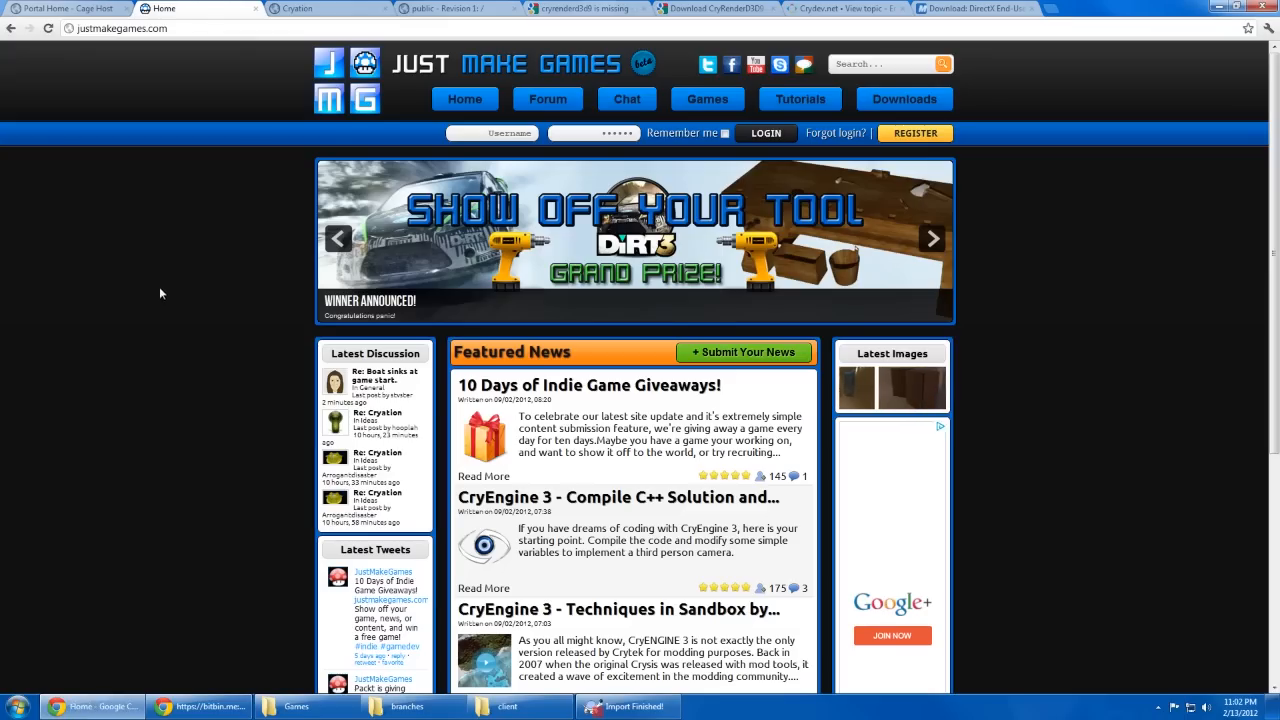
{"action": "left_click", "coordinate": [713, 98]}
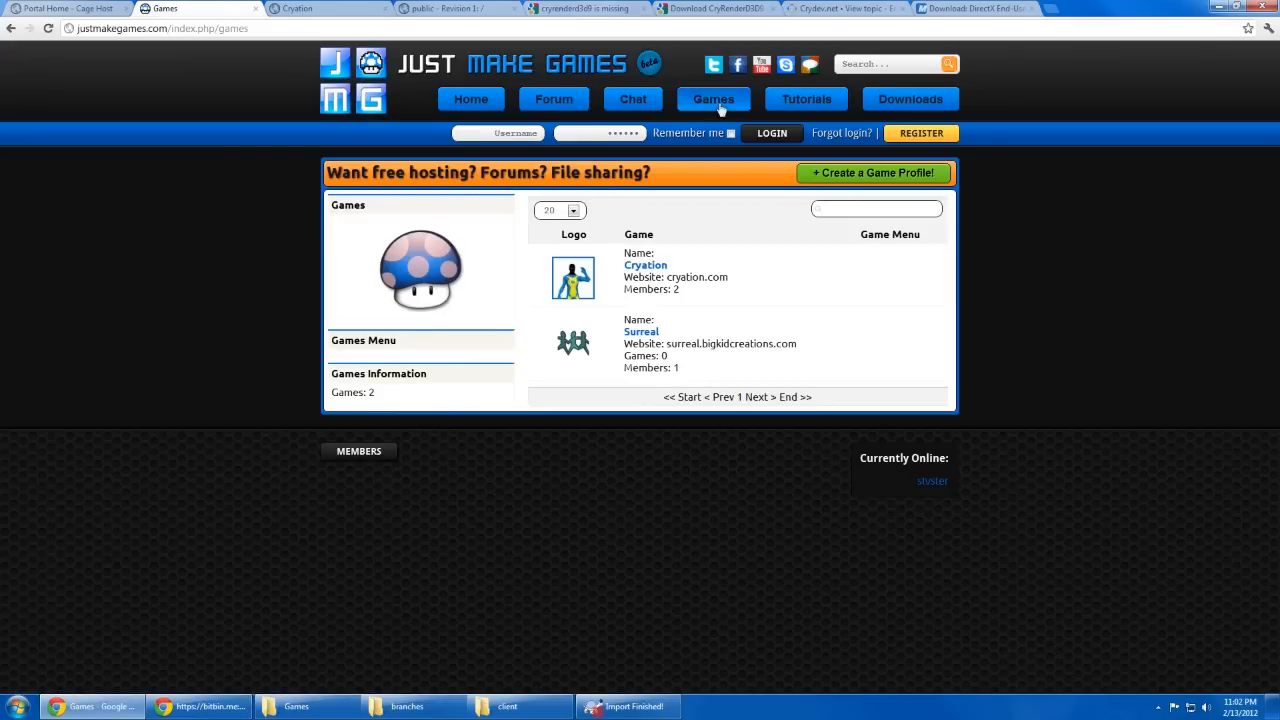
{"action": "mouse_move", "coordinate": [651, 322]}
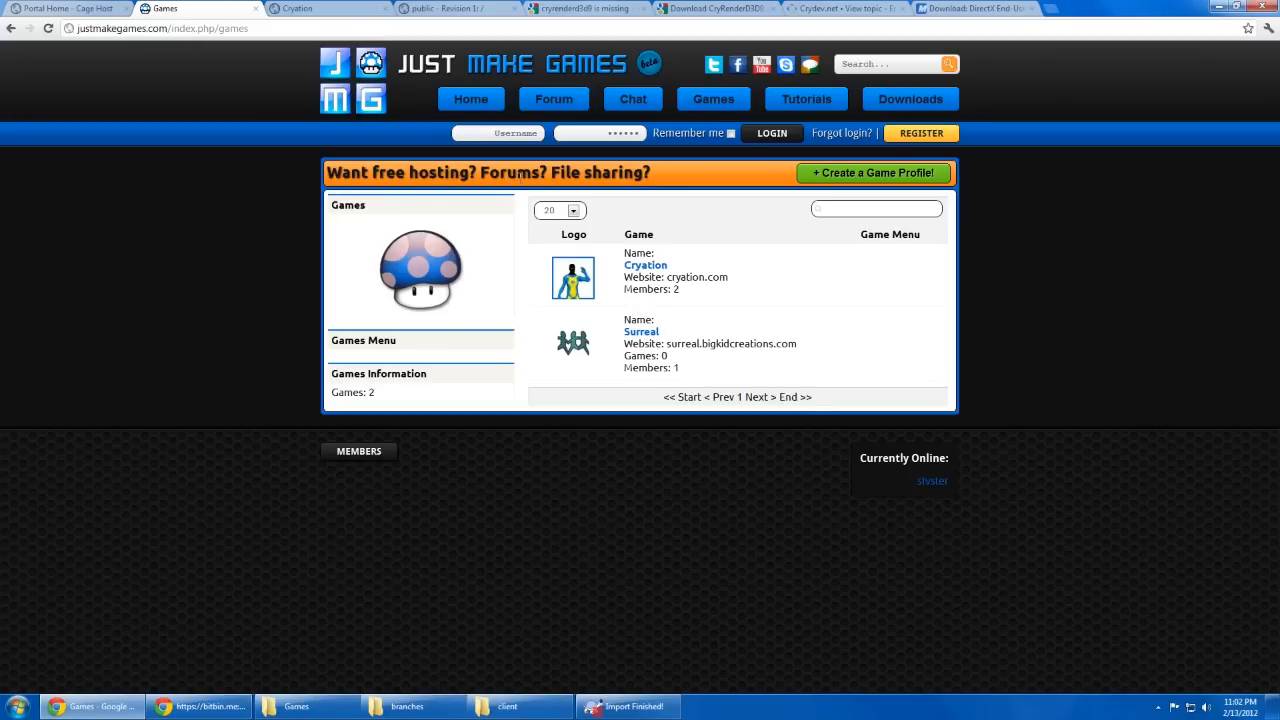
{"action": "mouse_move", "coordinate": [723, 414]}
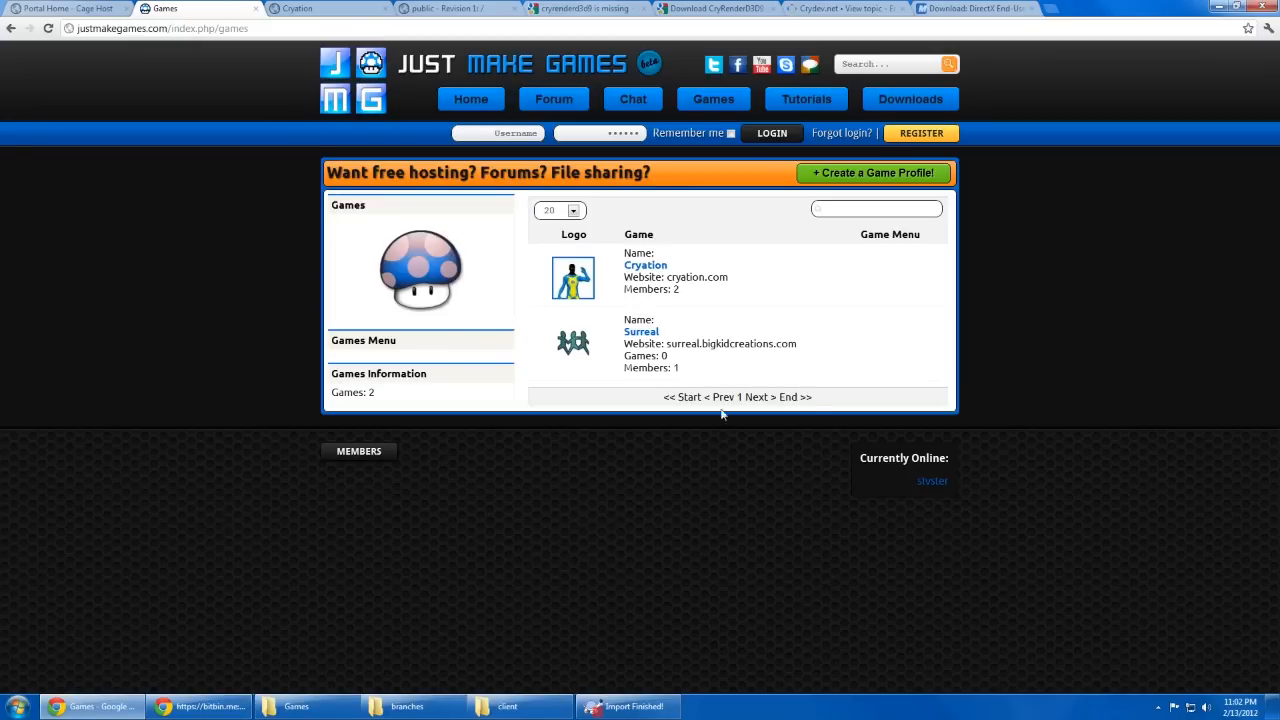
{"action": "mouse_move", "coordinate": [810, 239]}
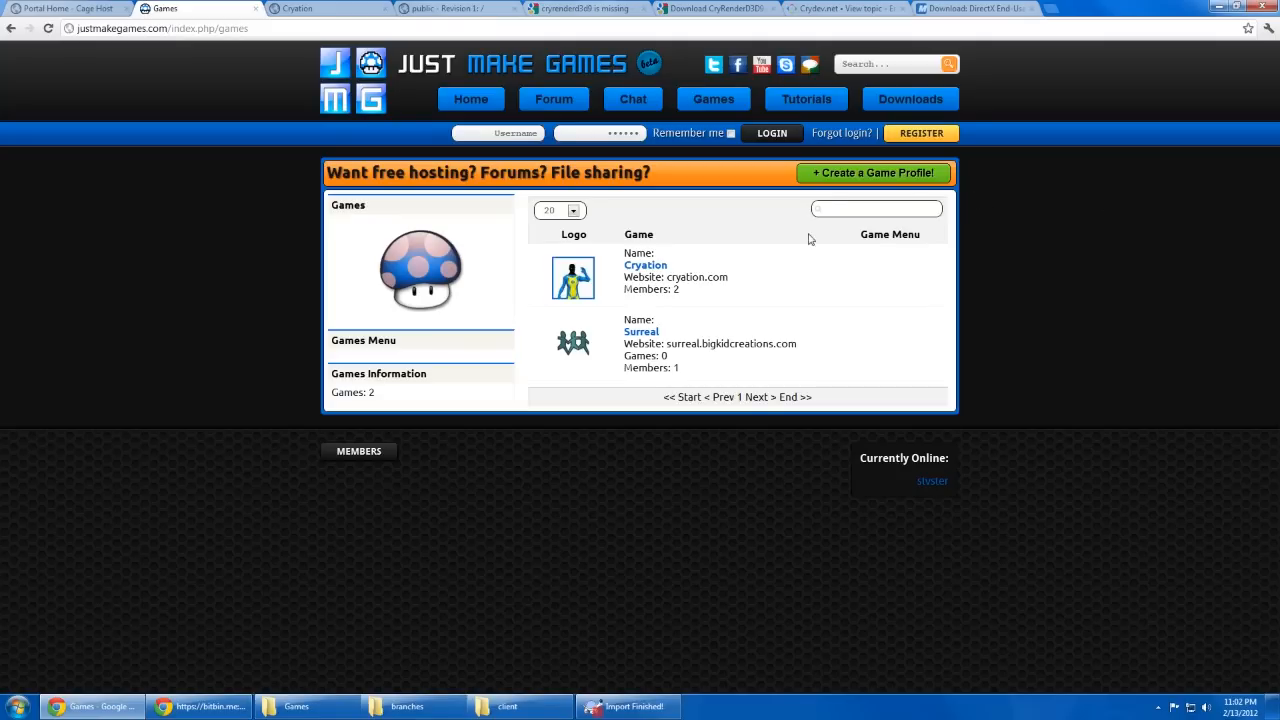
{"action": "mouse_move", "coordinate": [465, 130]}
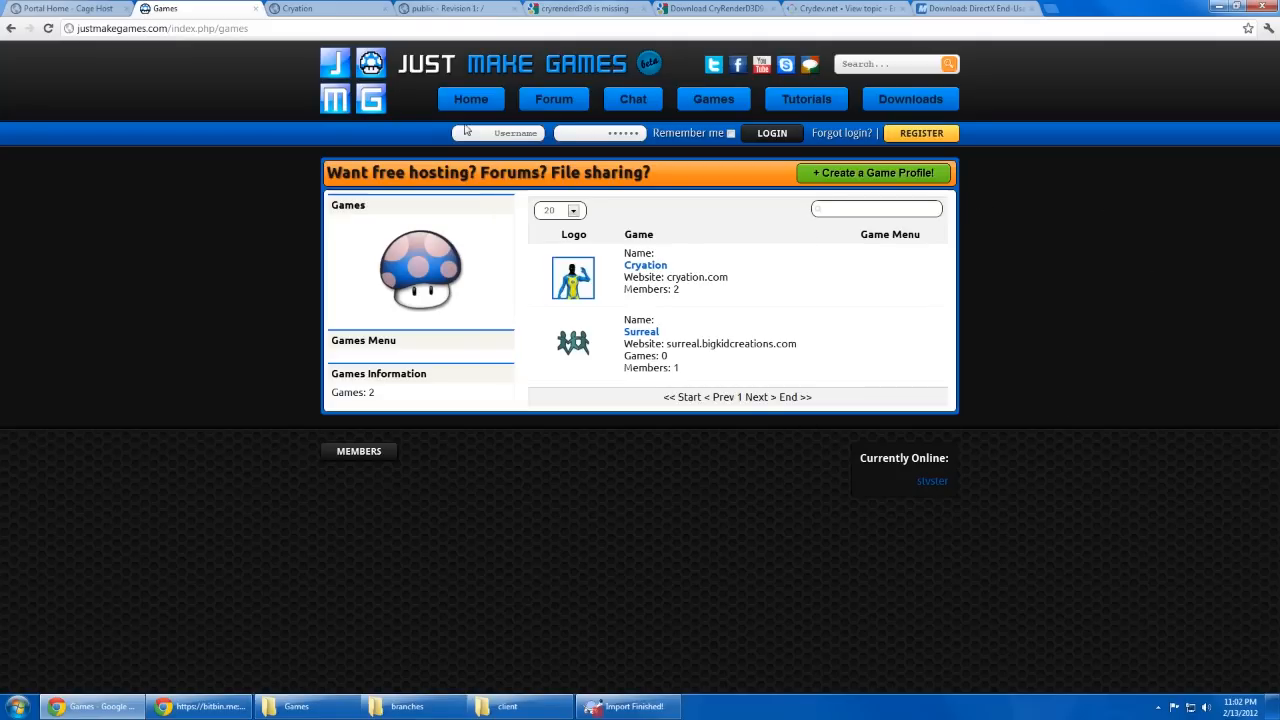
{"action": "left_click", "coordinate": [800, 99]}
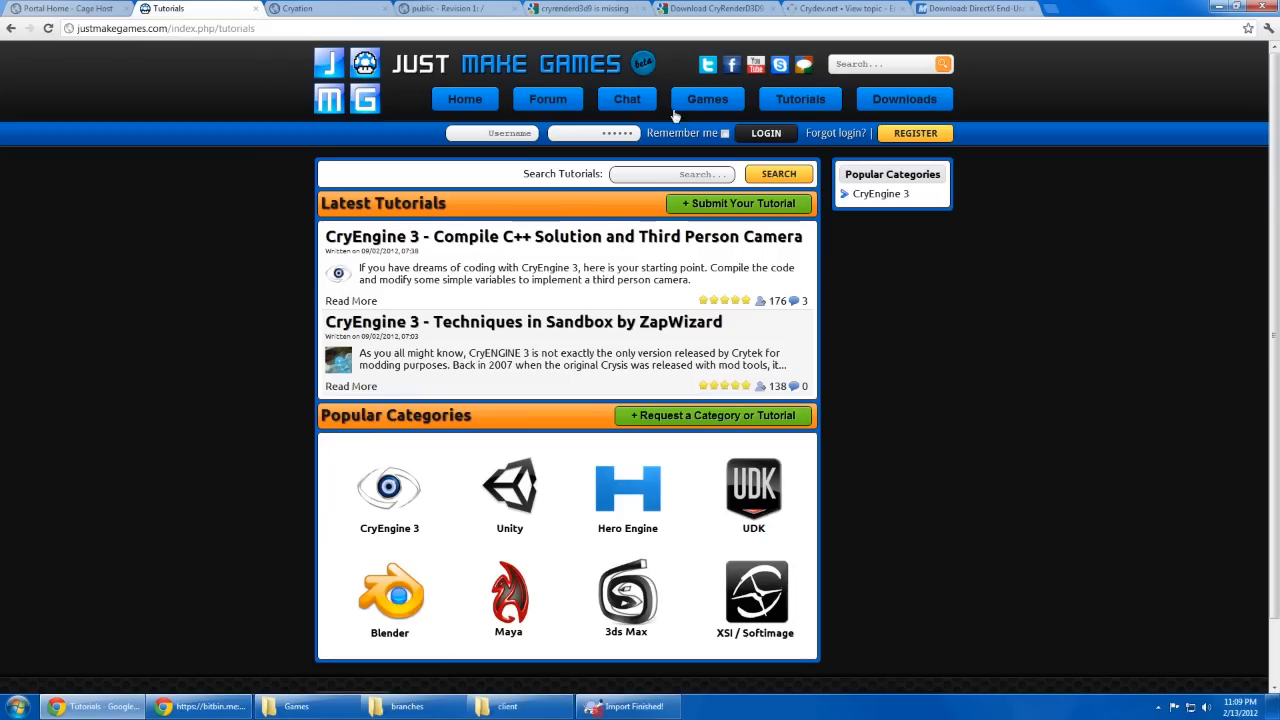
Step: Open the home page with the 10 Days of Indie Game Giveaways banner
{"action": "left_click", "coordinate": [464, 99]}
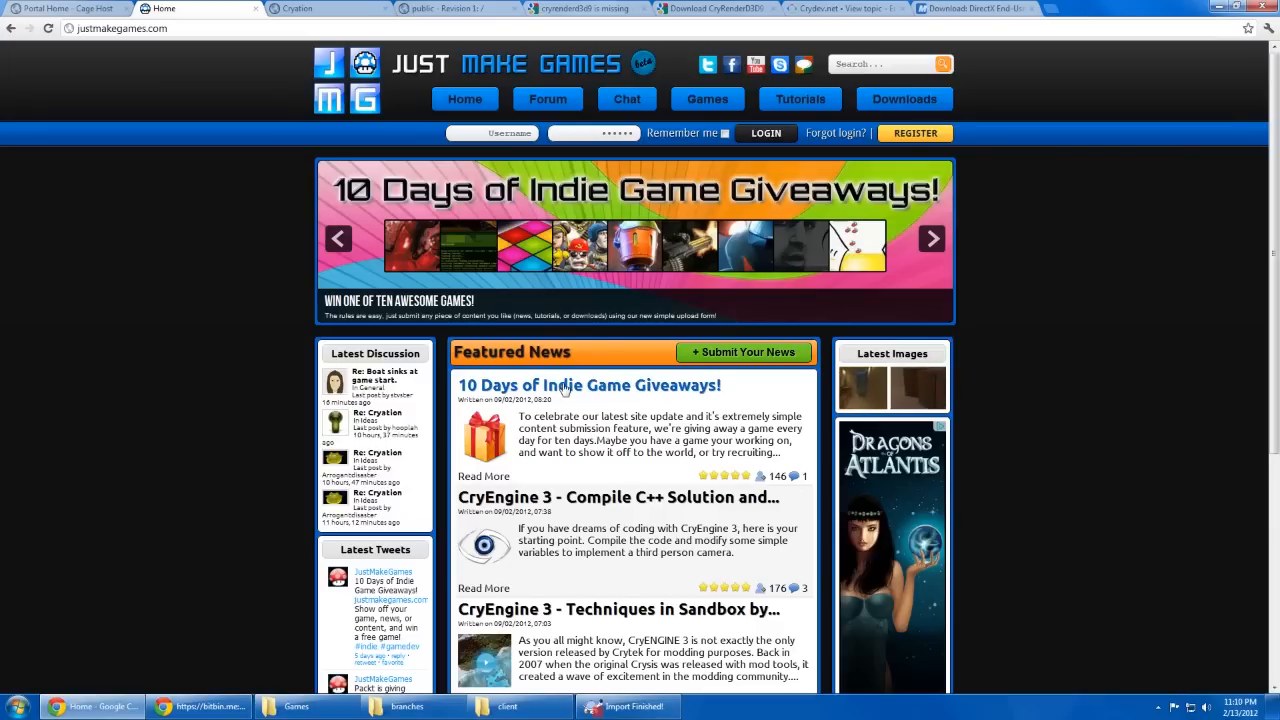
{"action": "left_click", "coordinate": [588, 385]}
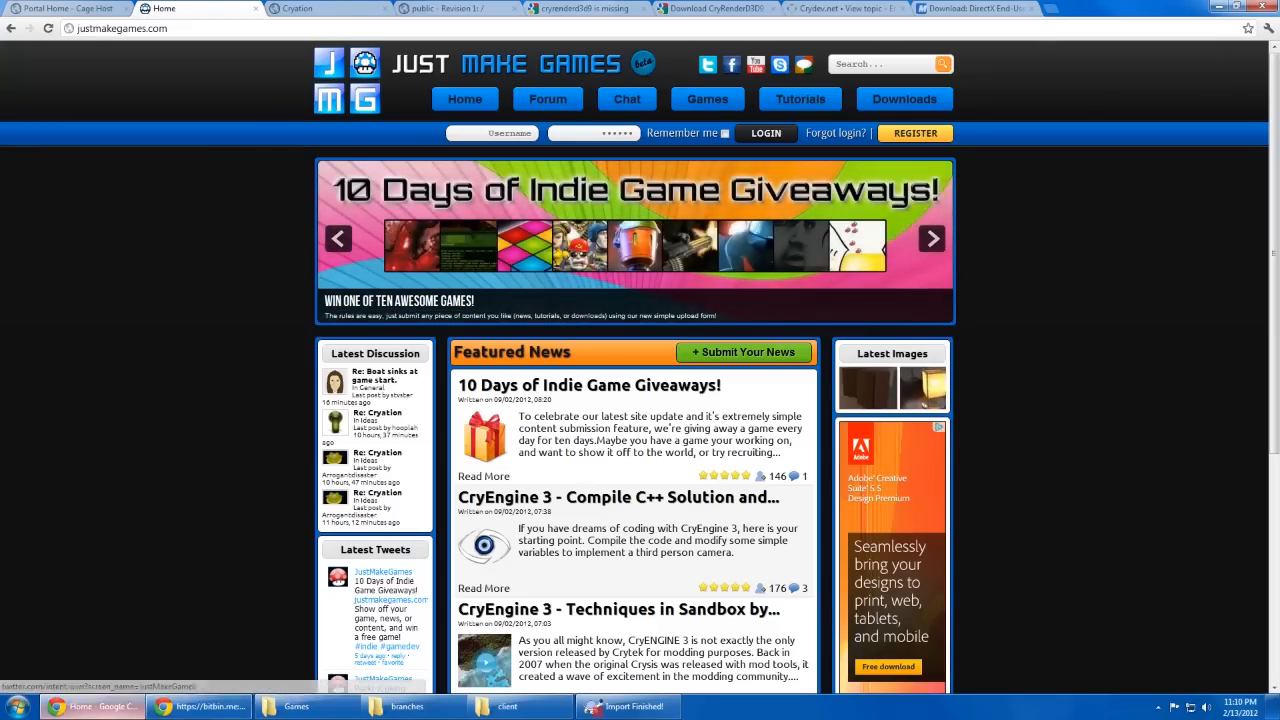
{"action": "mouse_move", "coordinate": [97, 706]}
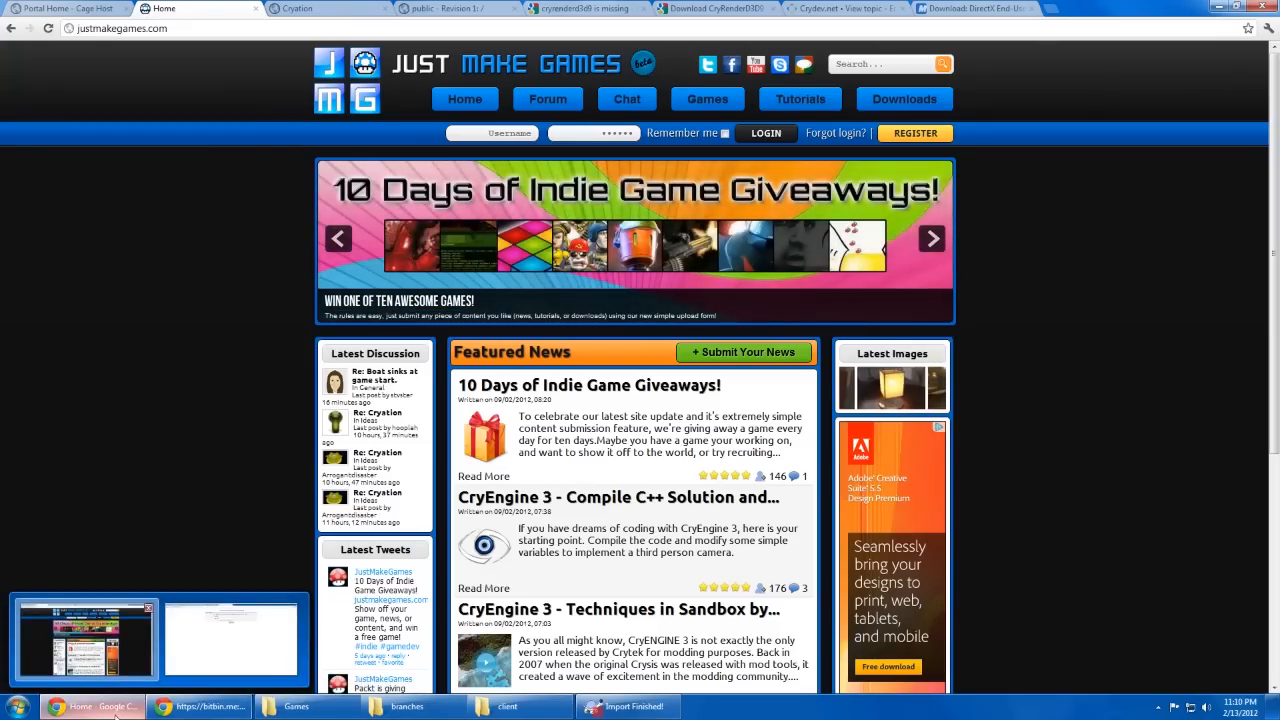